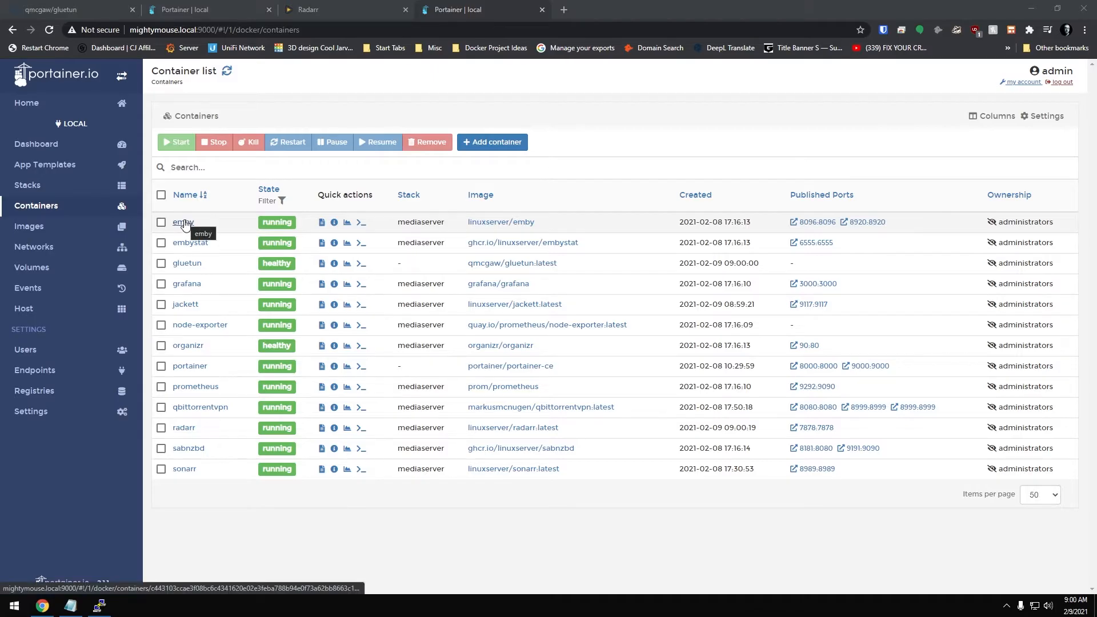
Step: Connect a /bin/bash console to the emby container and begin typing 'curl ifconf'
left_click(361, 222)
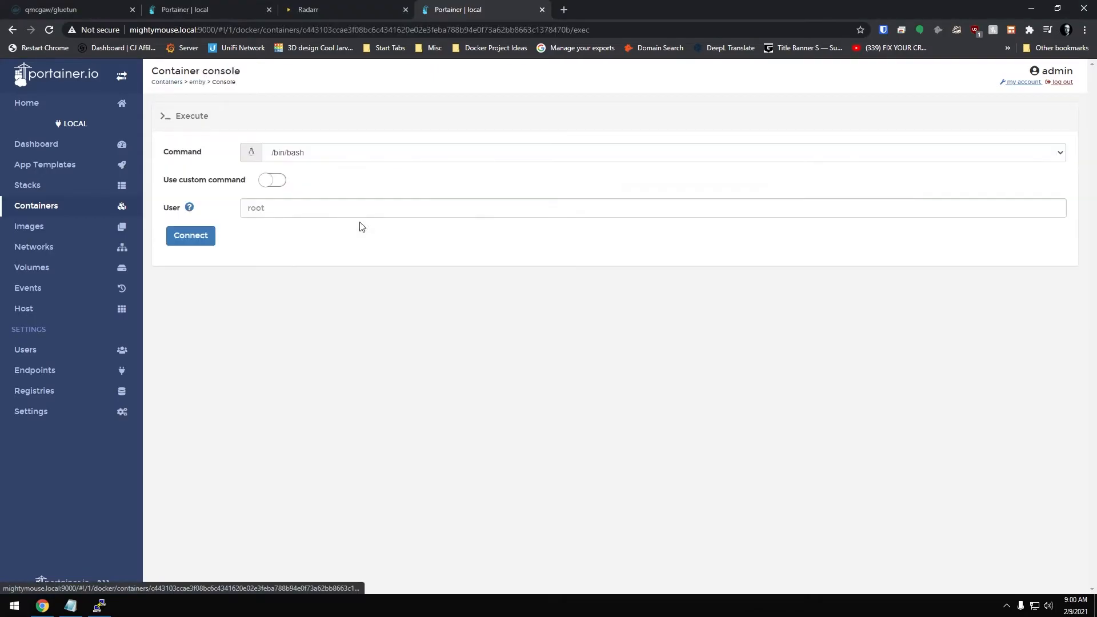
left_click(191, 235)
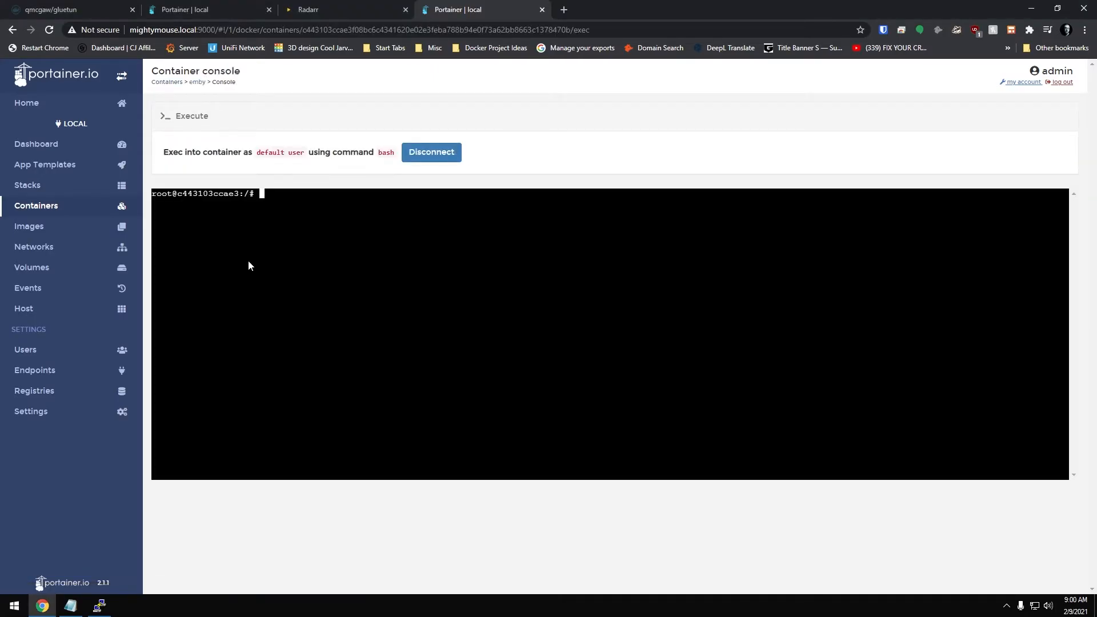
type("curl ifconf")
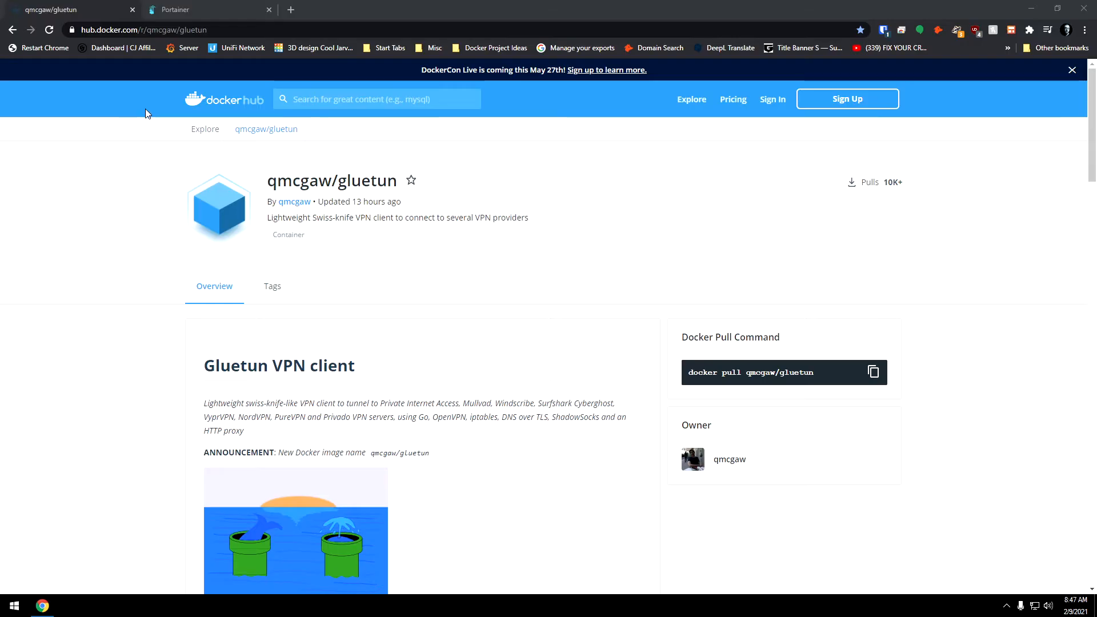
mouse_move(336, 130)
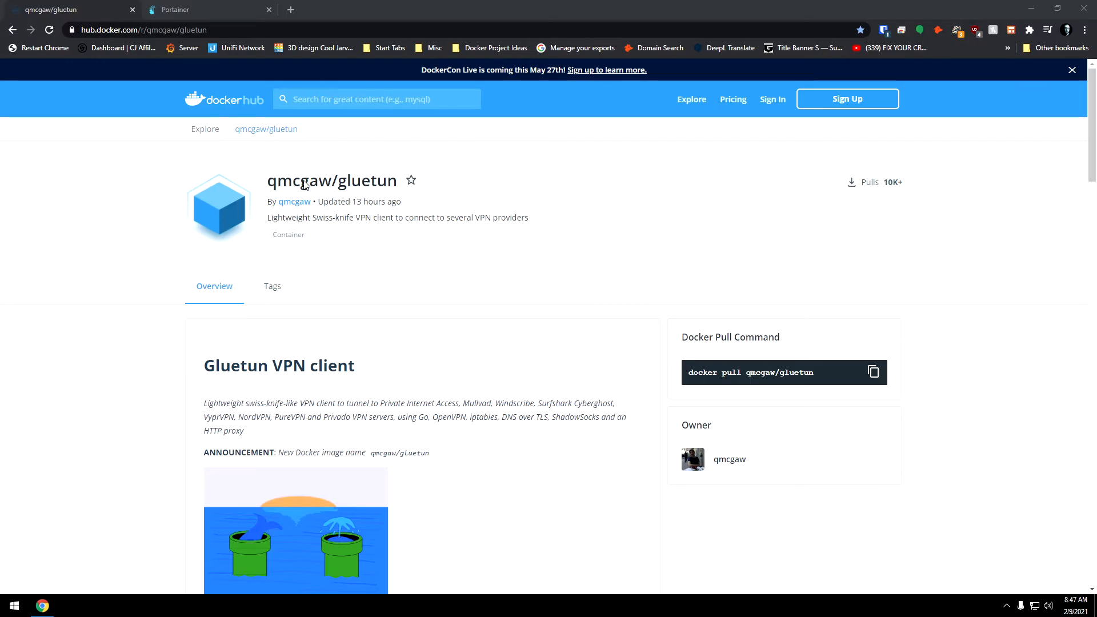
mouse_move(353, 236)
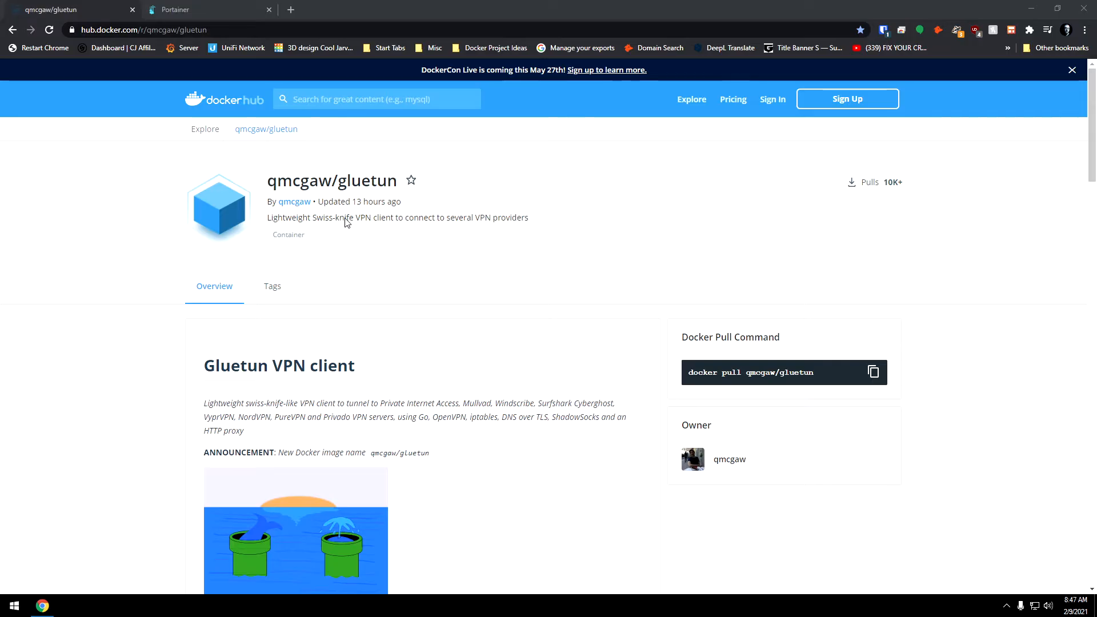
mouse_move(470, 224)
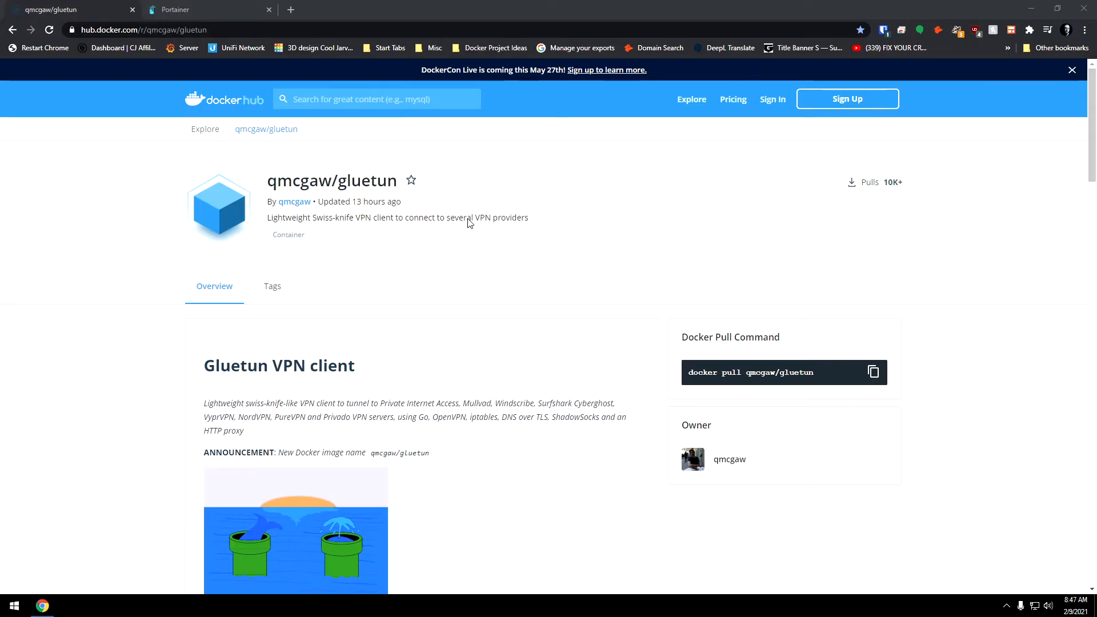
mouse_move(481, 293)
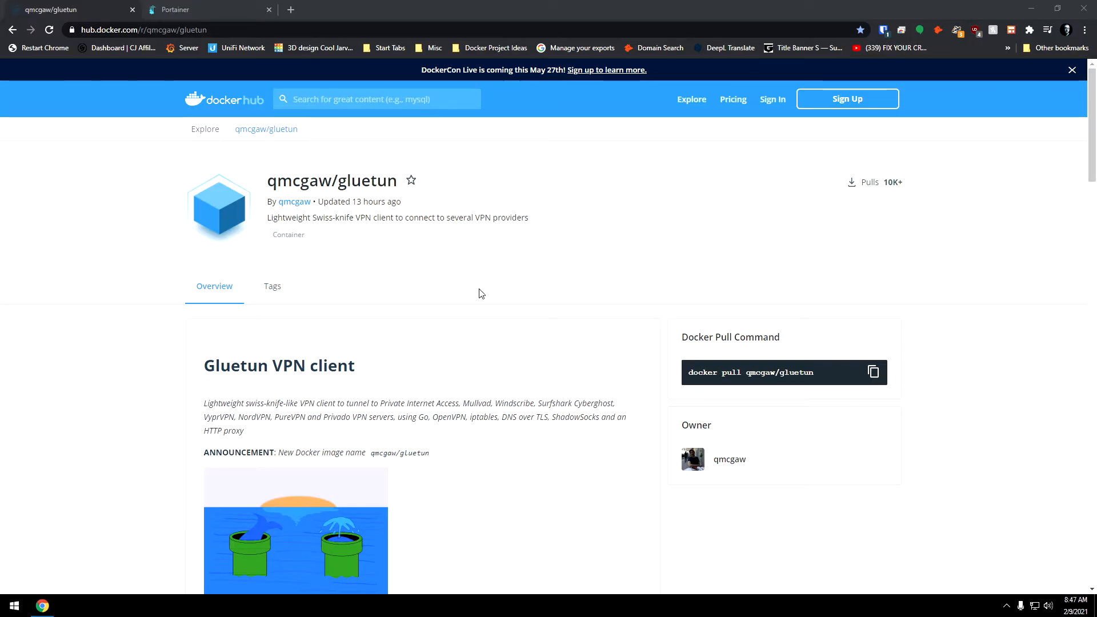
Step: Scroll the qmcgaw/gluetun readme down to the Setup section's docker run example
scroll("down", 3)
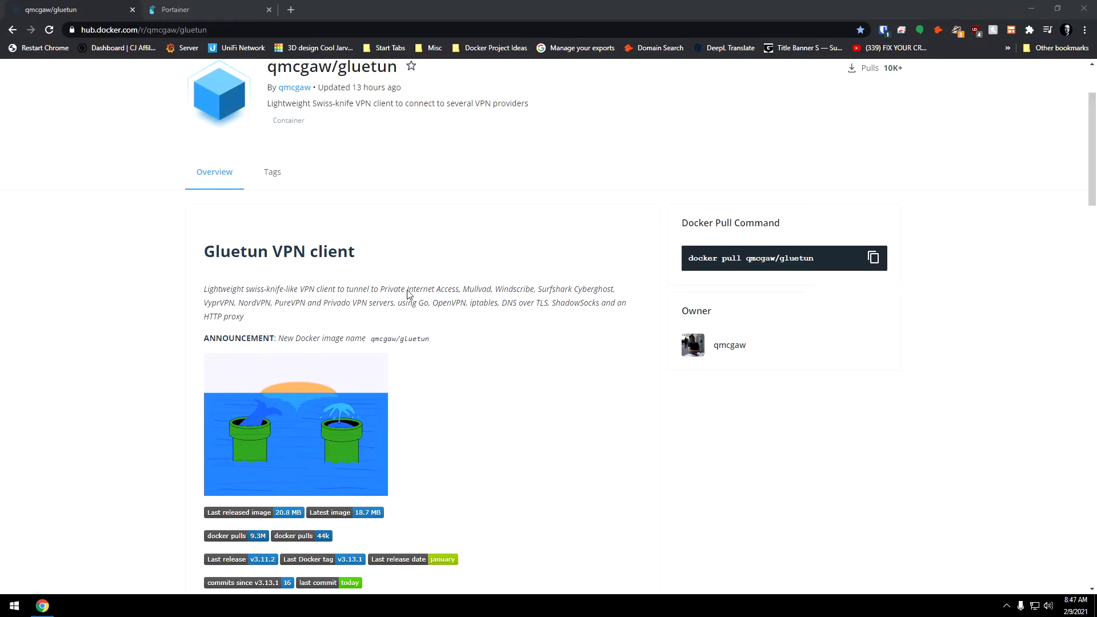
mouse_move(498, 292)
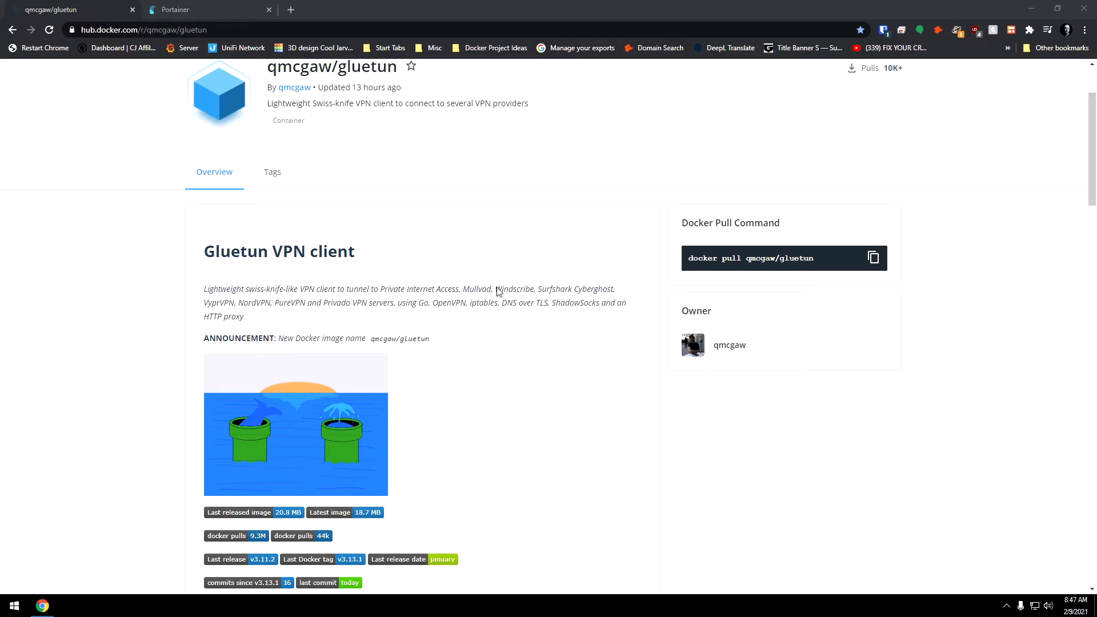
mouse_move(596, 293)
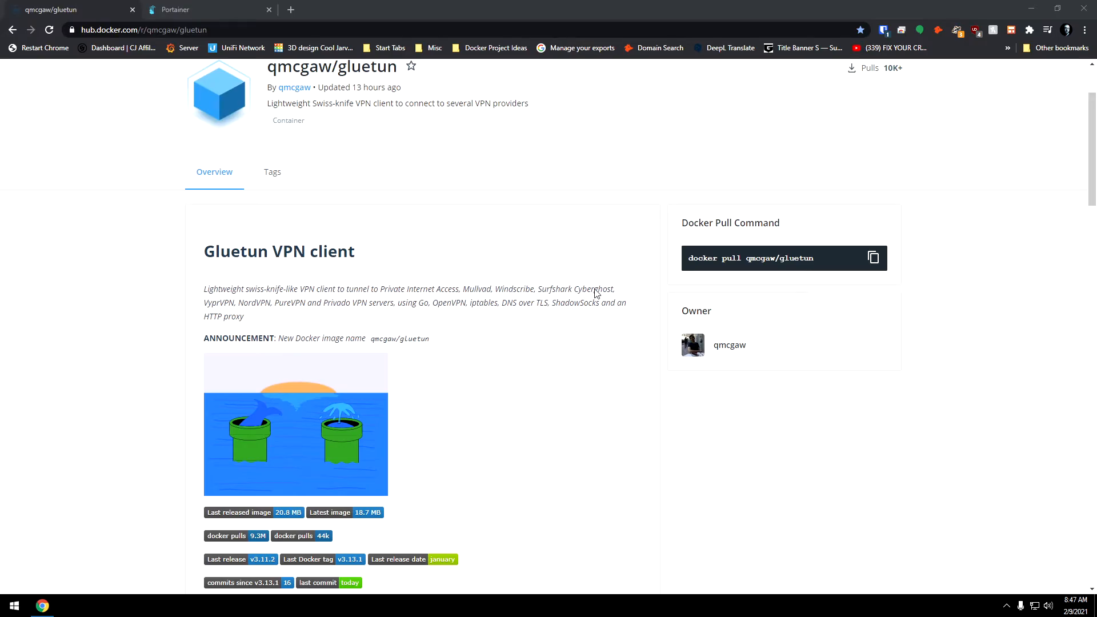
mouse_move(278, 308)
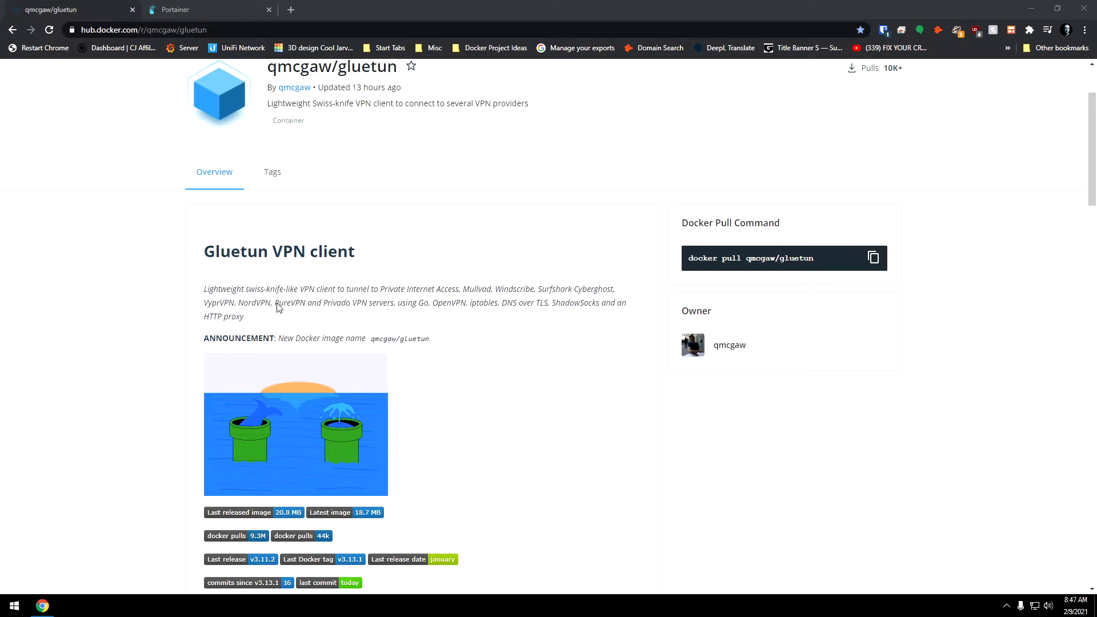
mouse_move(363, 308)
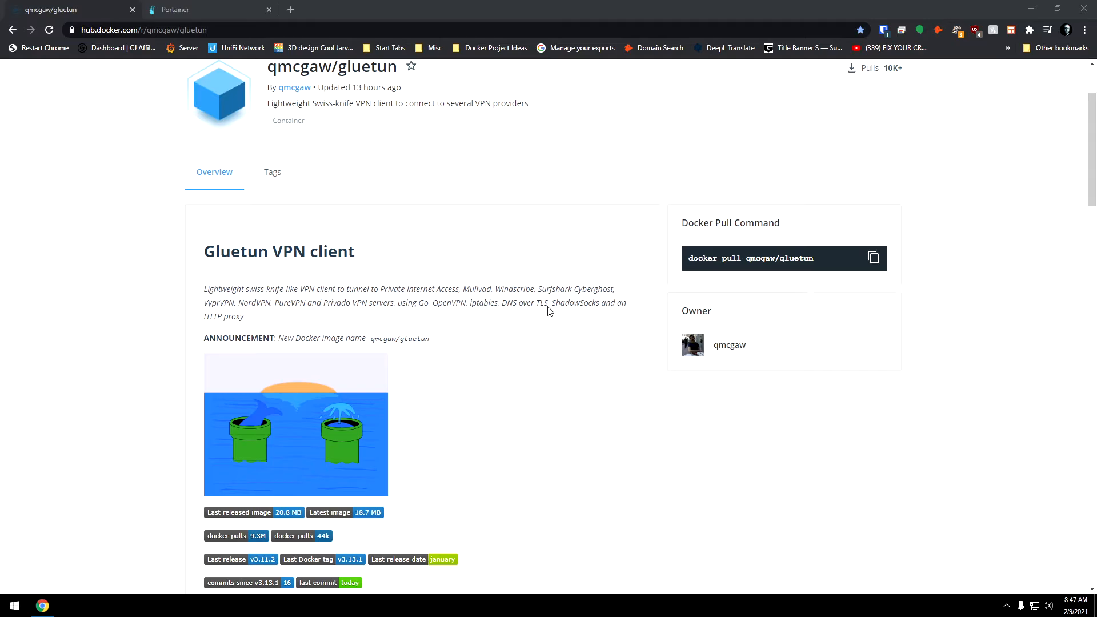
mouse_move(557, 336)
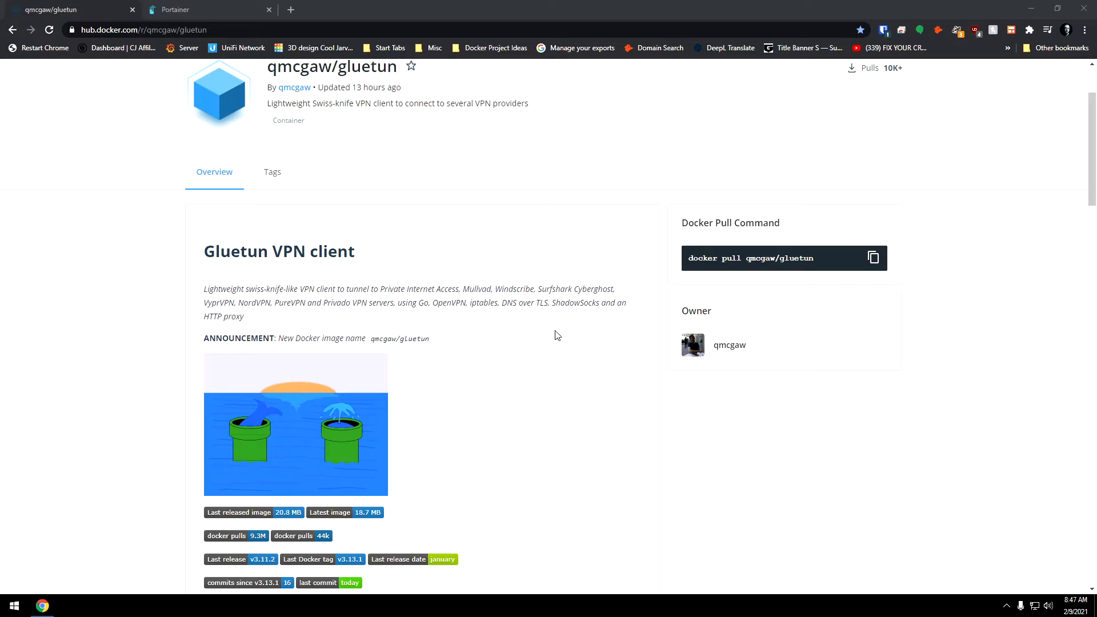
mouse_move(551, 330)
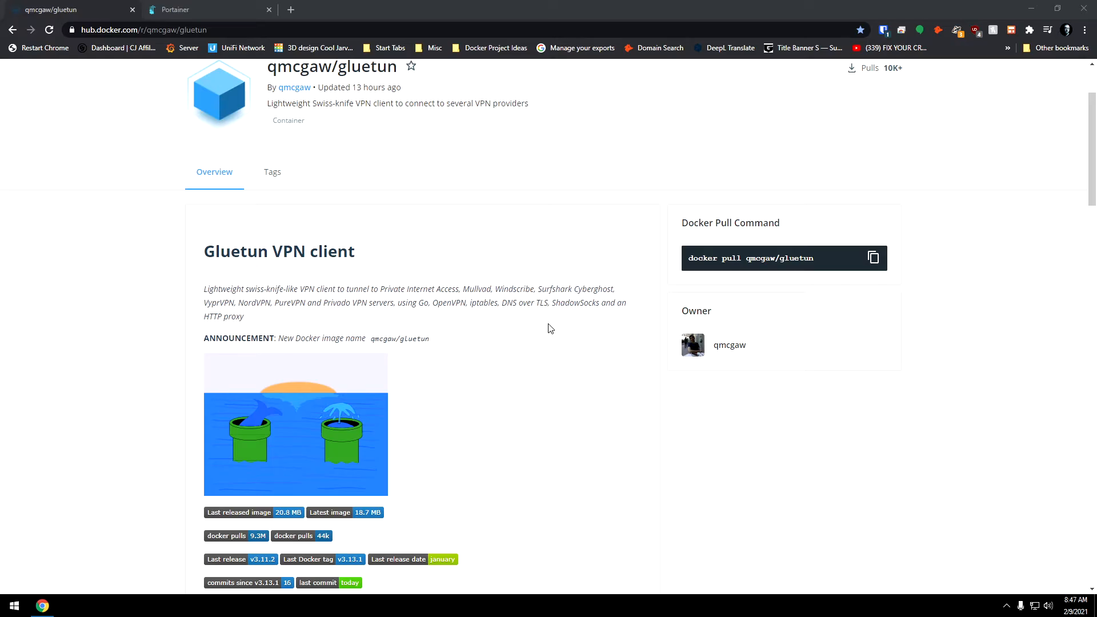
scroll("down", 3)
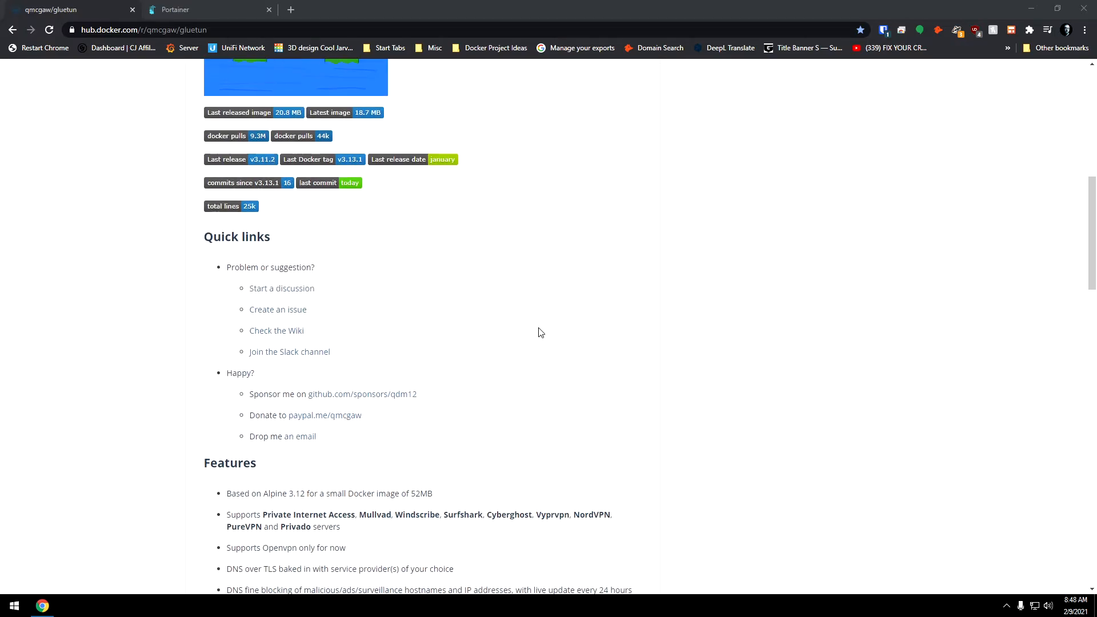
scroll("down", 3)
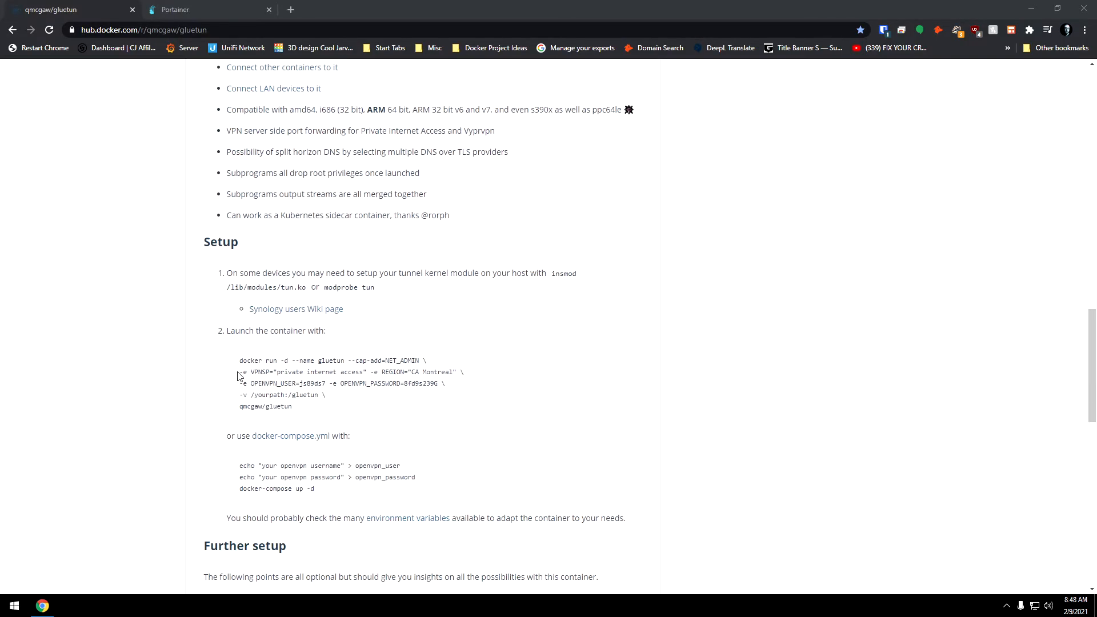
Step: Copy gluetun's docker run example into Notepad and select the OpenVPN user and volume path values
left_click_drag(238, 359, 316, 411)
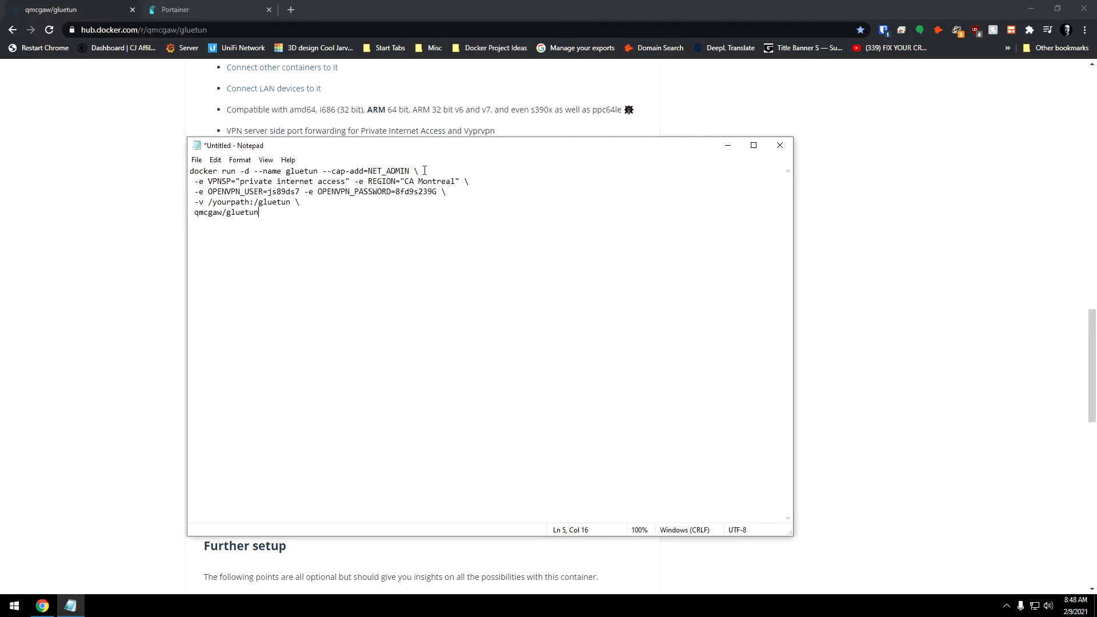
key("Enter")
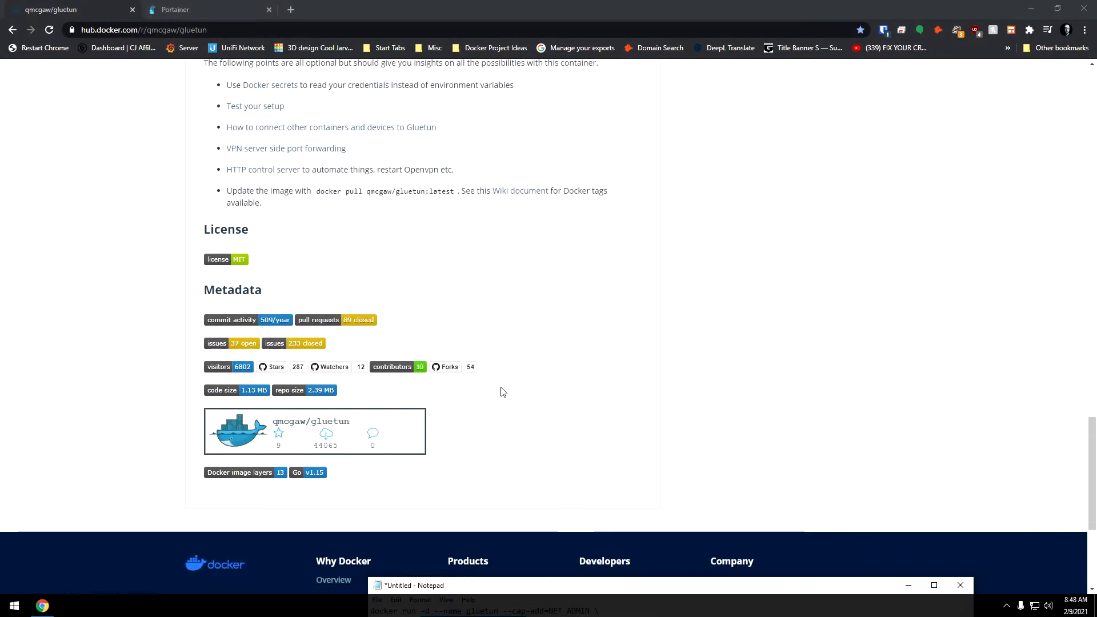
scroll("up", 3)
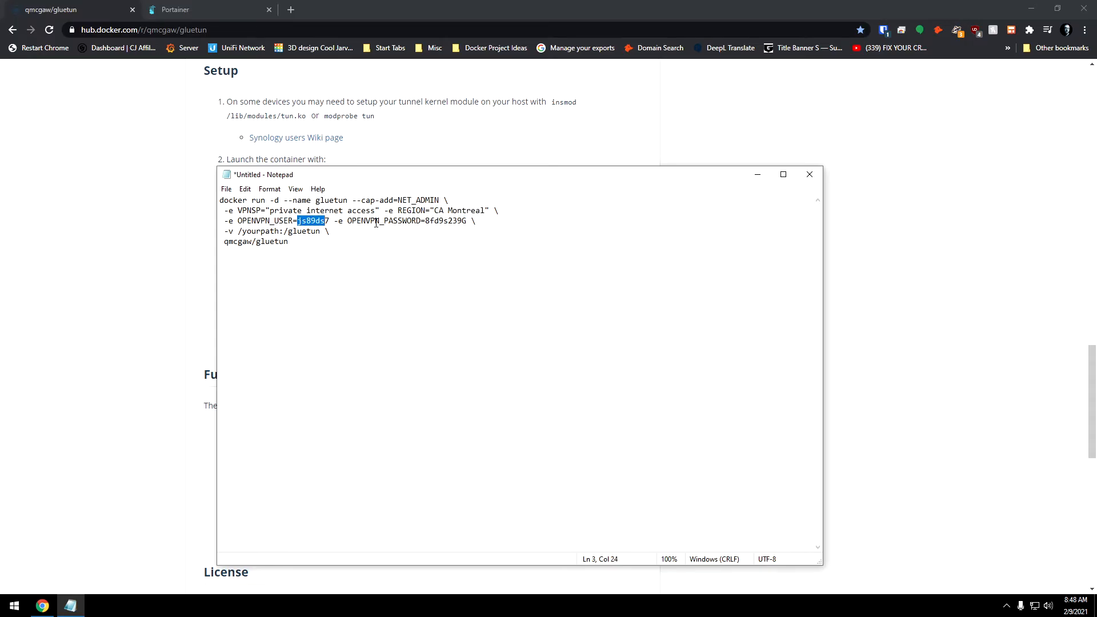
left_click_drag(425, 221, 463, 221)
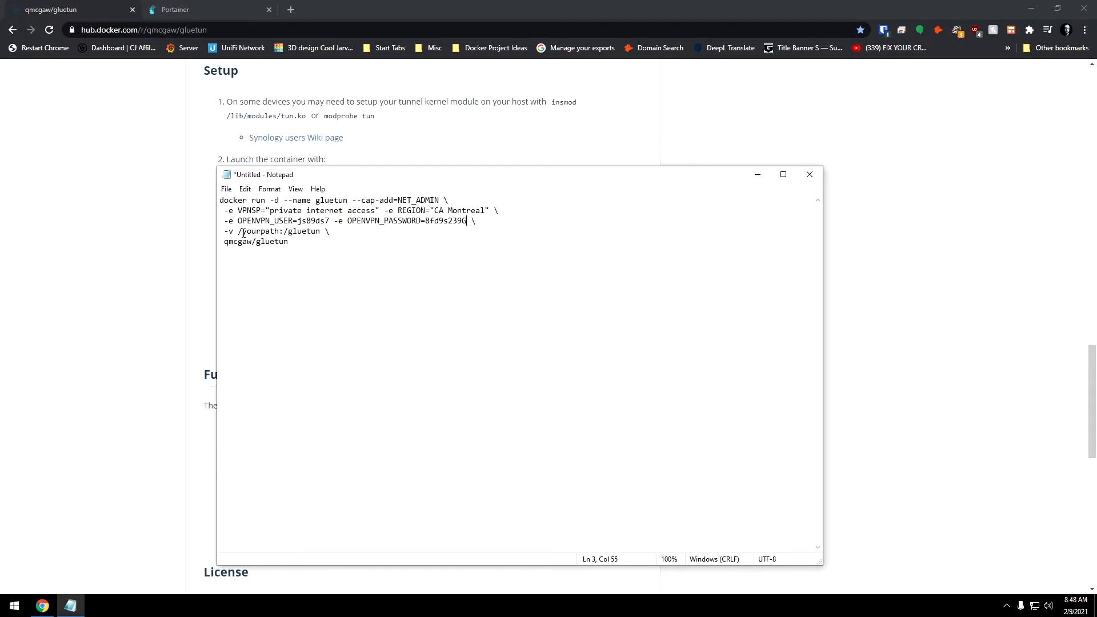
double_click(257, 231)
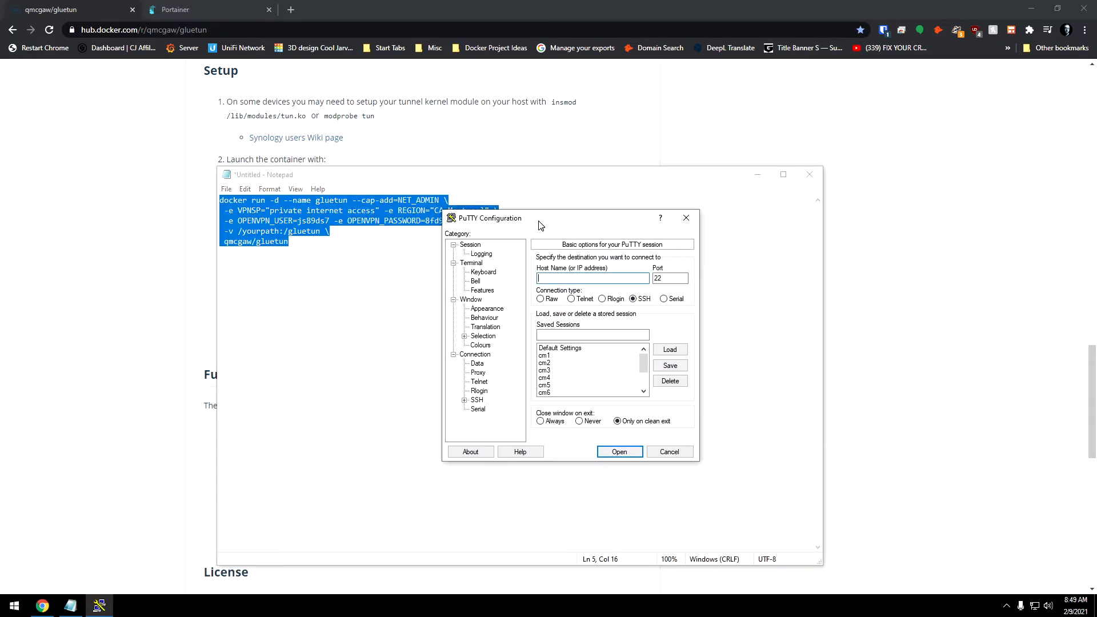
Step: Type 'ro' into PuTTY's Host Name field for the SSH connection
type("ro")
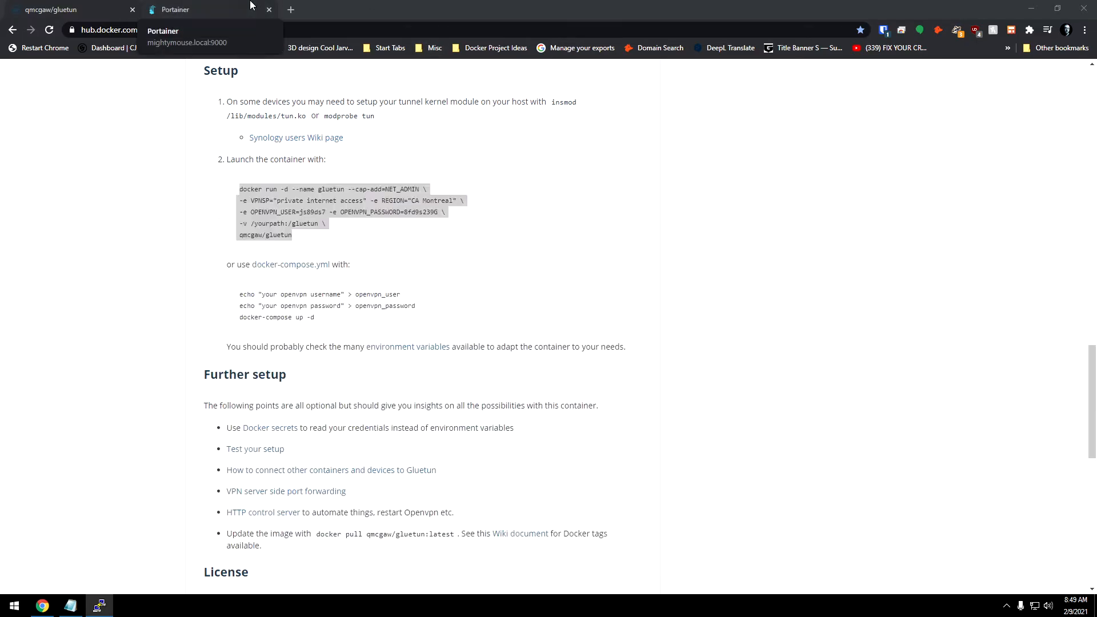
Step: Read gluetun's logs for the Swedish VPN public IP, then return to the Containers list
left_click(182, 9)
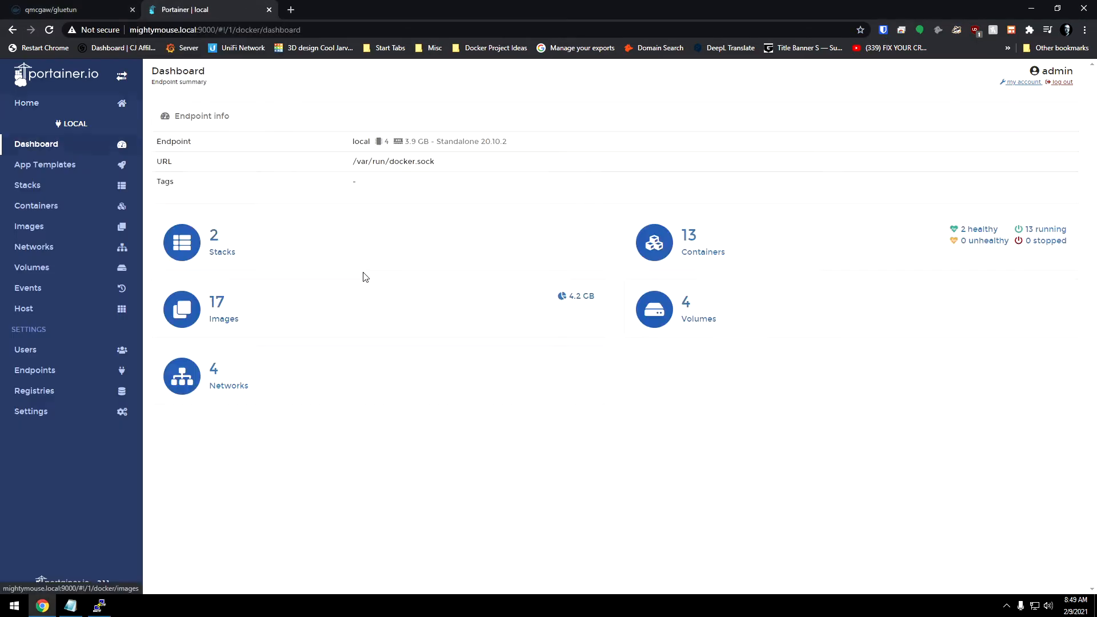
left_click(35, 205)
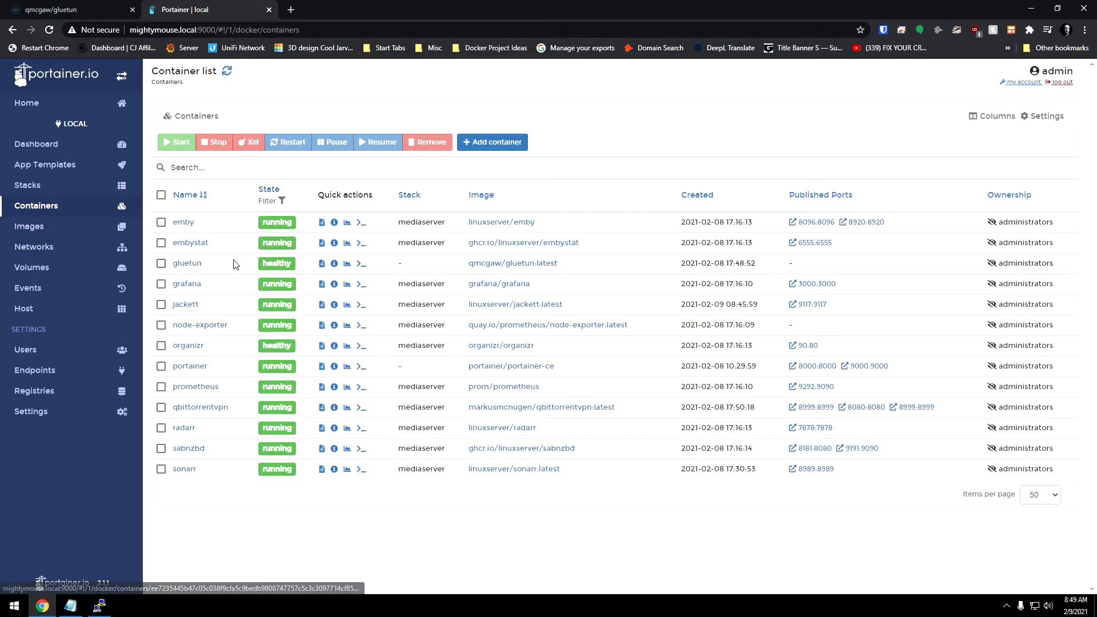
left_click(346, 263)
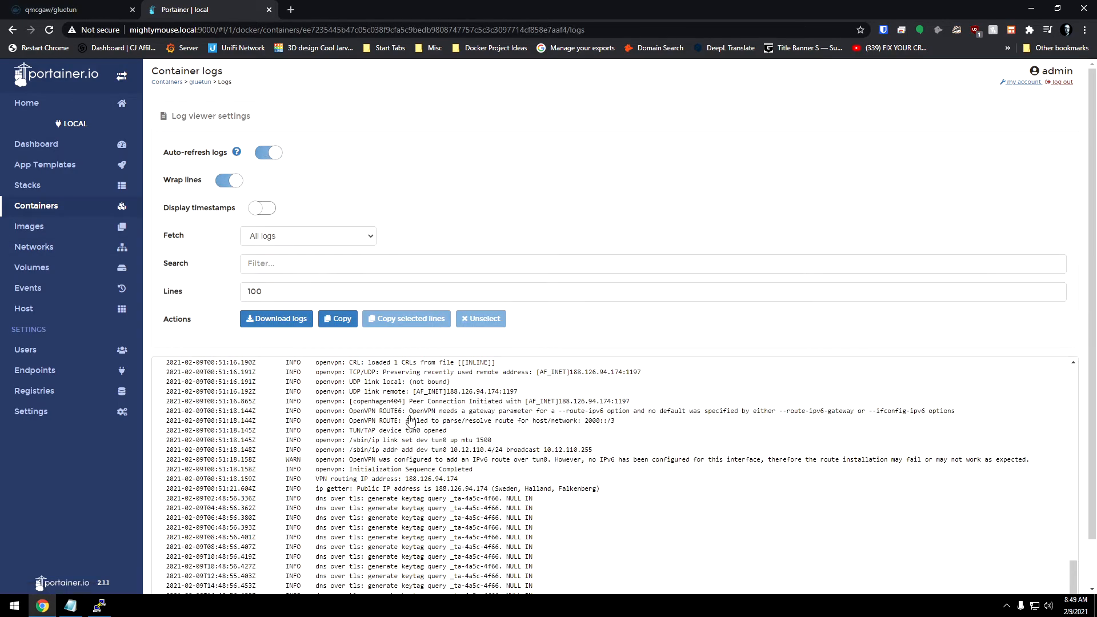
scroll("down", 3)
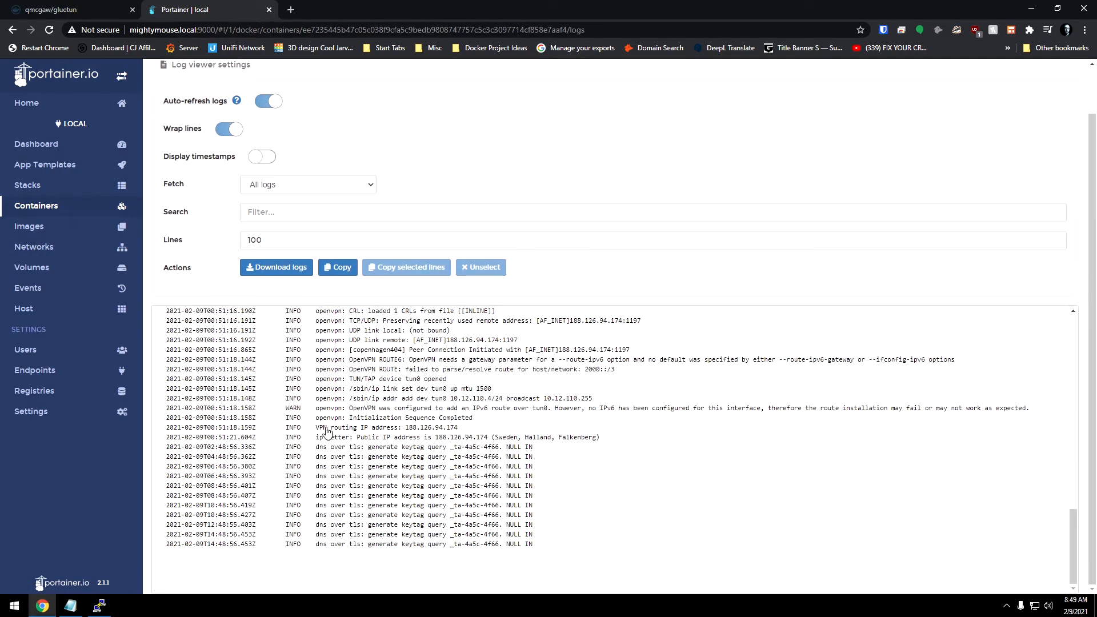
left_click(378, 427)
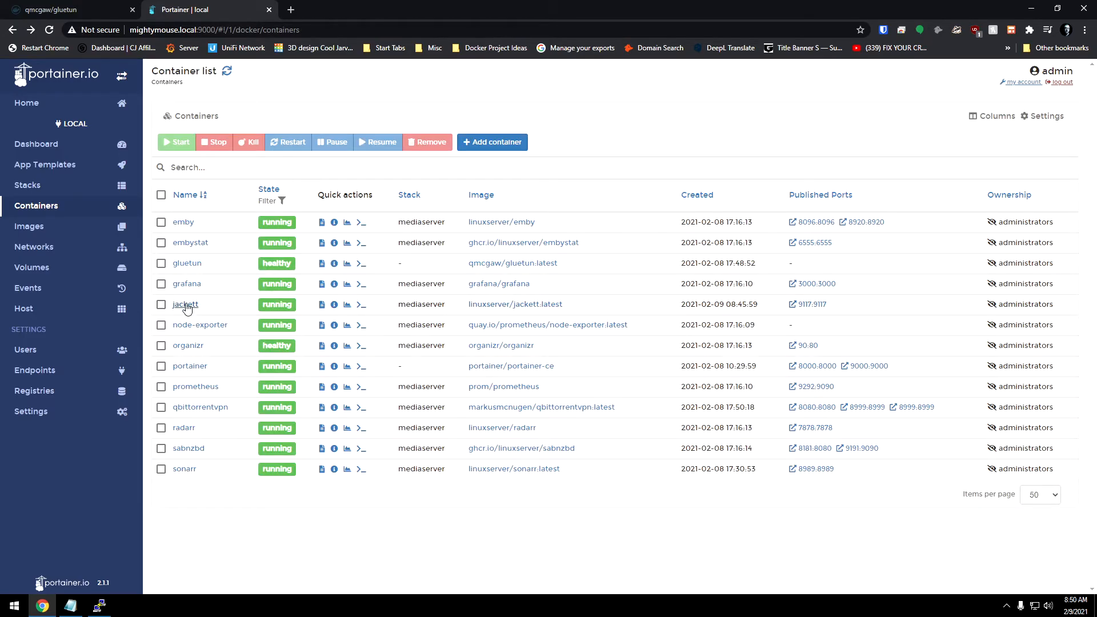
mouse_move(185, 304)
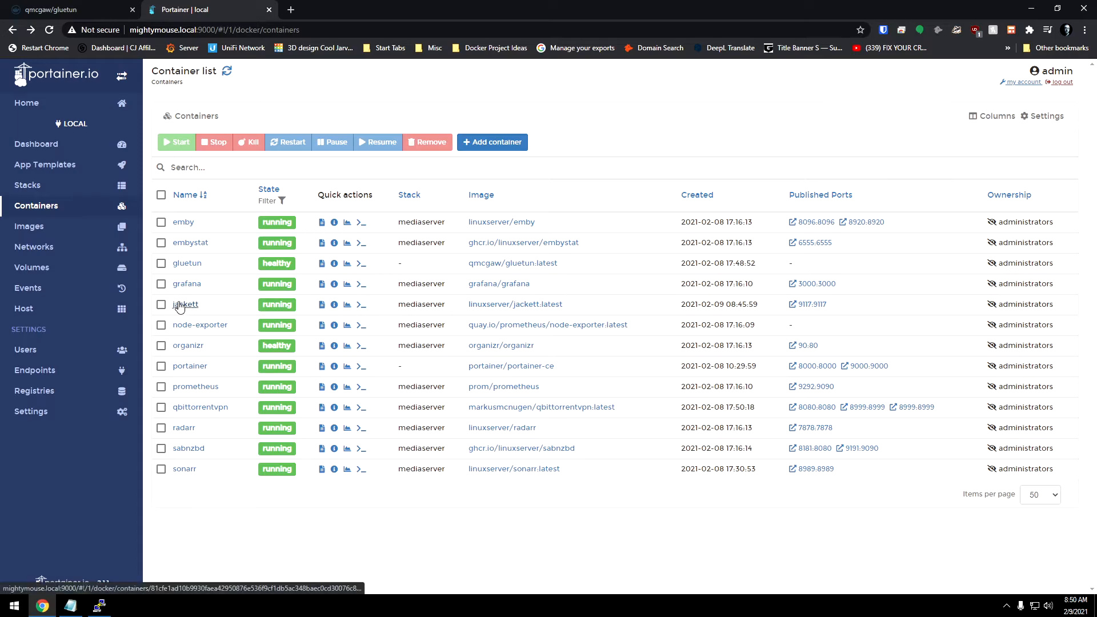
mouse_move(184, 305)
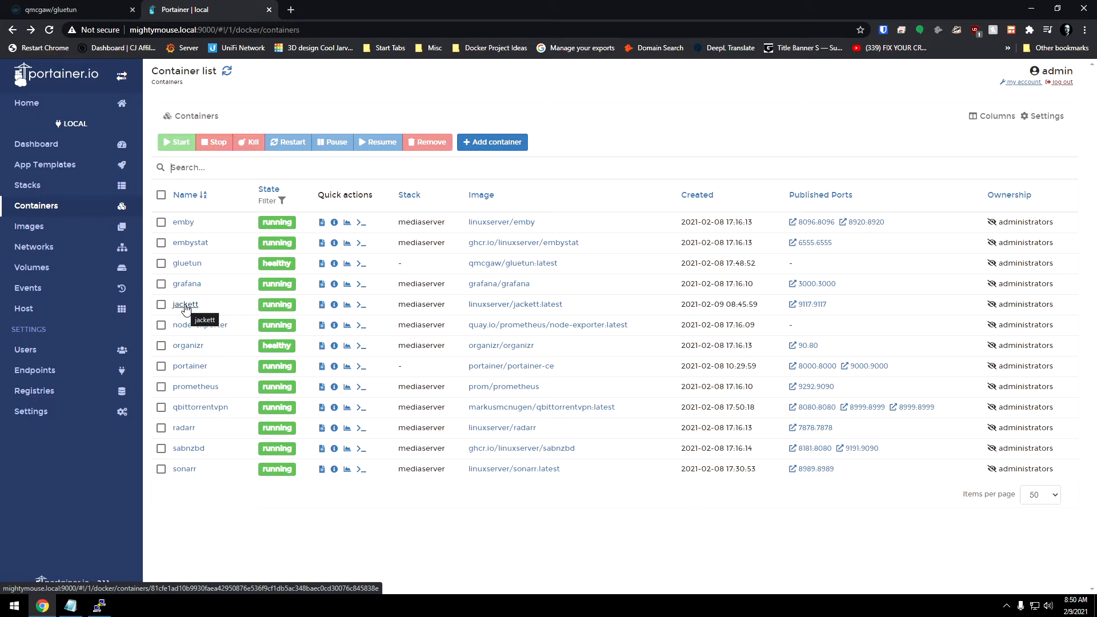
Step: Duplicate jackett with its 9117 port mapping removed and replace the existing container
left_click(185, 303)
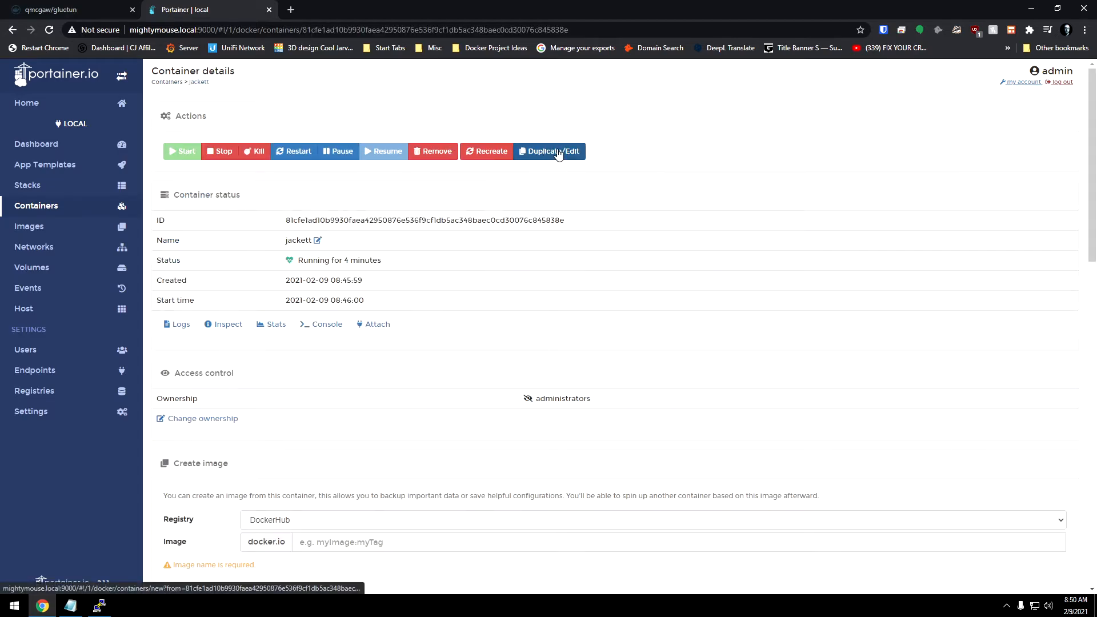
left_click(549, 151)
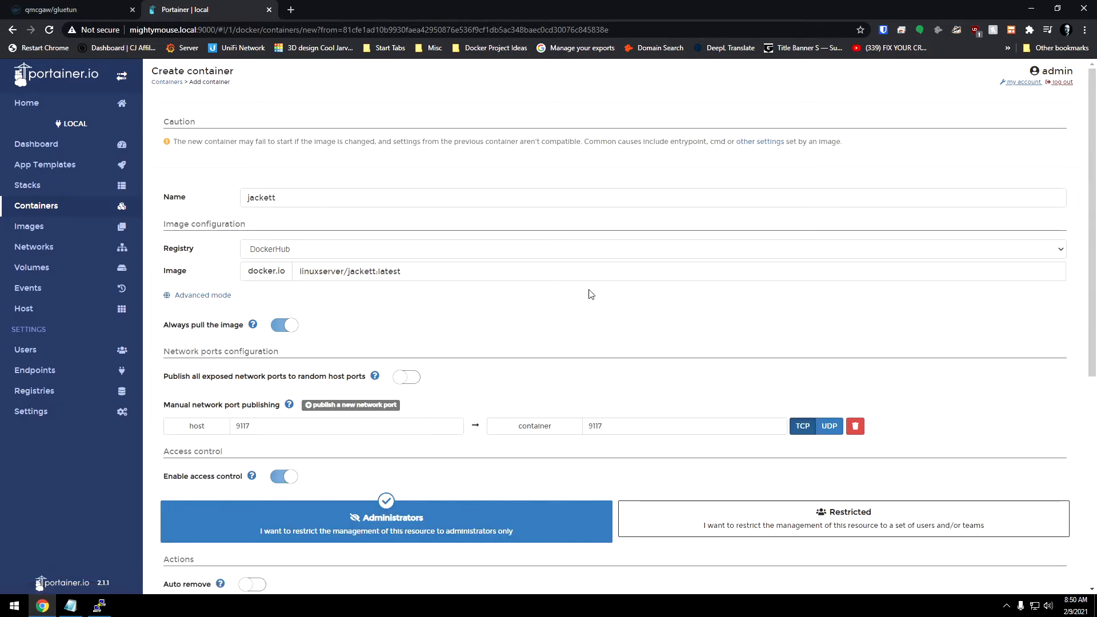
left_click(346, 255)
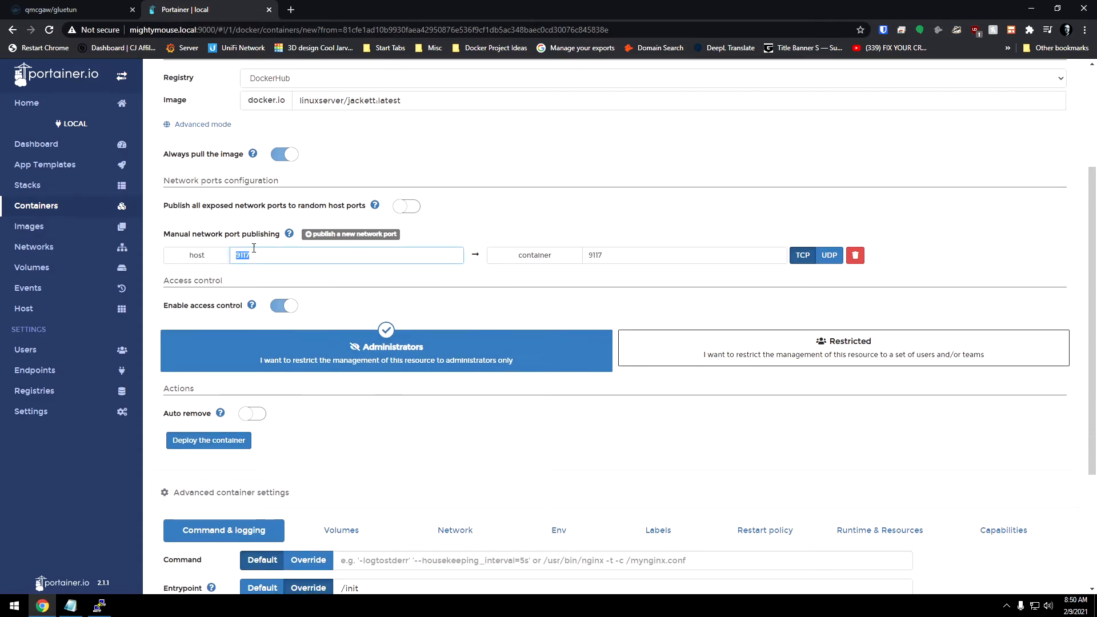
mouse_move(318, 254)
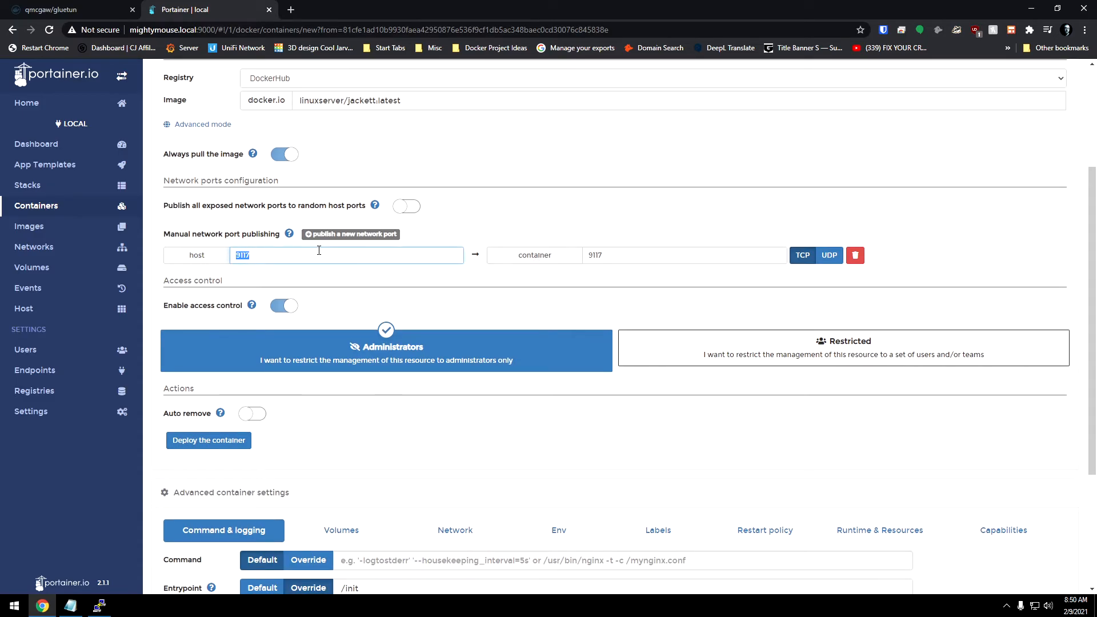
mouse_move(867, 290)
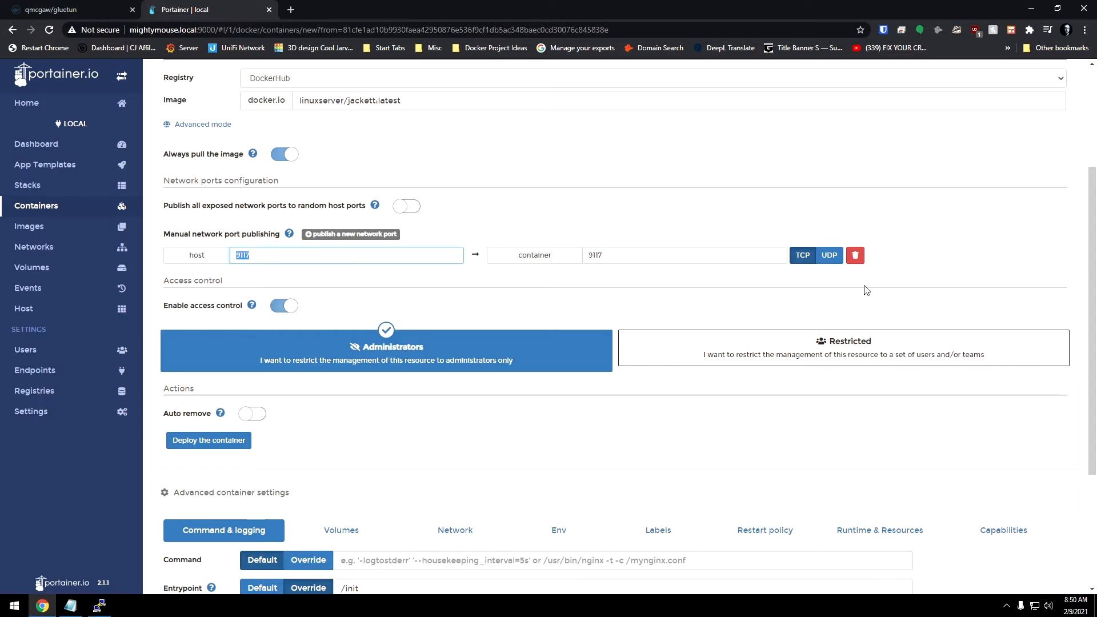
left_click(855, 255)
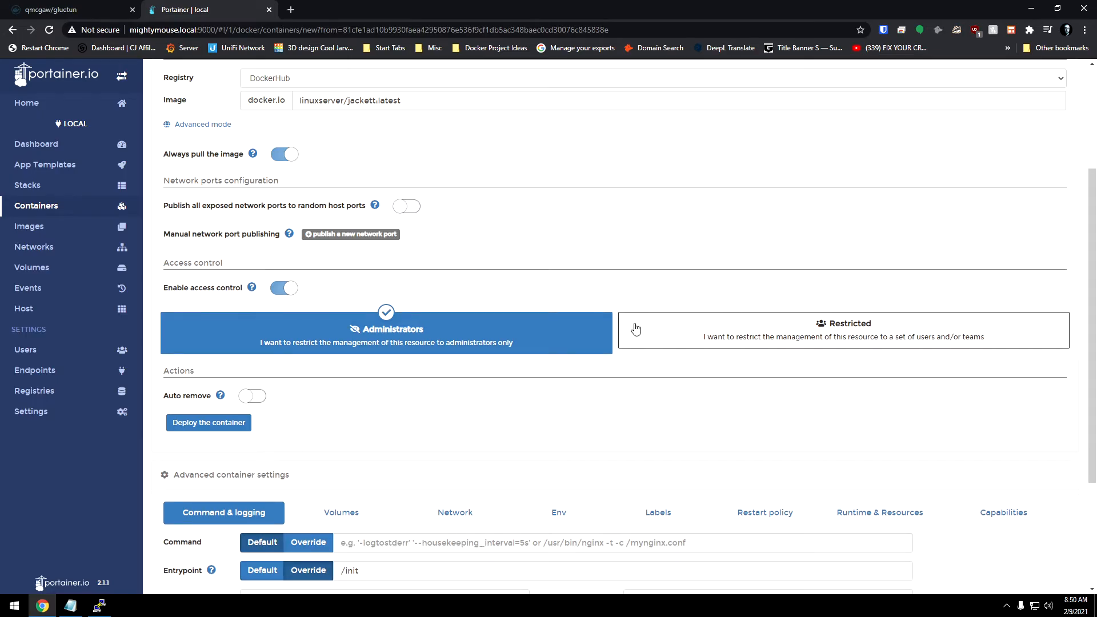
left_click(208, 422)
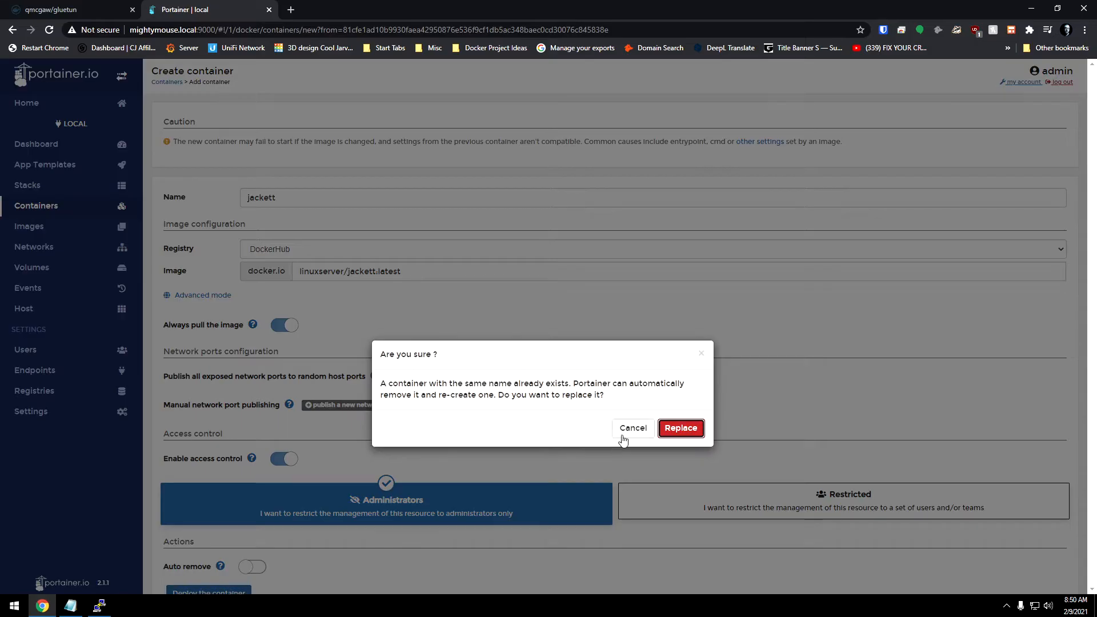
left_click(680, 427)
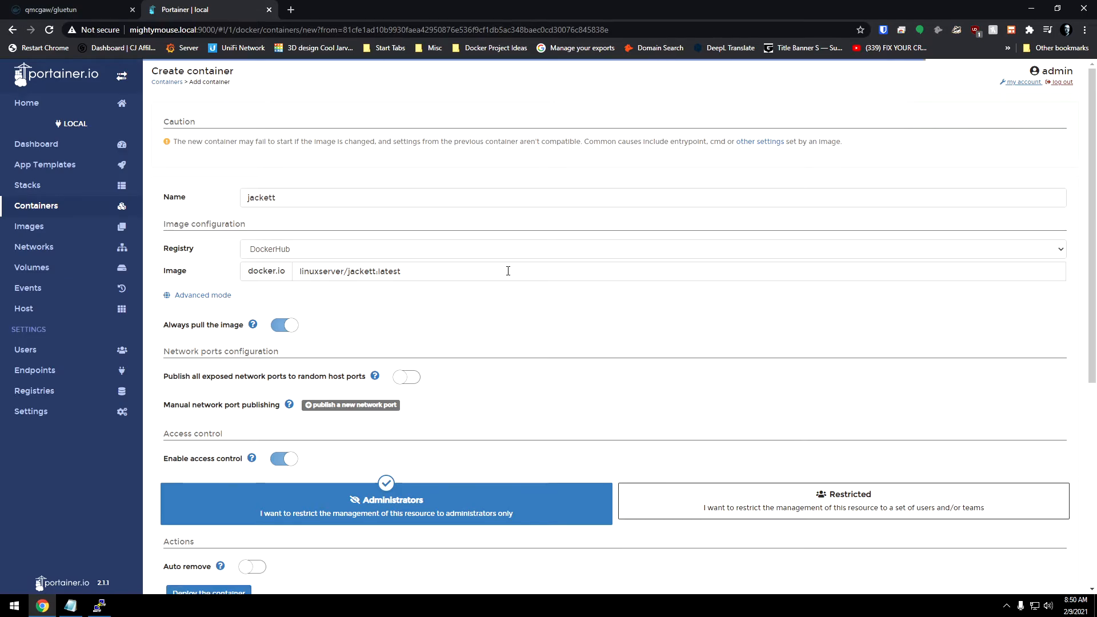
left_click(208, 592)
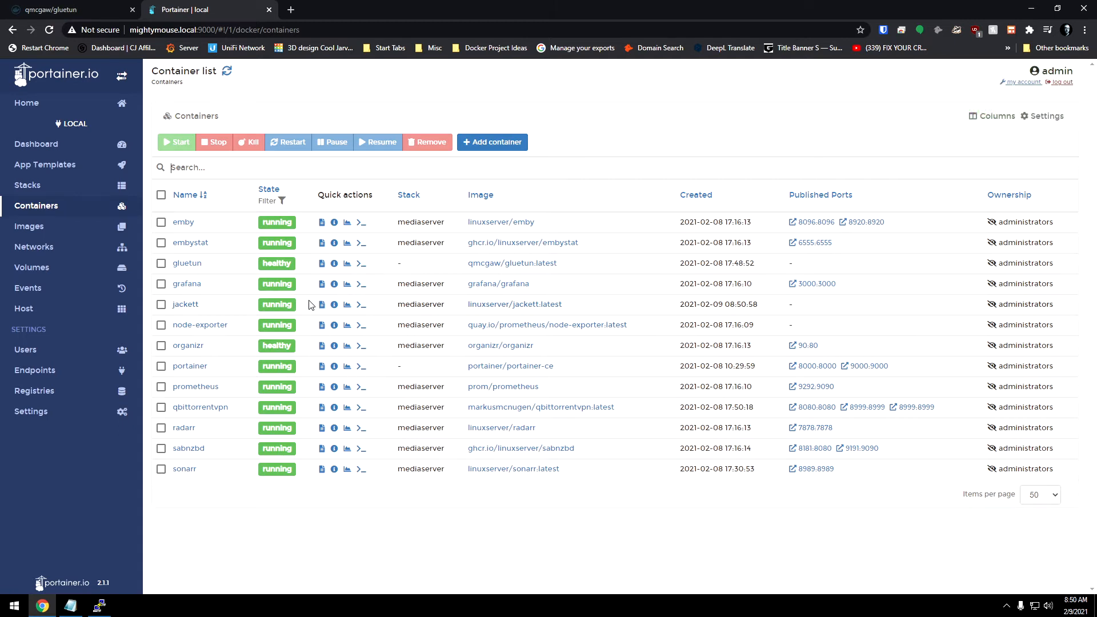
mouse_move(199, 340)
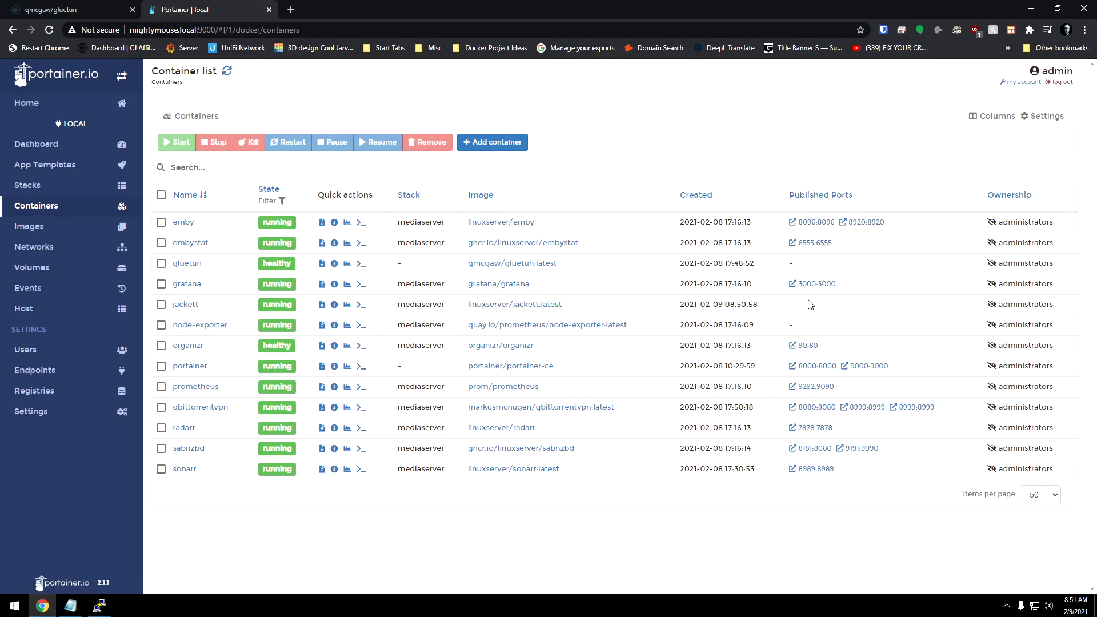
Step: Redeploy jackett with network mode 'container' set to gluetun, replacing the existing container
left_click(185, 303)
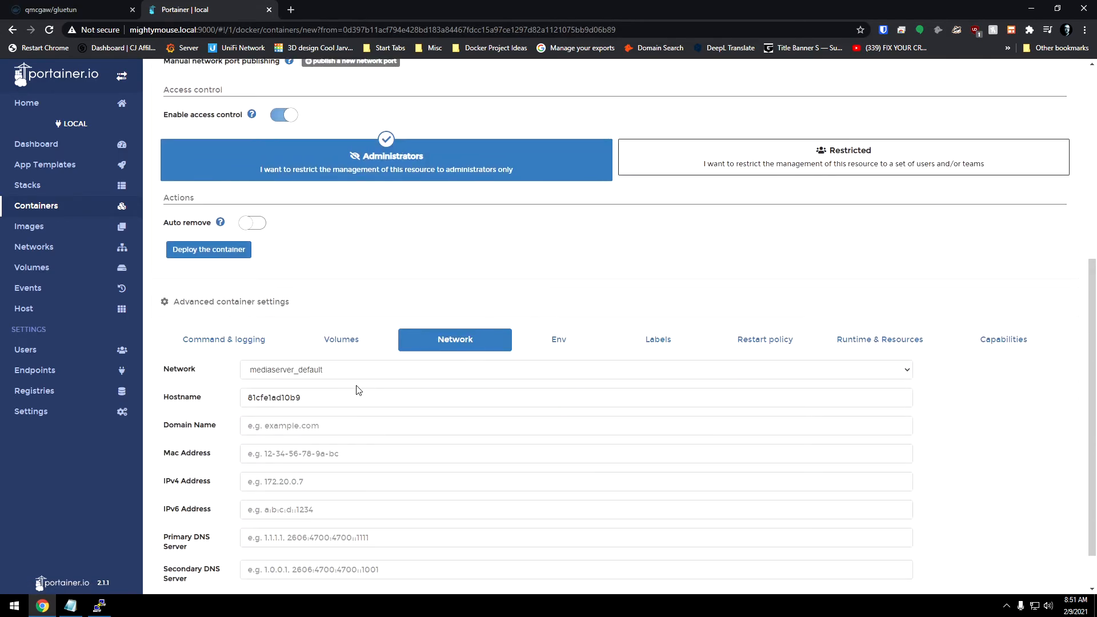
mouse_move(297, 376)
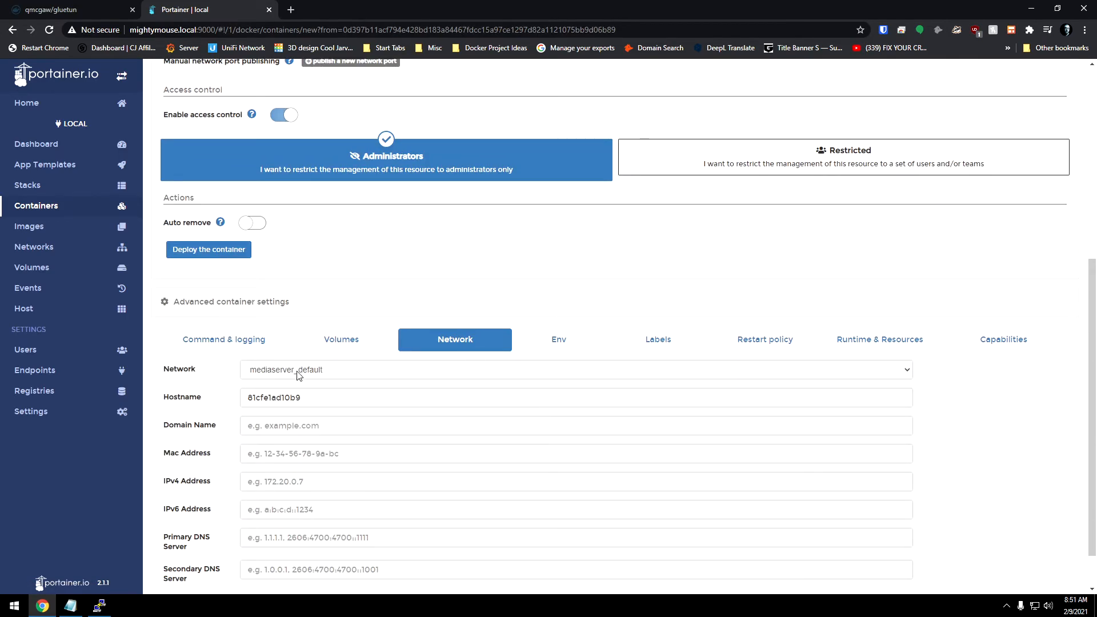
left_click(575, 369)
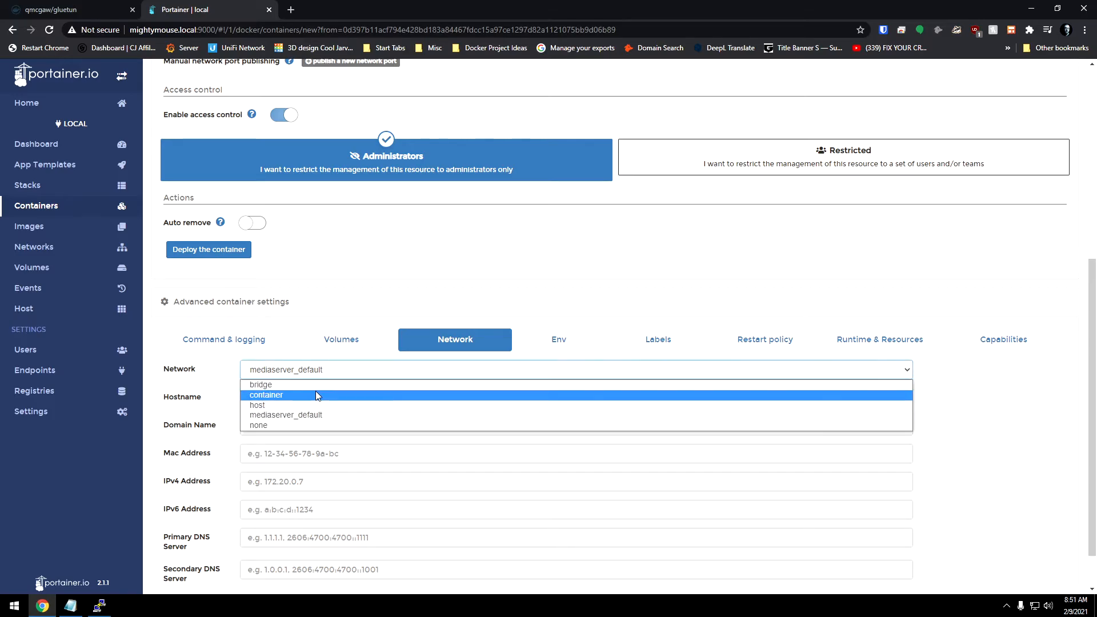
left_click(266, 394)
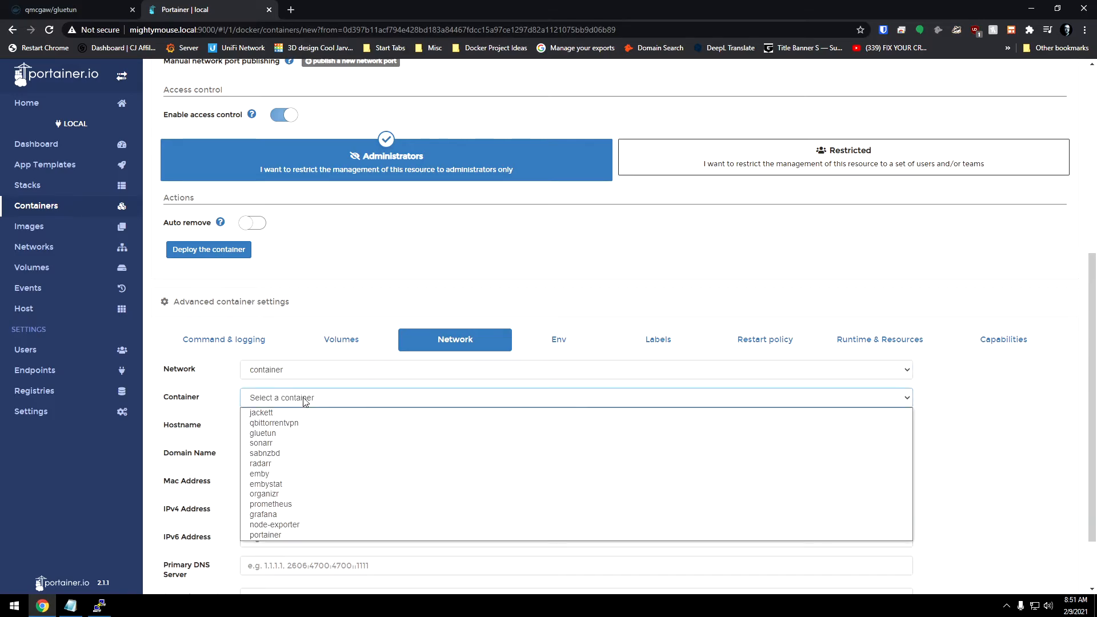
left_click(262, 433)
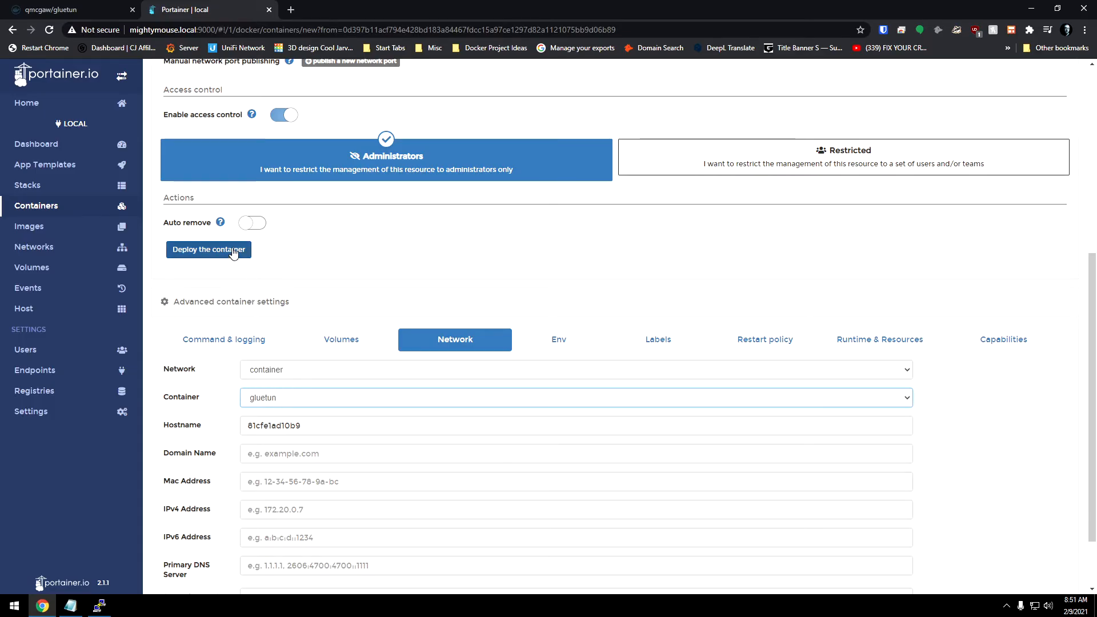
left_click(208, 250)
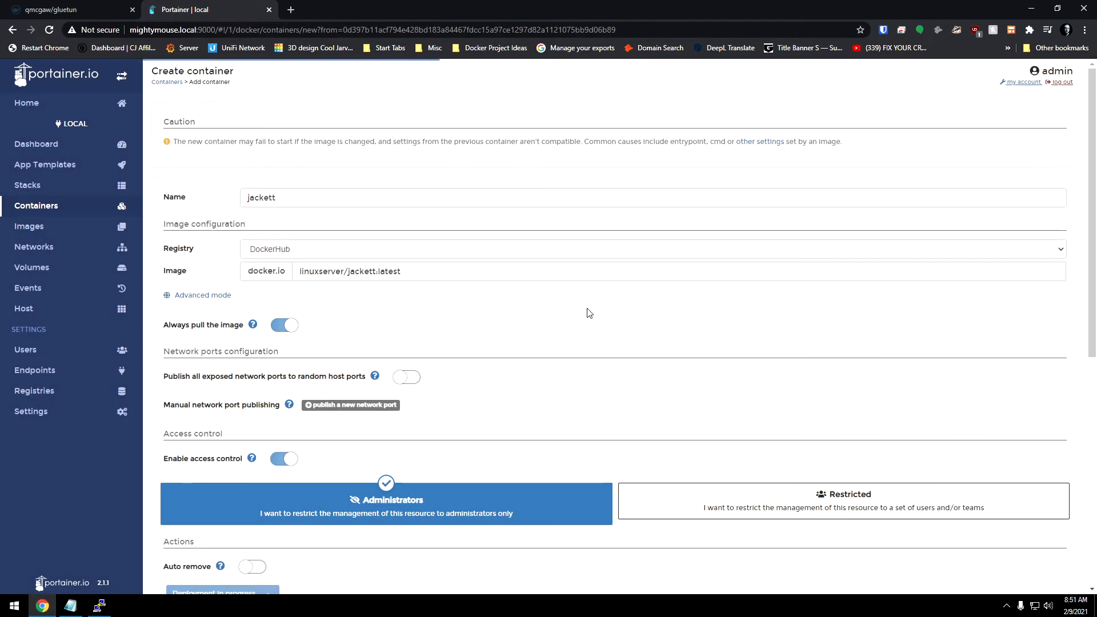
left_click(222, 592)
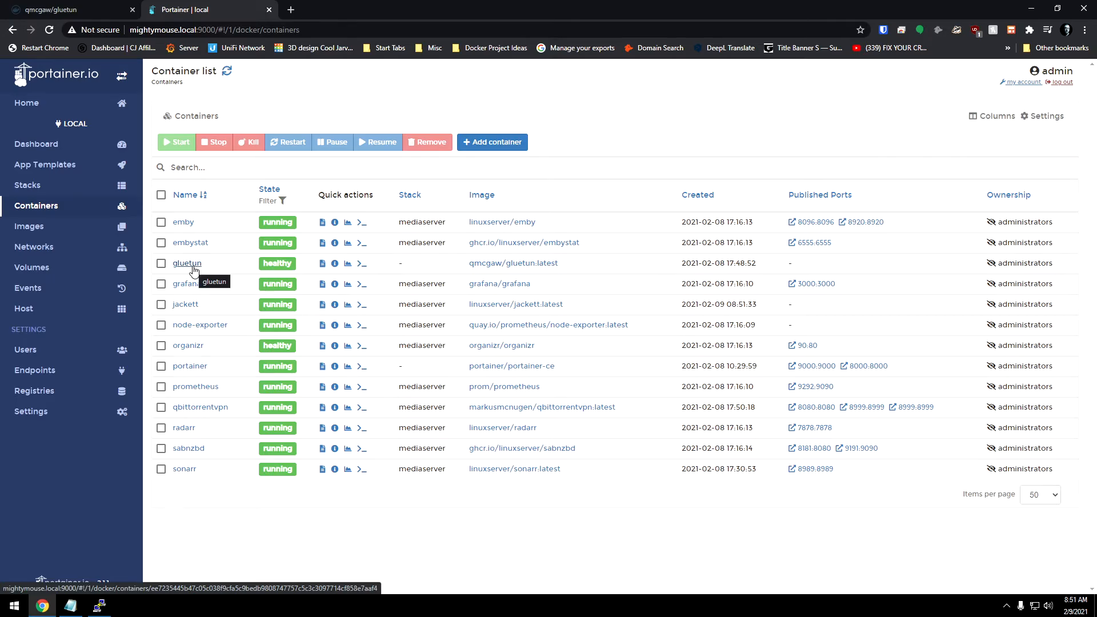
Step: Duplicate gluetun with a new 9117:9117 port mapping and deploy it to replace the existing container
left_click(186, 263)
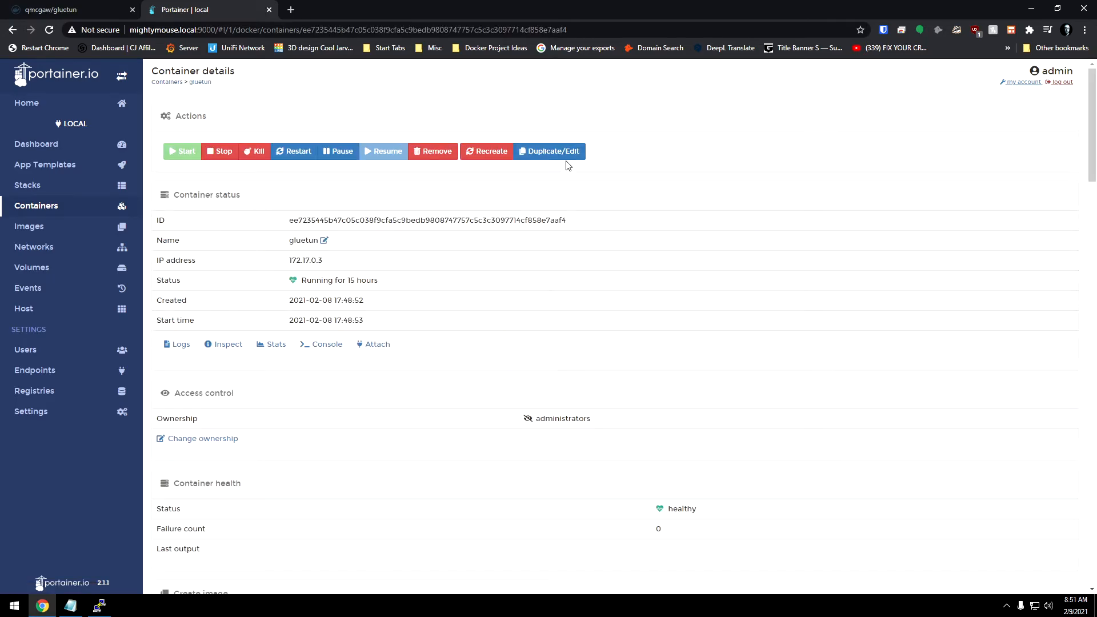
left_click(549, 151)
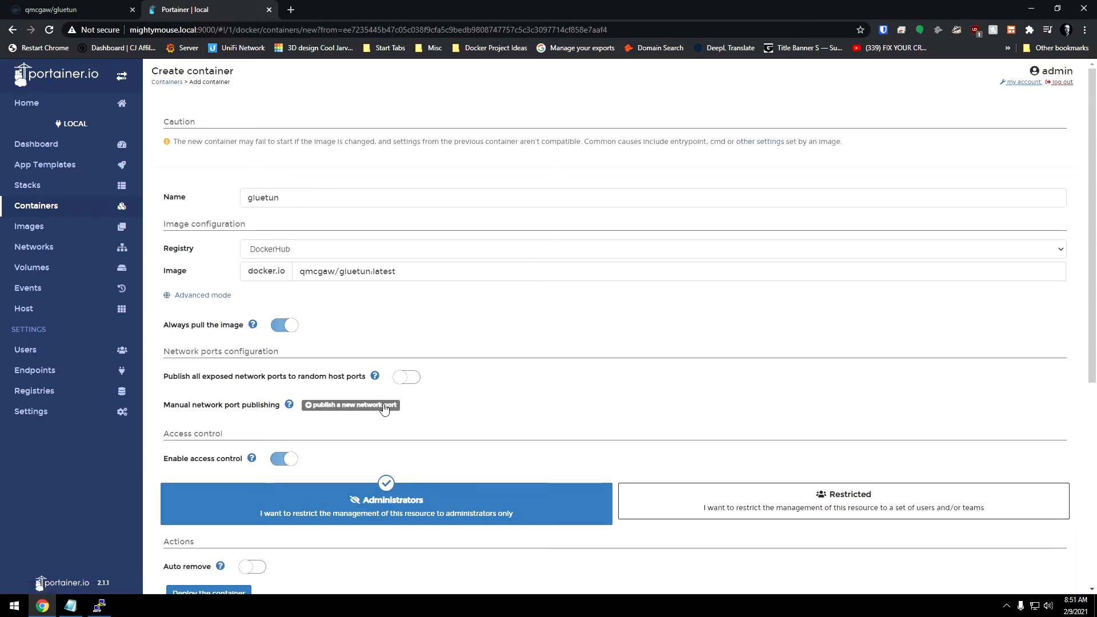
left_click(350, 405)
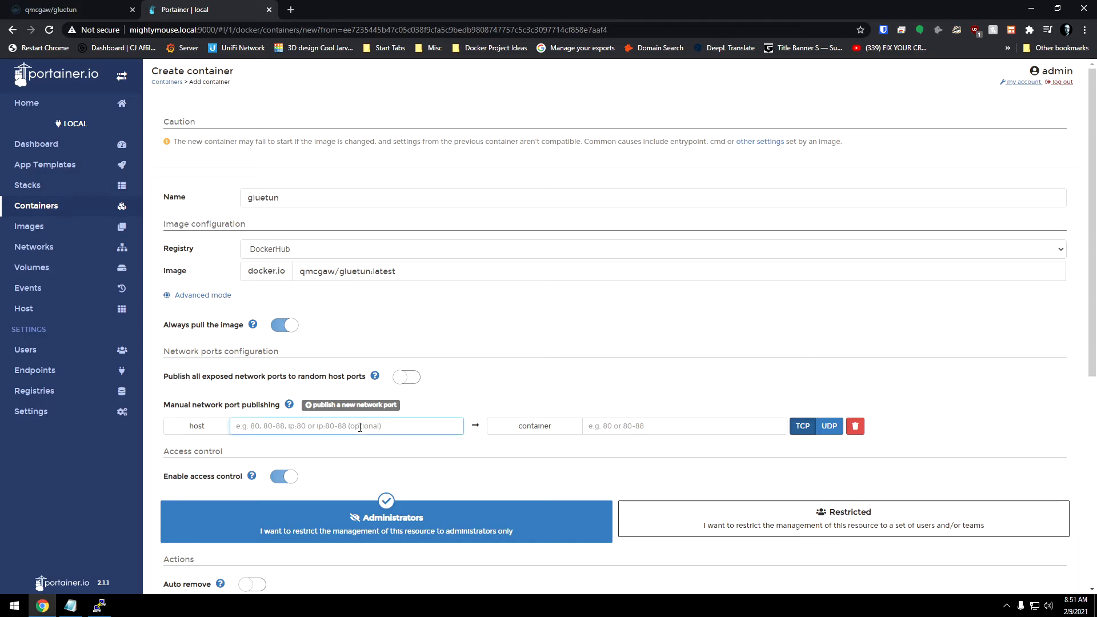
type("9117")
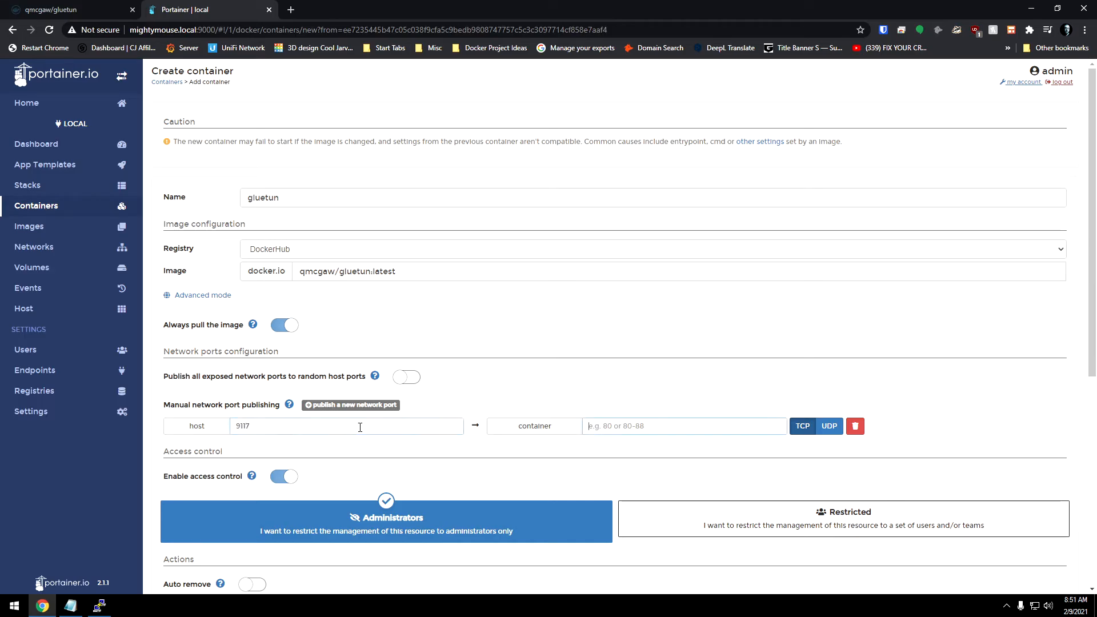
type("9117")
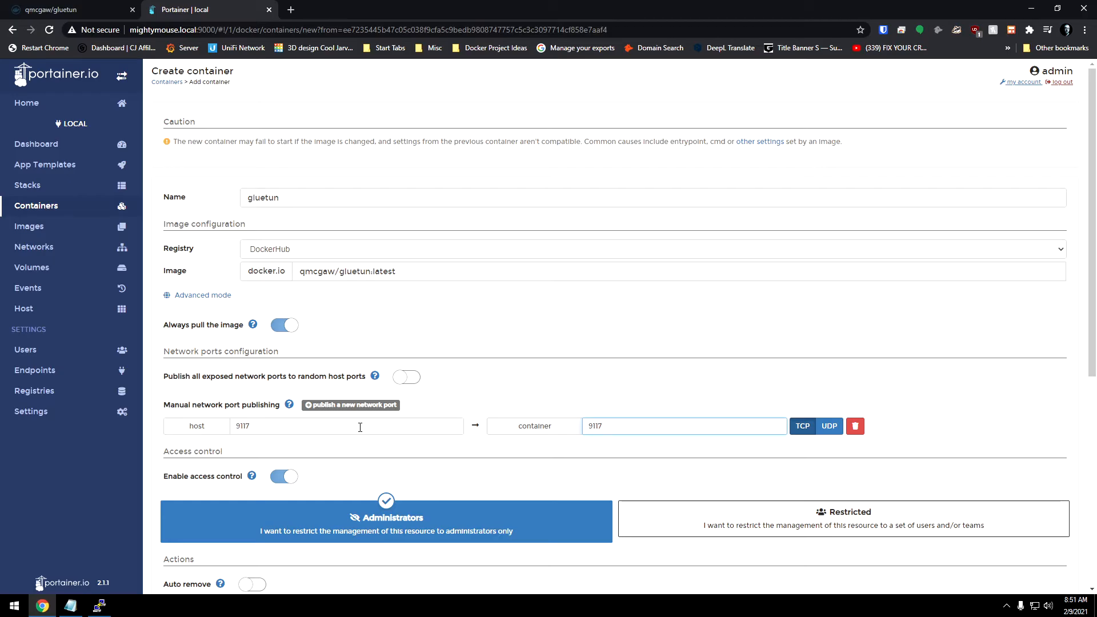
scroll("down", 3)
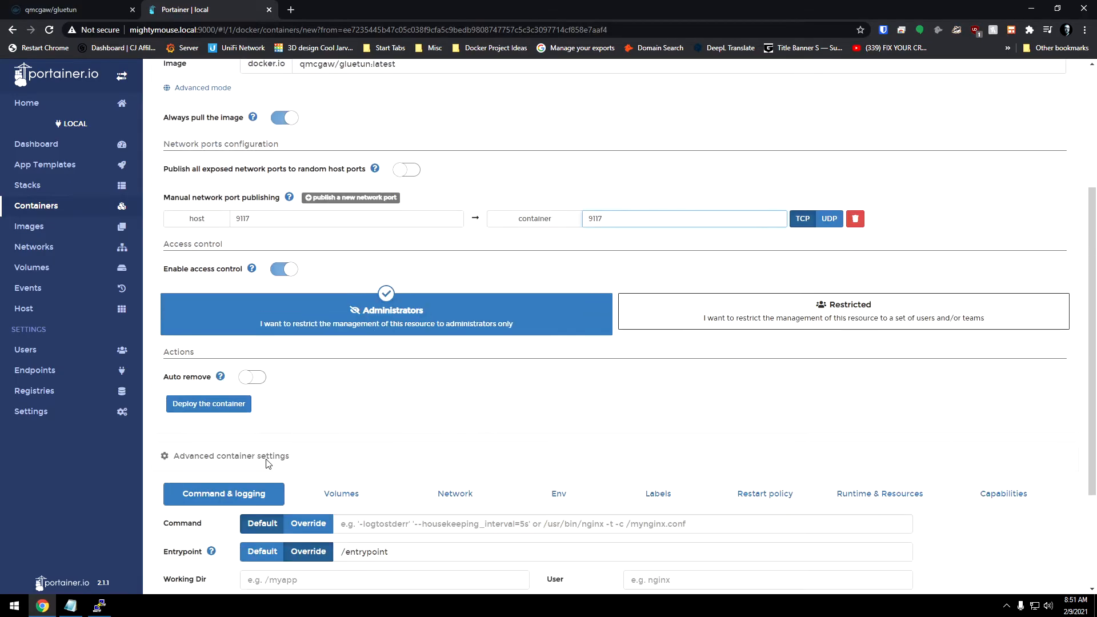
left_click(208, 404)
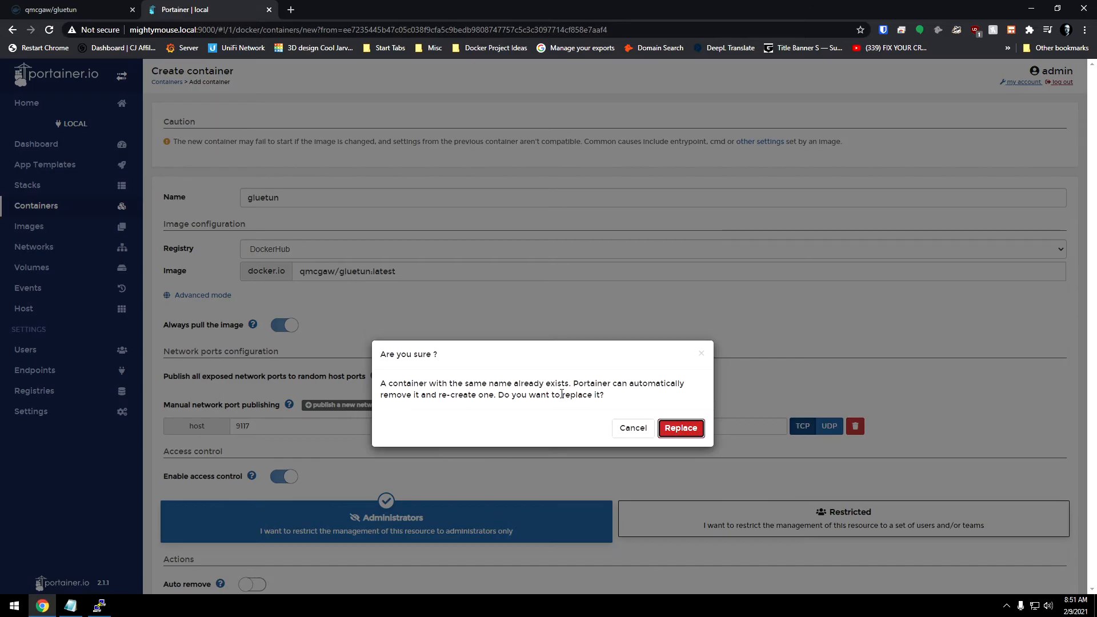
left_click(632, 427)
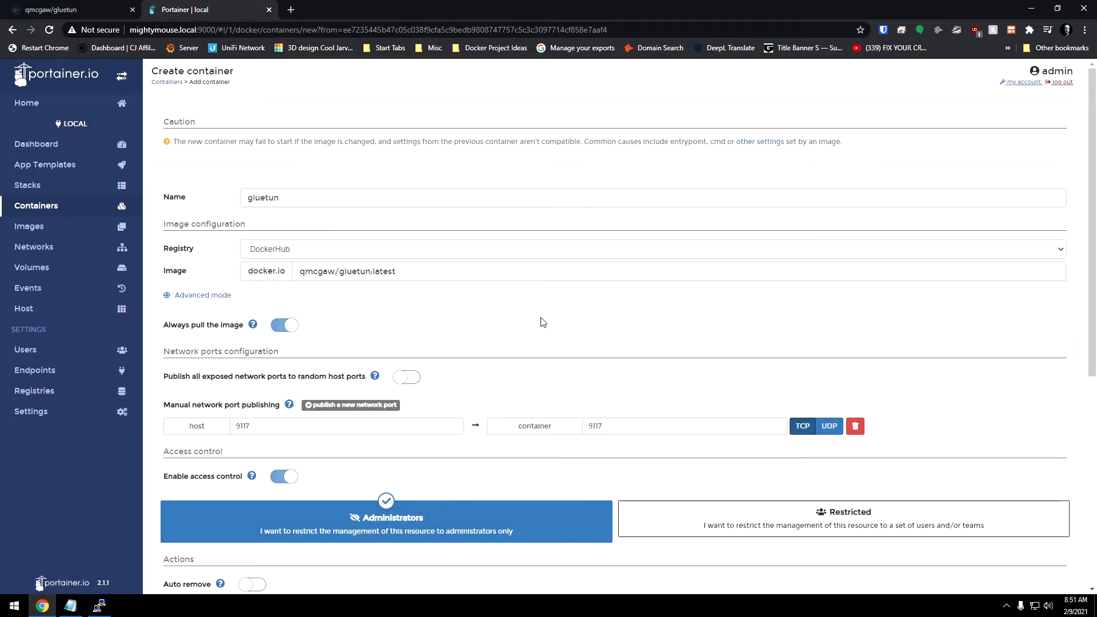
mouse_move(511, 352)
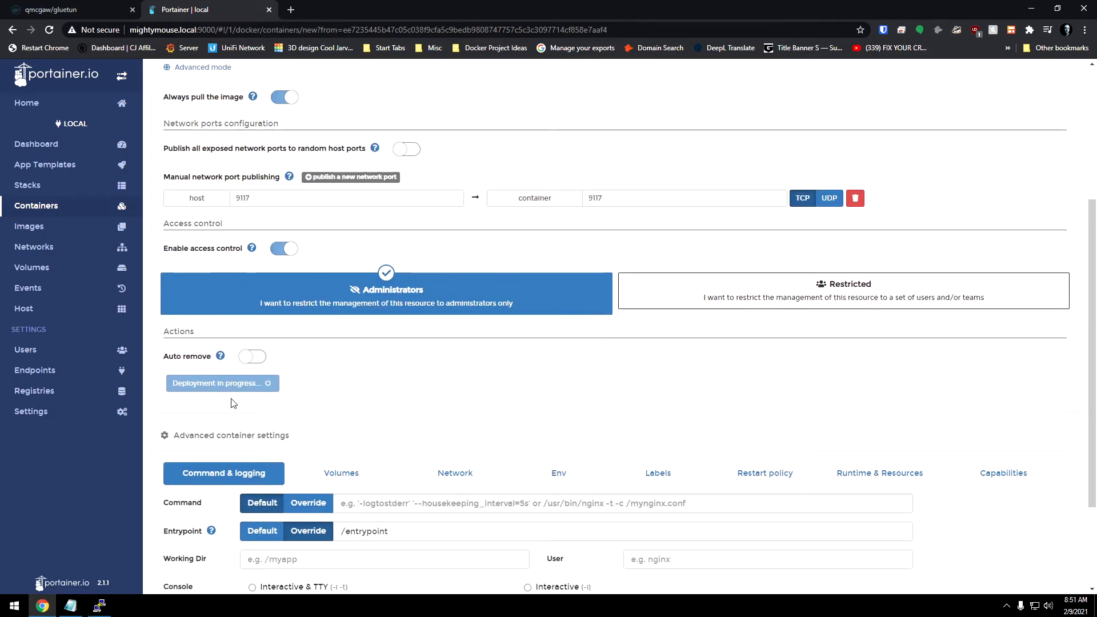
mouse_move(436, 396)
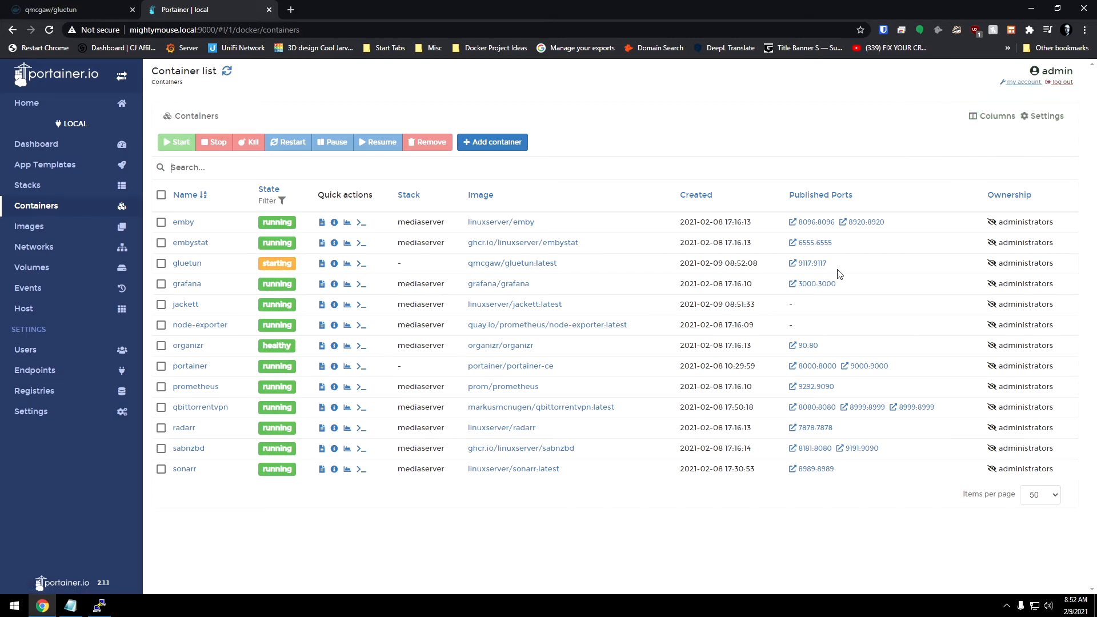
mouse_move(811, 264)
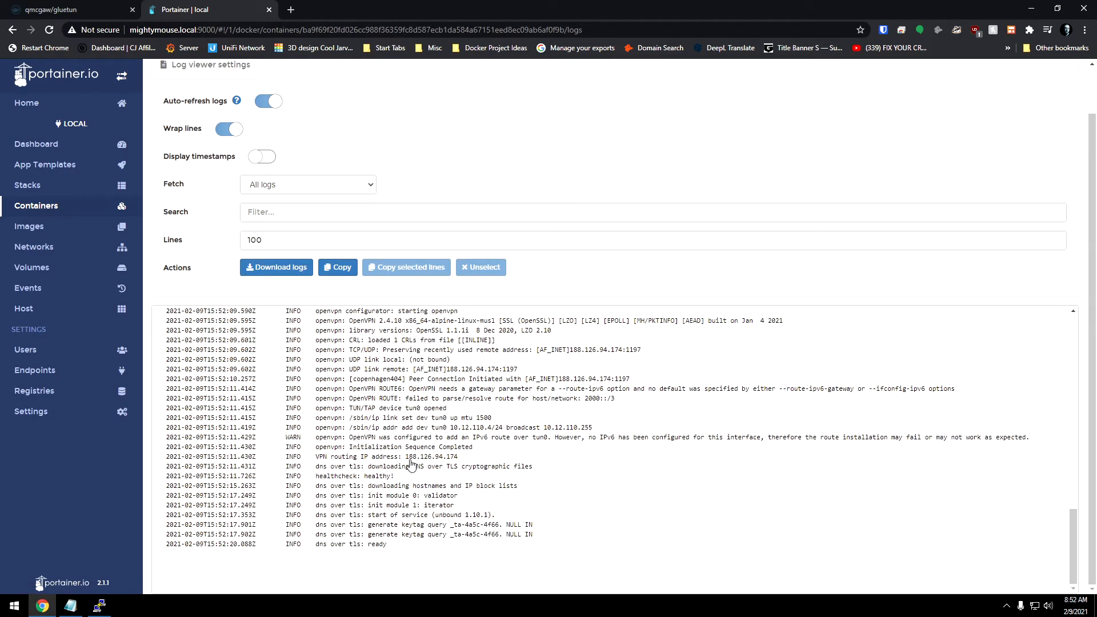
mouse_move(323, 547)
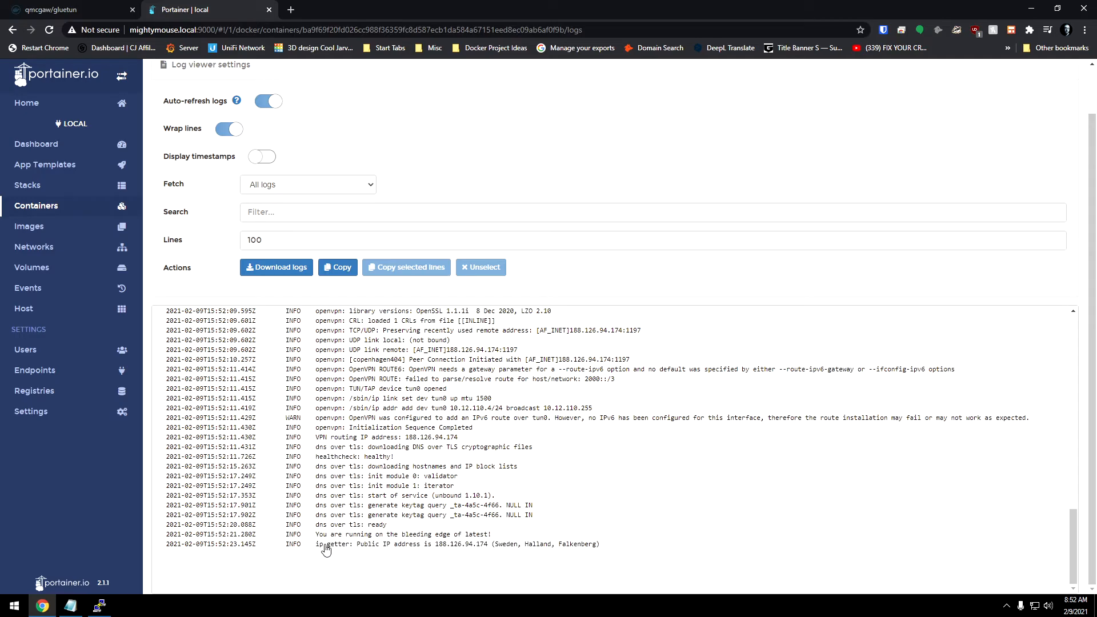
mouse_move(436, 550)
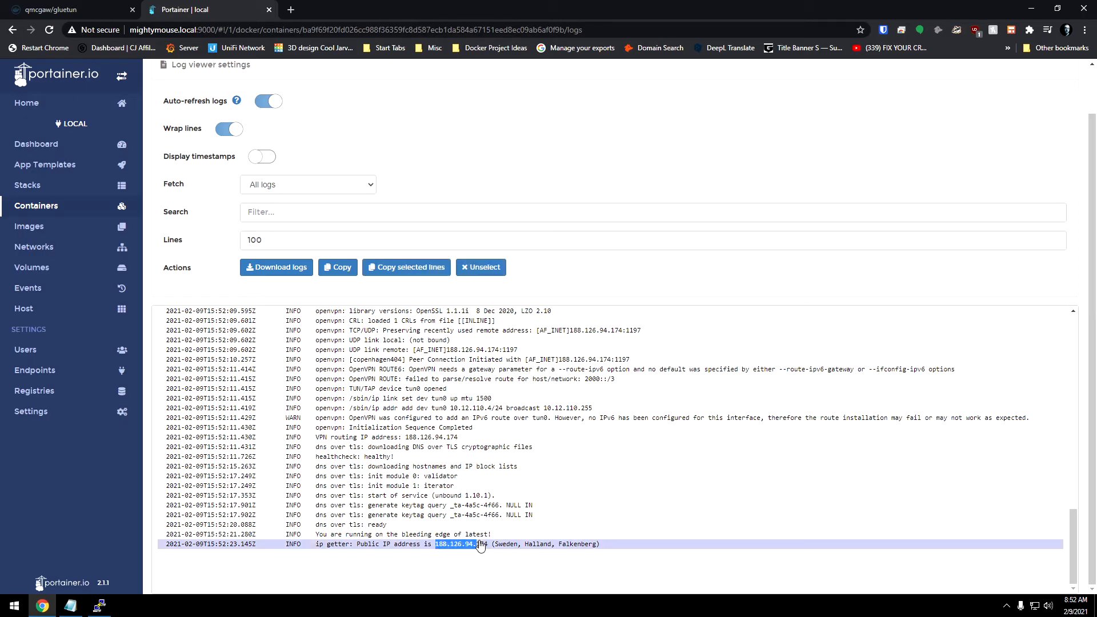
mouse_move(437, 555)
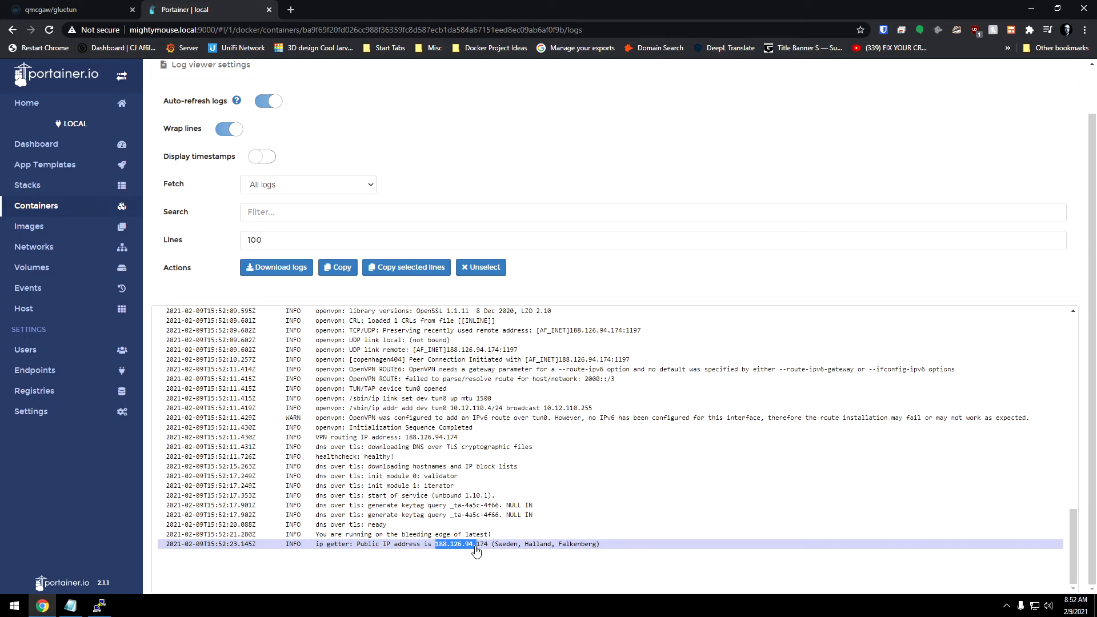
mouse_move(539, 553)
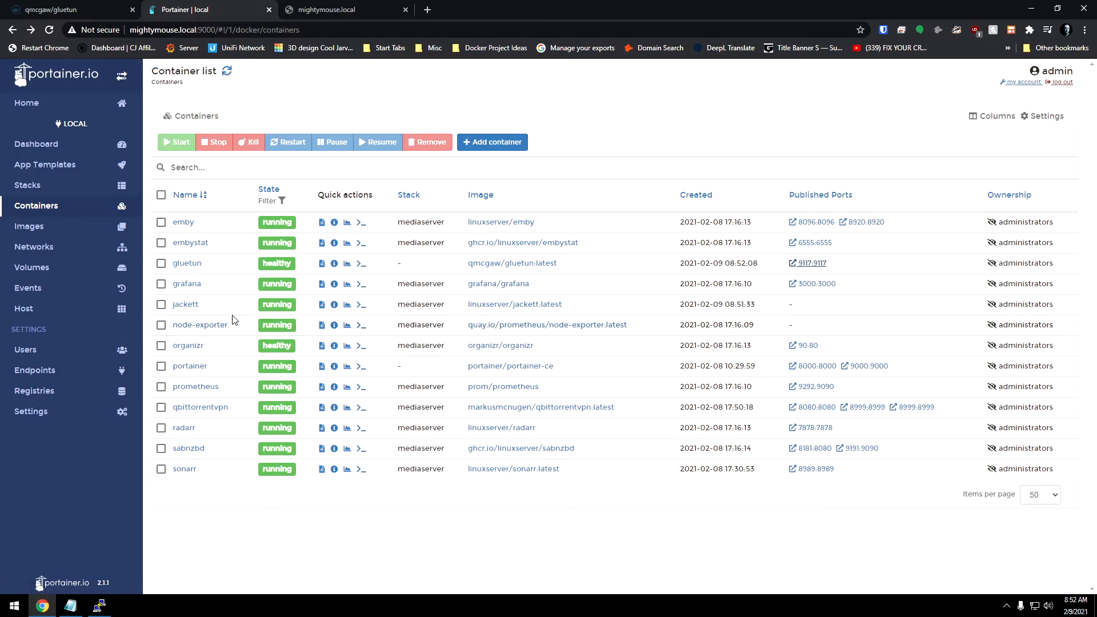
Step: Check jackett's logs and whether the Jackett web page on port 9117 loads
left_click(346, 304)
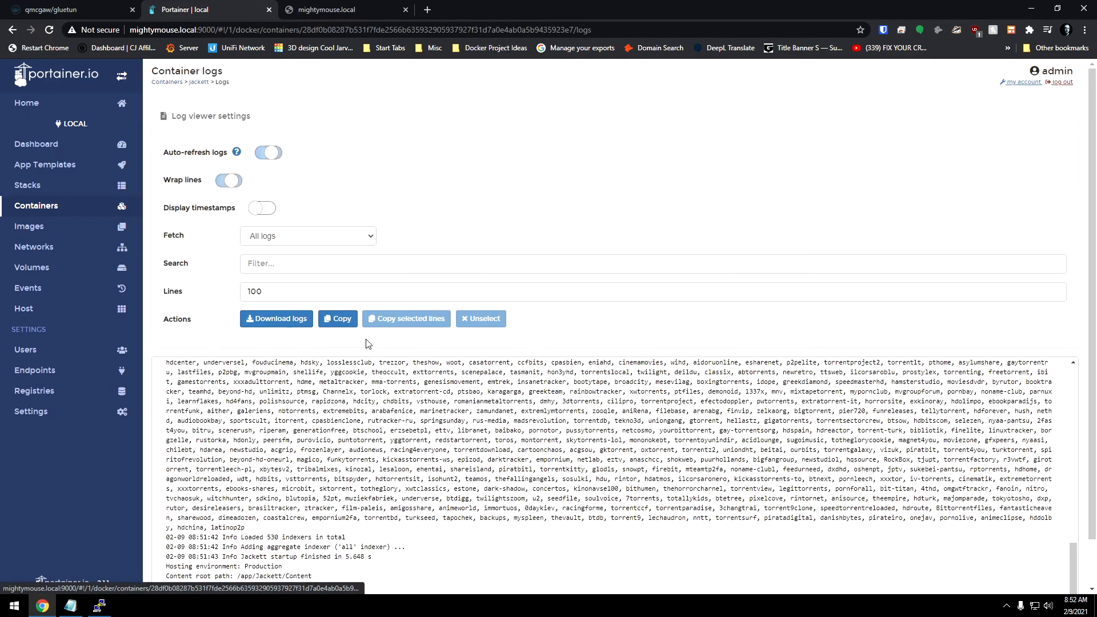
left_click(325, 10)
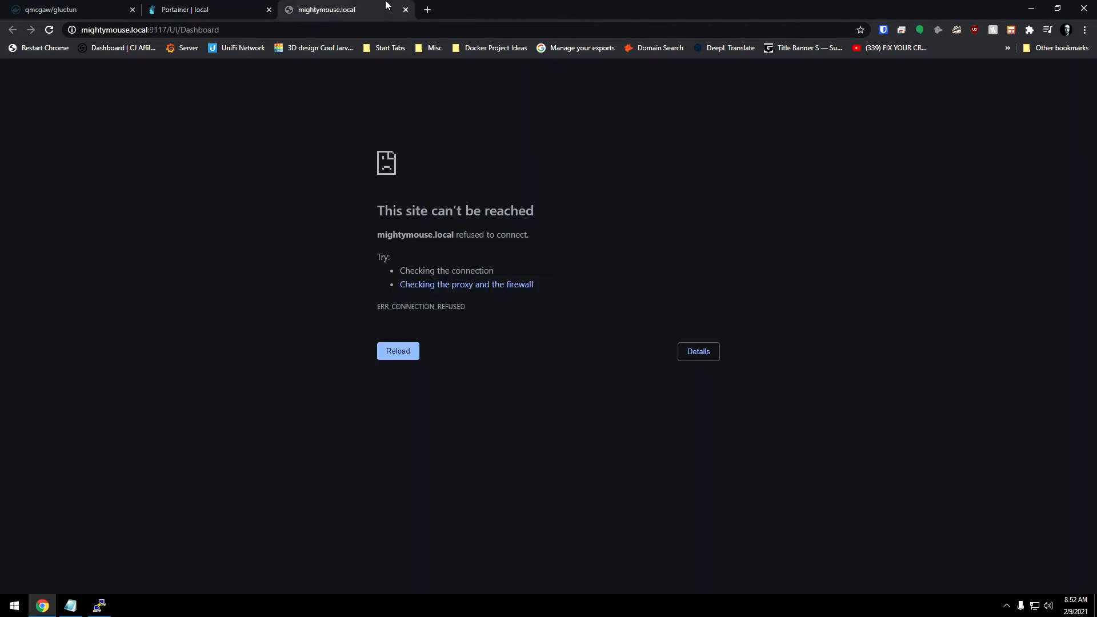
left_click(397, 350)
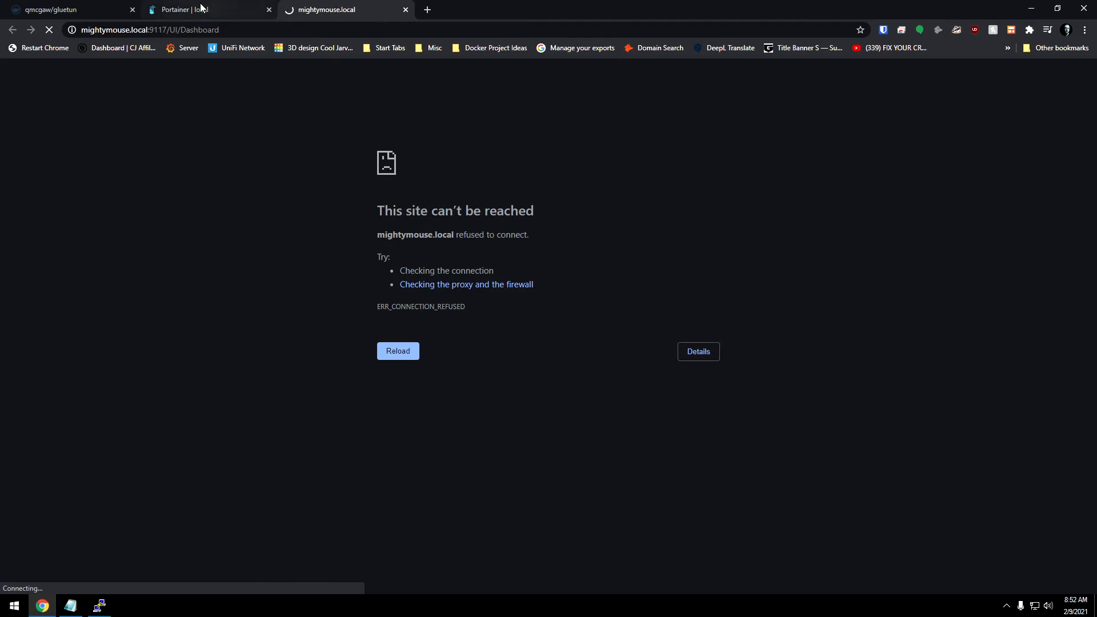
left_click(203, 9)
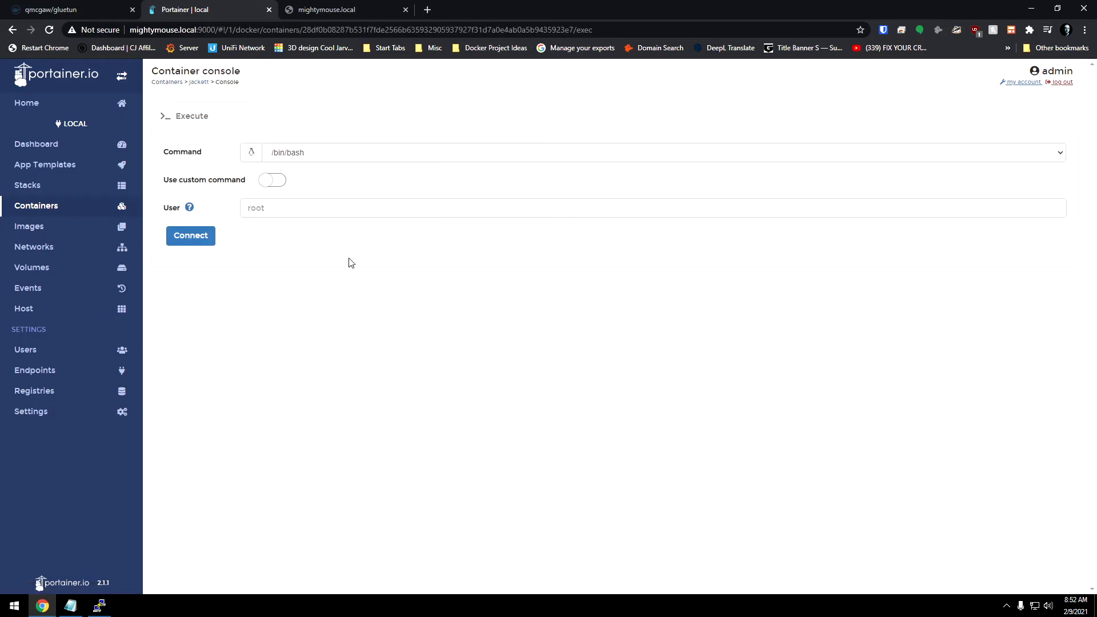
Step: Run 'curl ifconfig.io' in jackett's bash console, which fails to resolve, then return to Containers
left_click(190, 235)
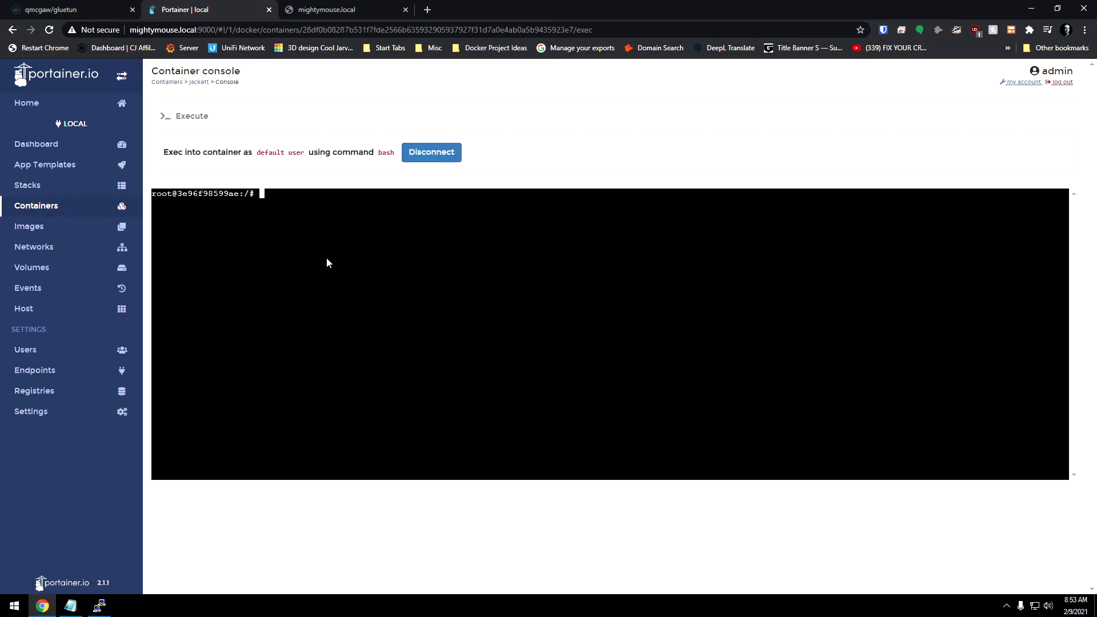
type("curl")
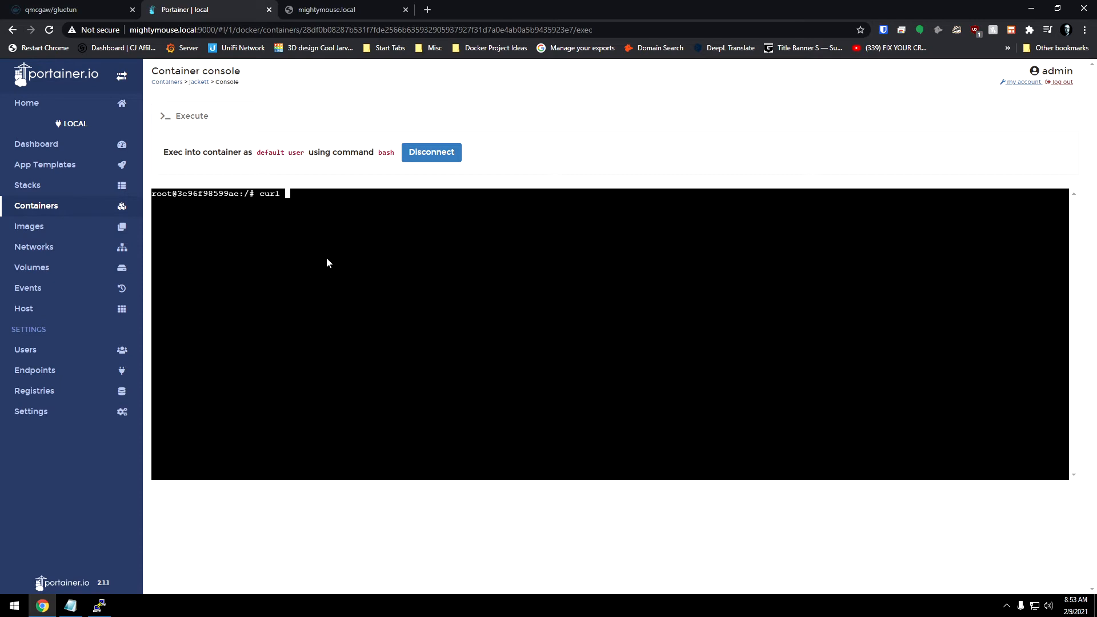
type("ifconfig.io")
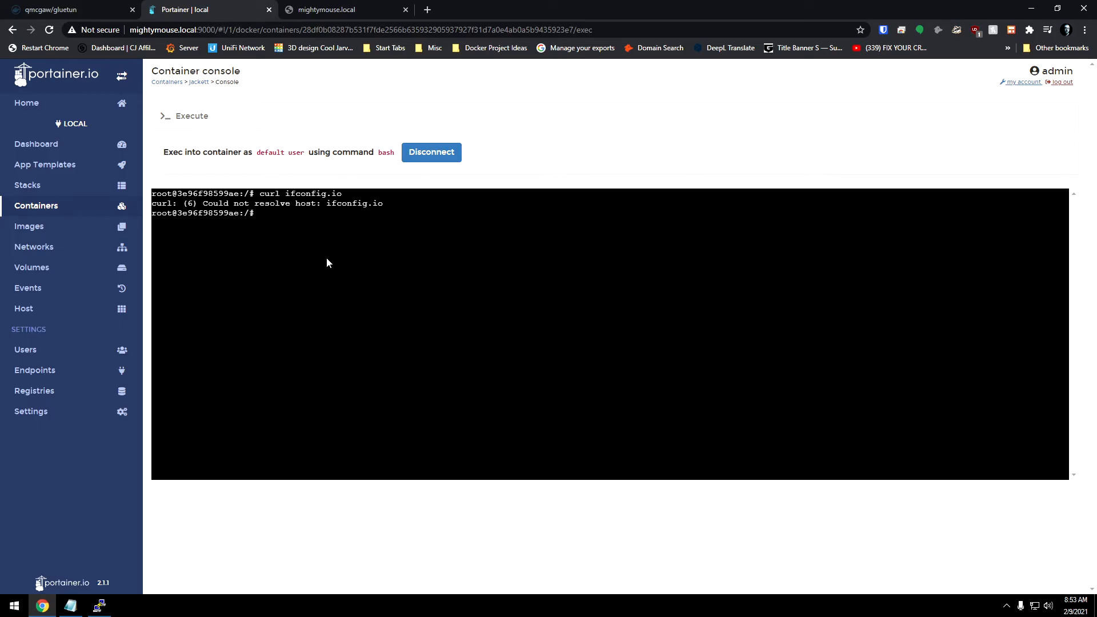
left_click(343, 9)
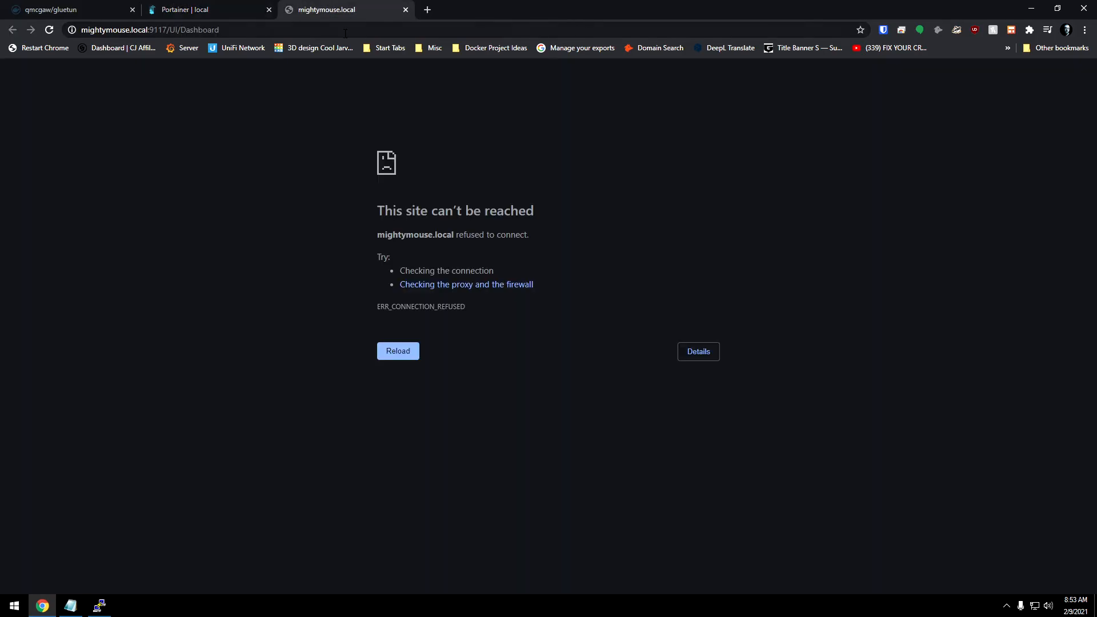
left_click(206, 9)
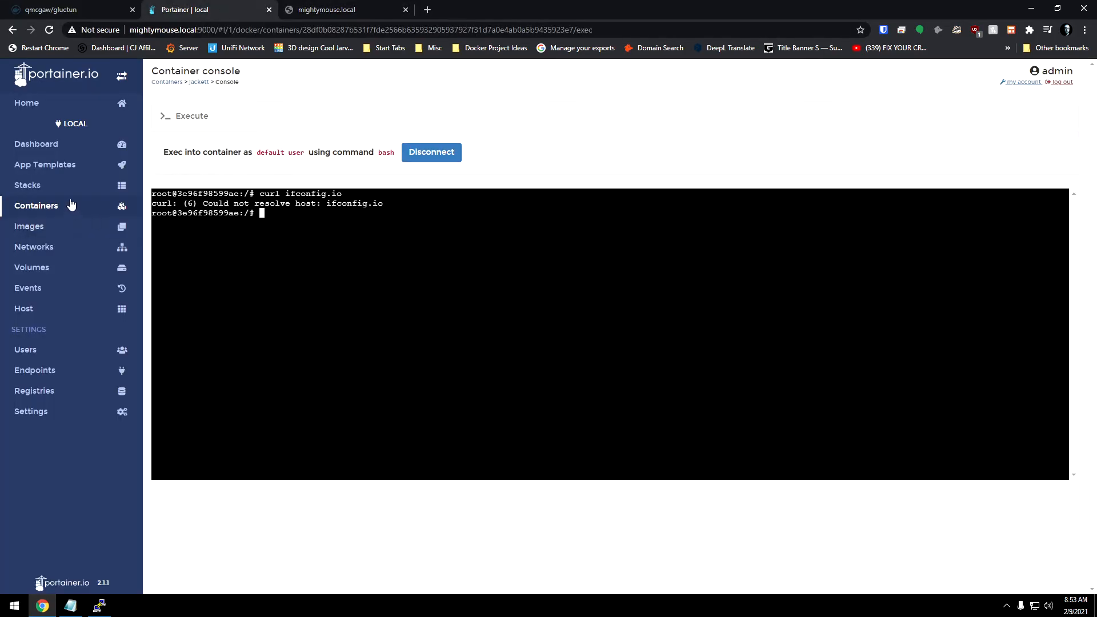
left_click(37, 205)
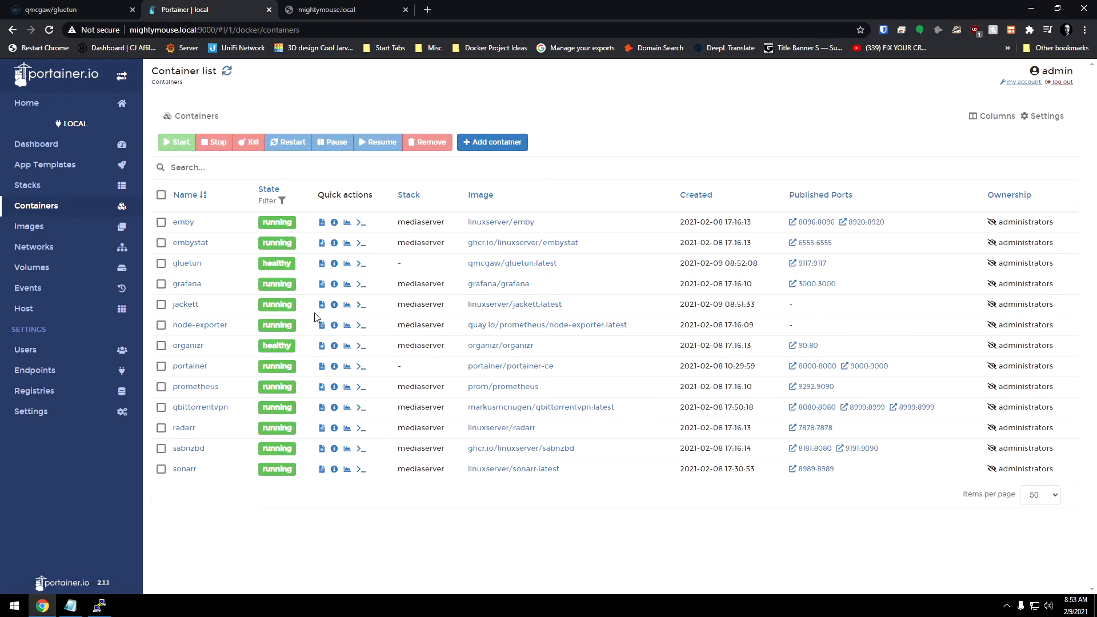
mouse_move(185, 303)
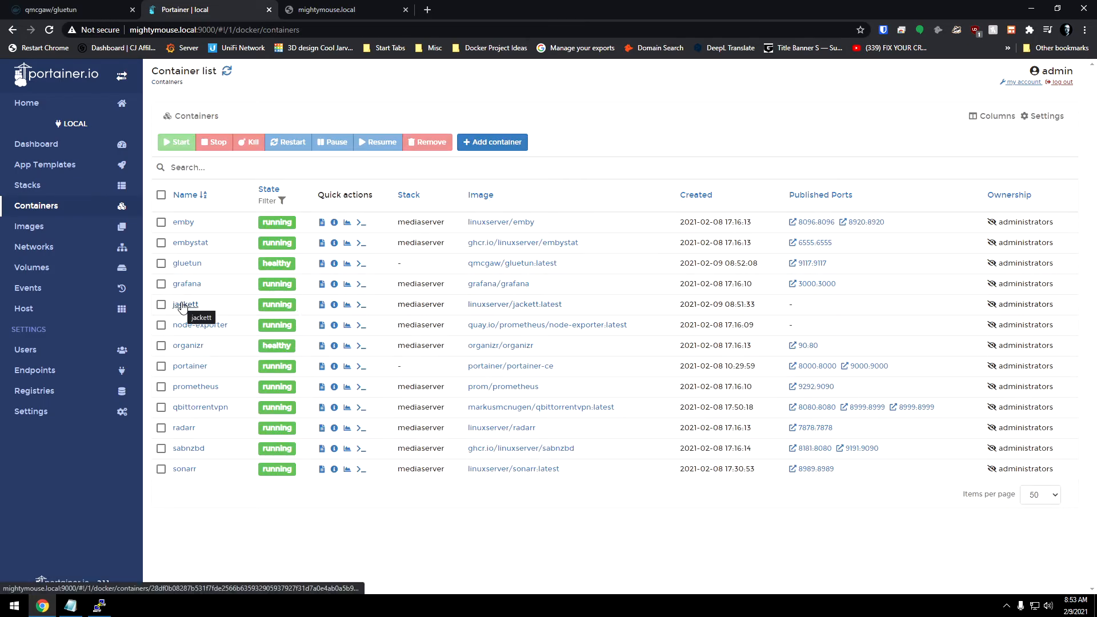
Step: Duplicate jackett with its network container set to gluetun and replace the existing jackett container
left_click(185, 305)
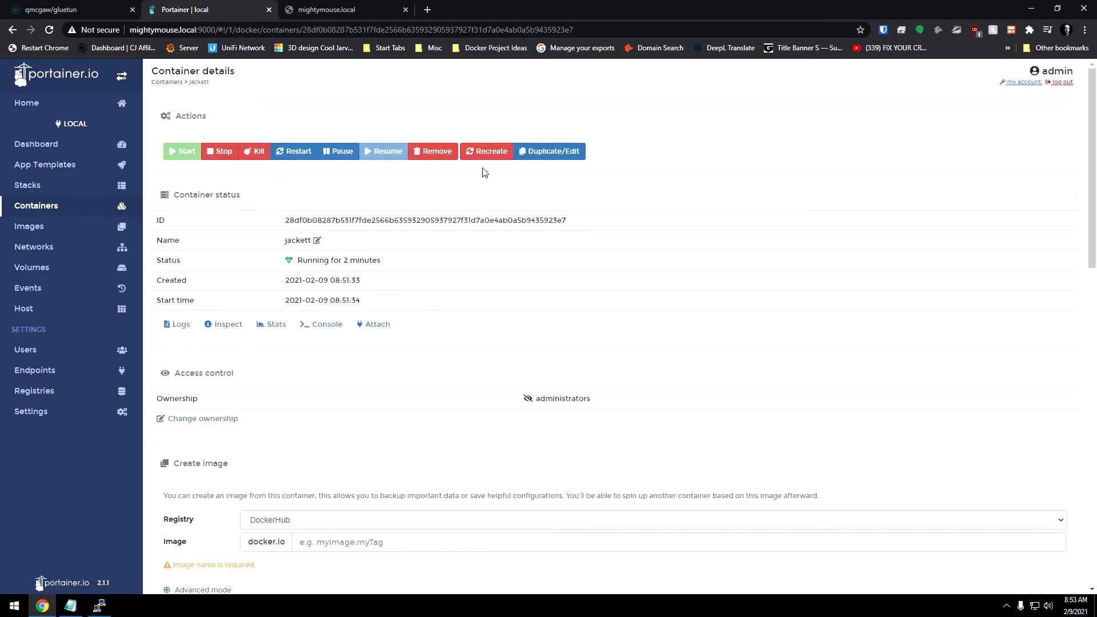
left_click(549, 151)
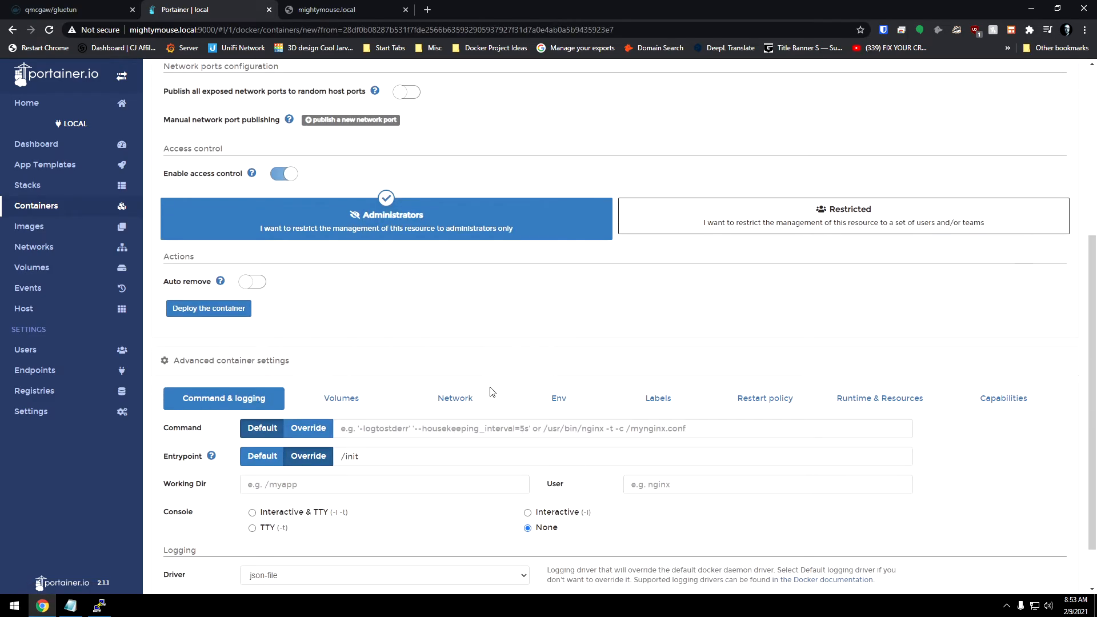
left_click(454, 398)
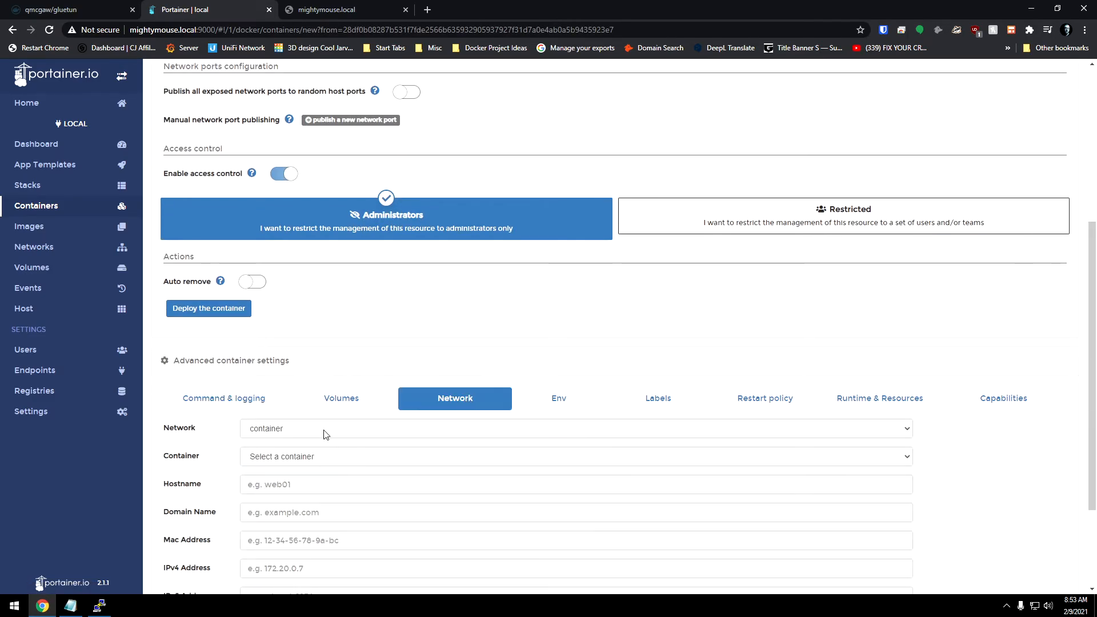
left_click(575, 456)
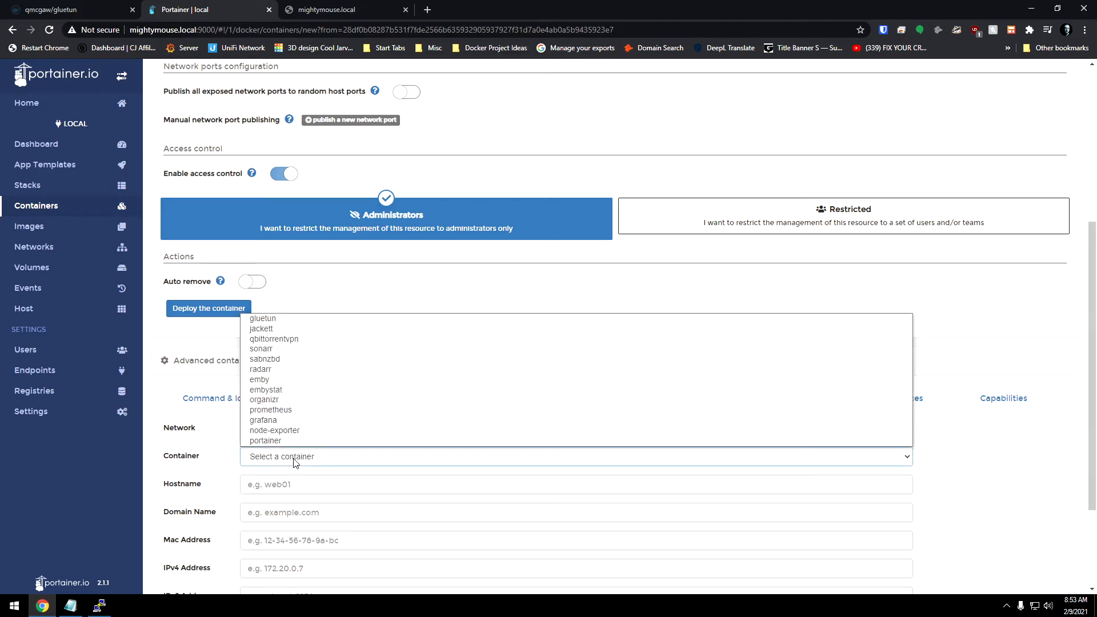
left_click(262, 319)
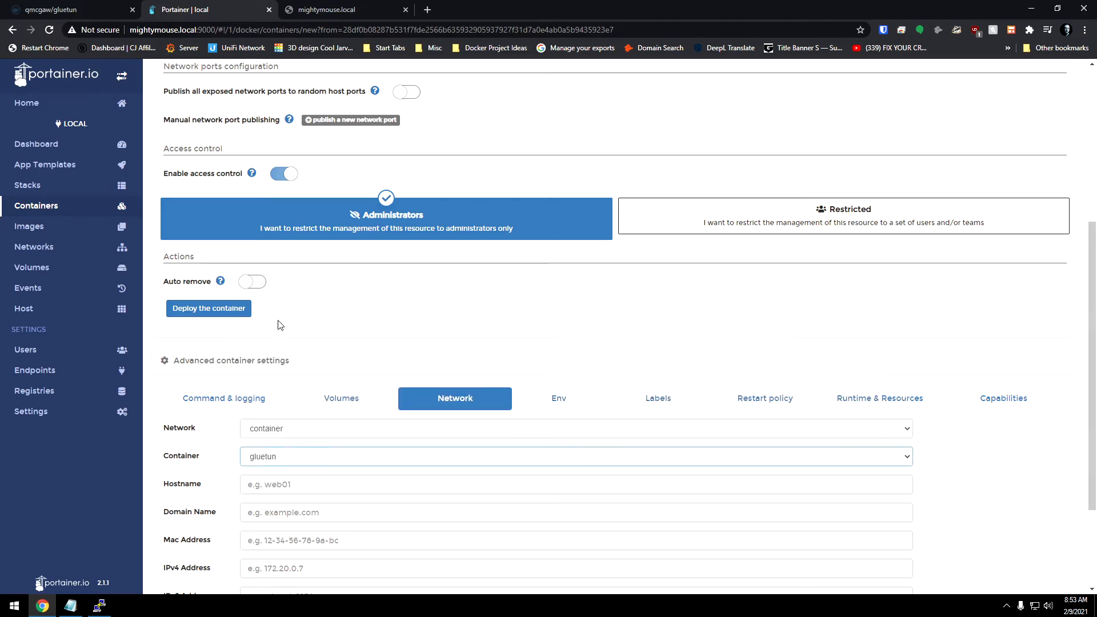
left_click(208, 309)
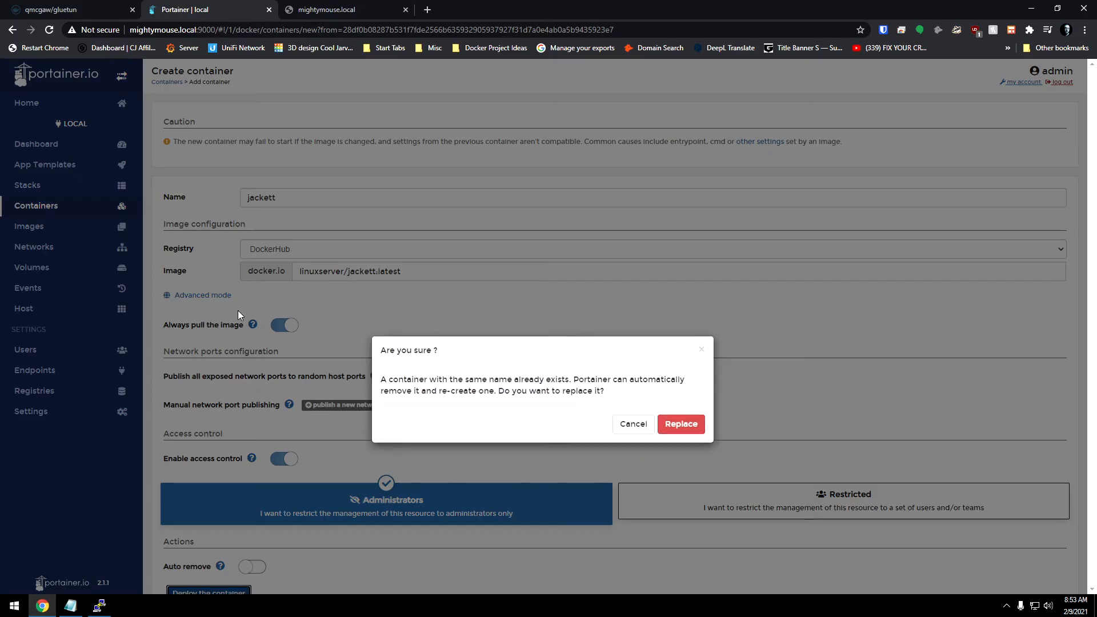
left_click(679, 424)
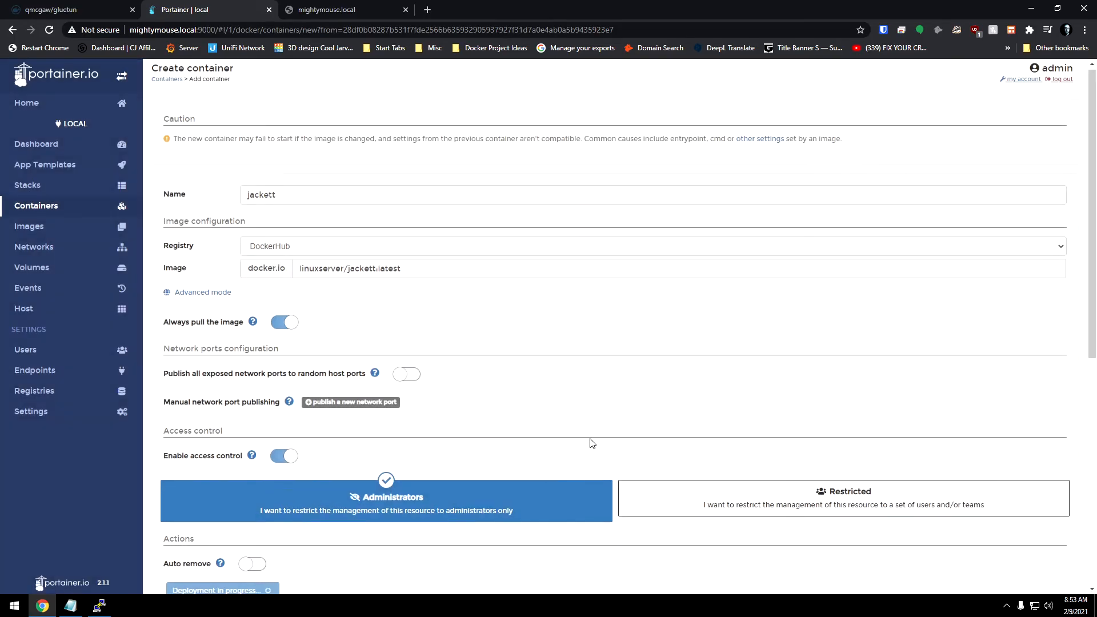
scroll("down", 3)
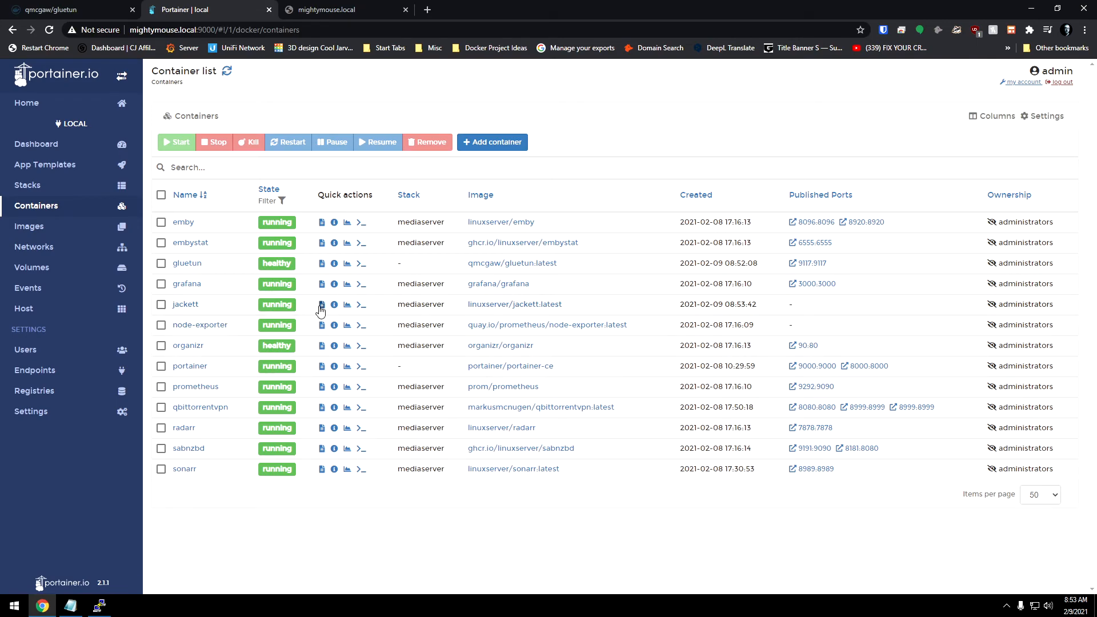
Step: Check jackett's startup logs, then view the Jackett dashboard loading on port 9117
left_click(345, 303)
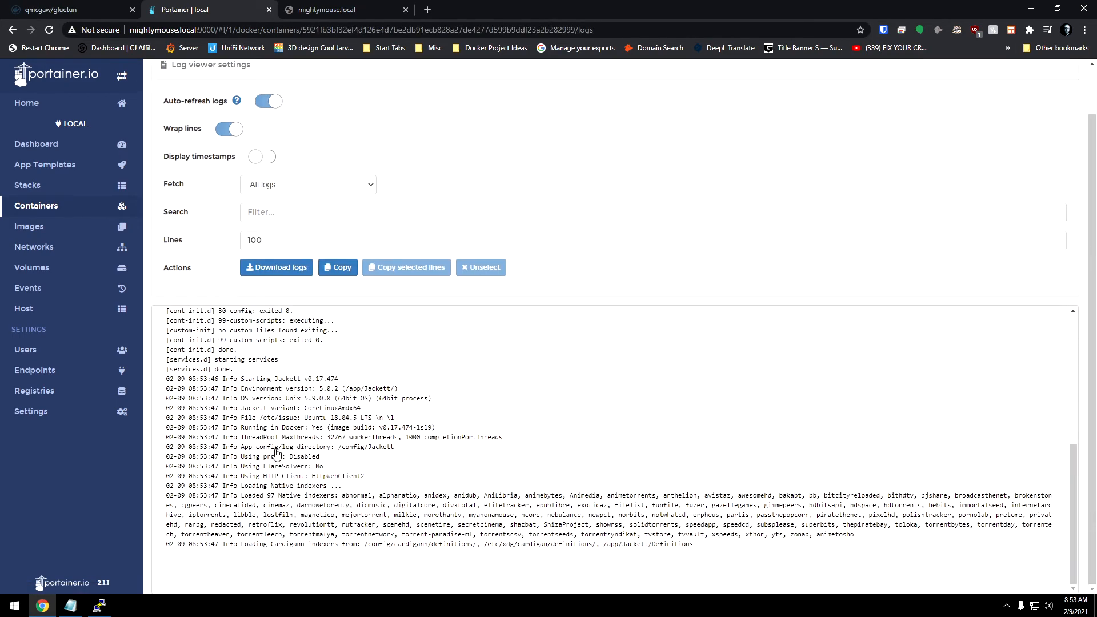
left_click(327, 10)
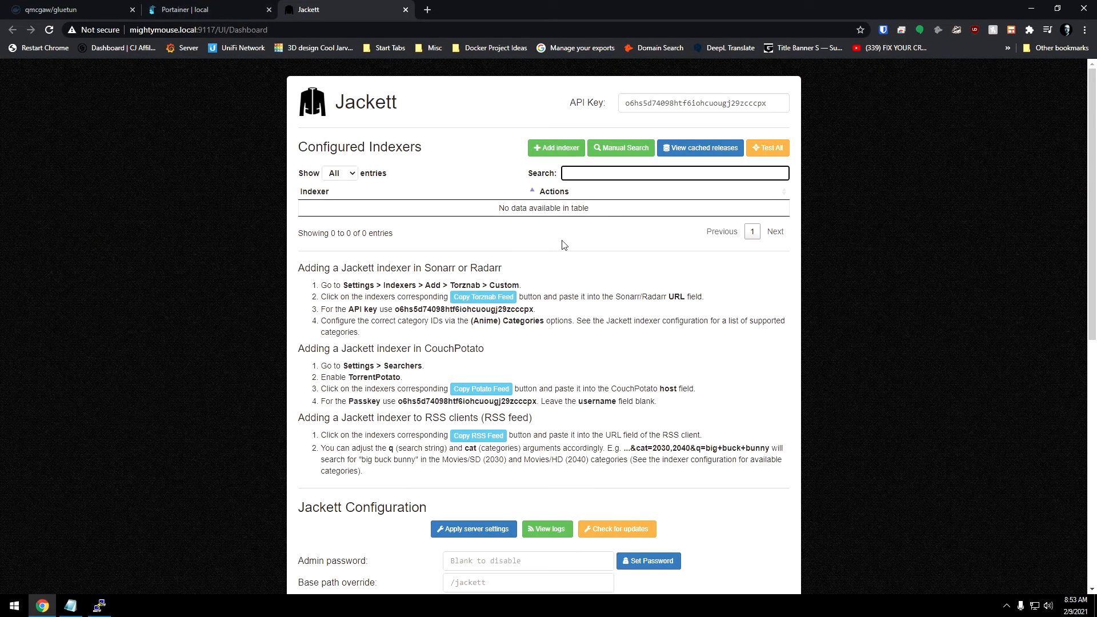
left_click(674, 172)
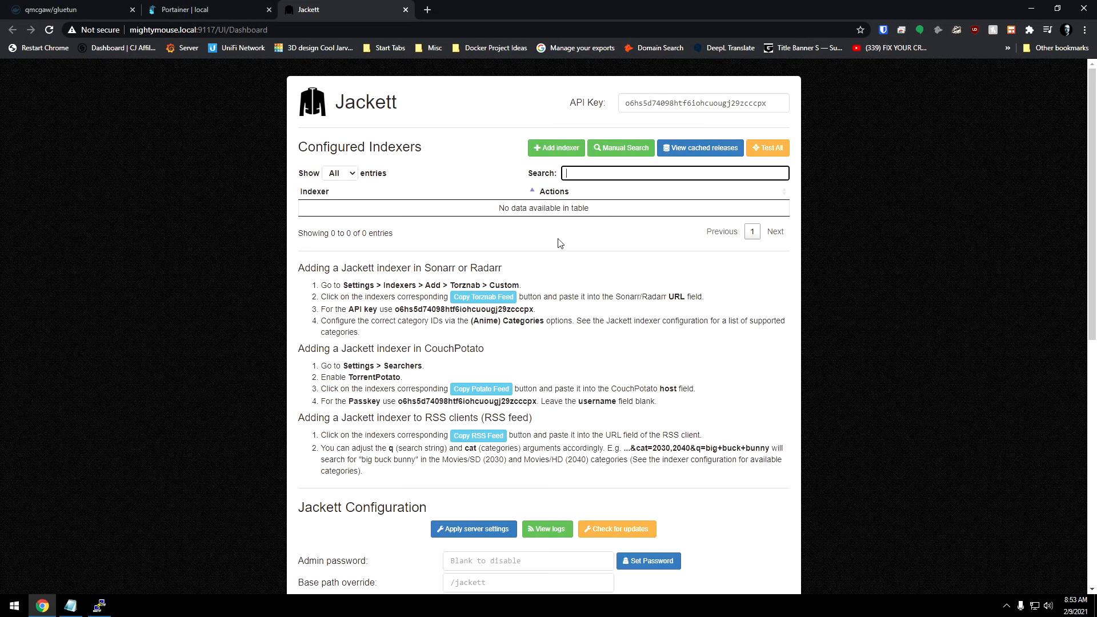
mouse_move(440, 205)
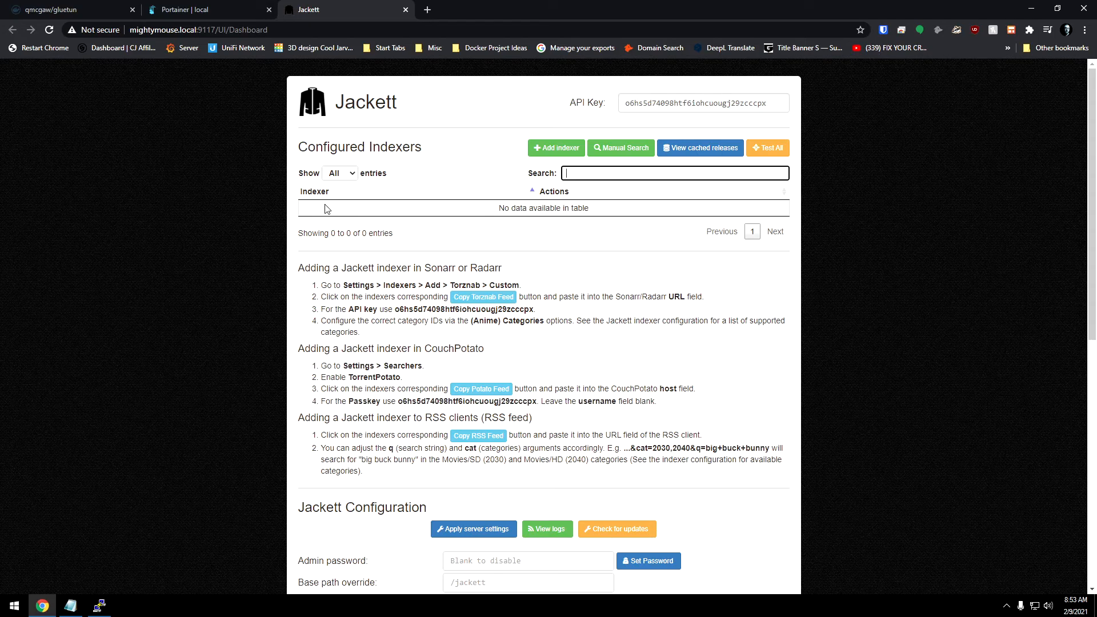
mouse_move(424, 211)
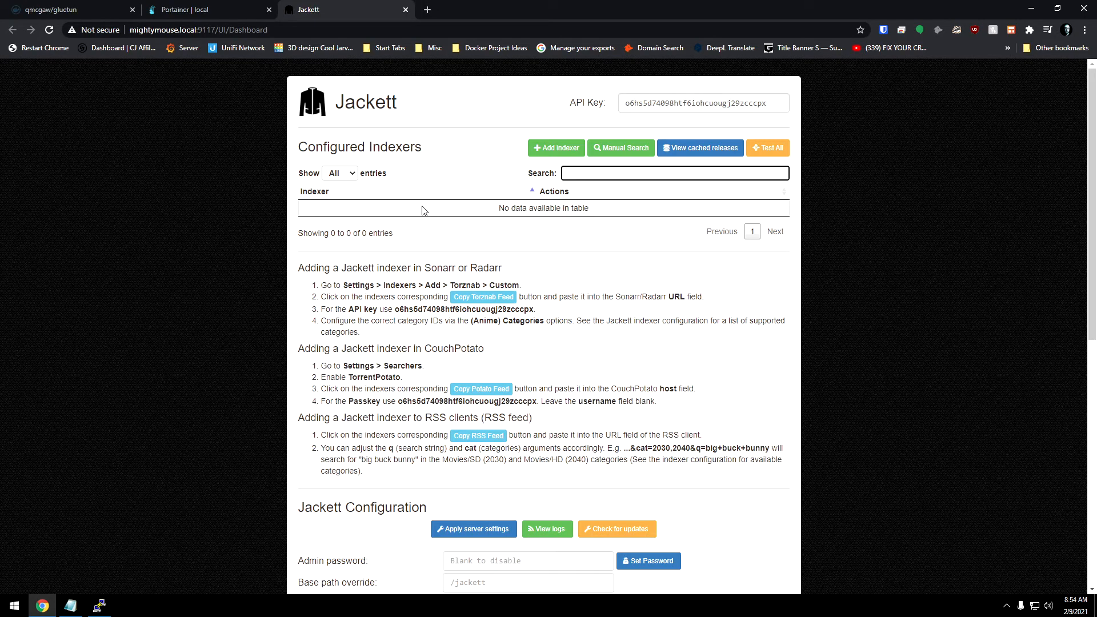
mouse_move(433, 222)
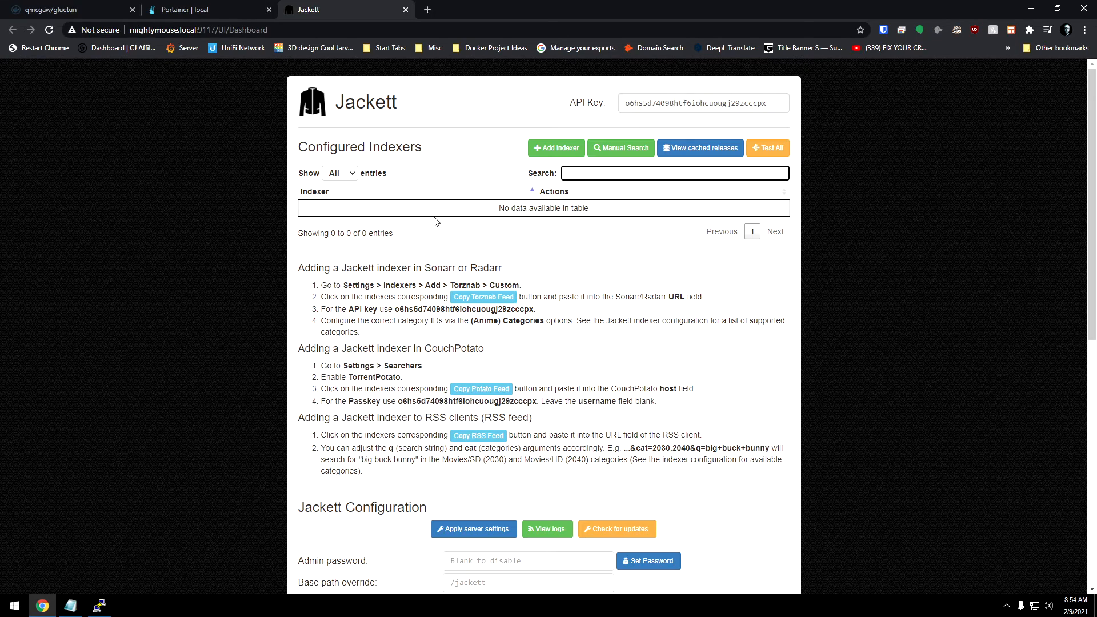
mouse_move(493, 208)
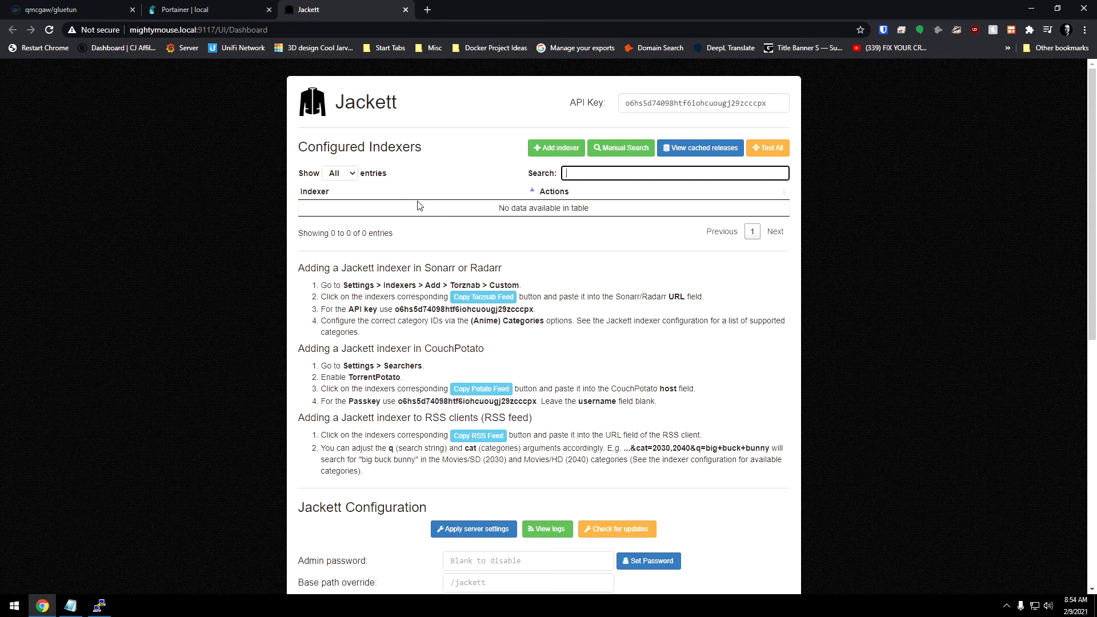
mouse_move(210, 10)
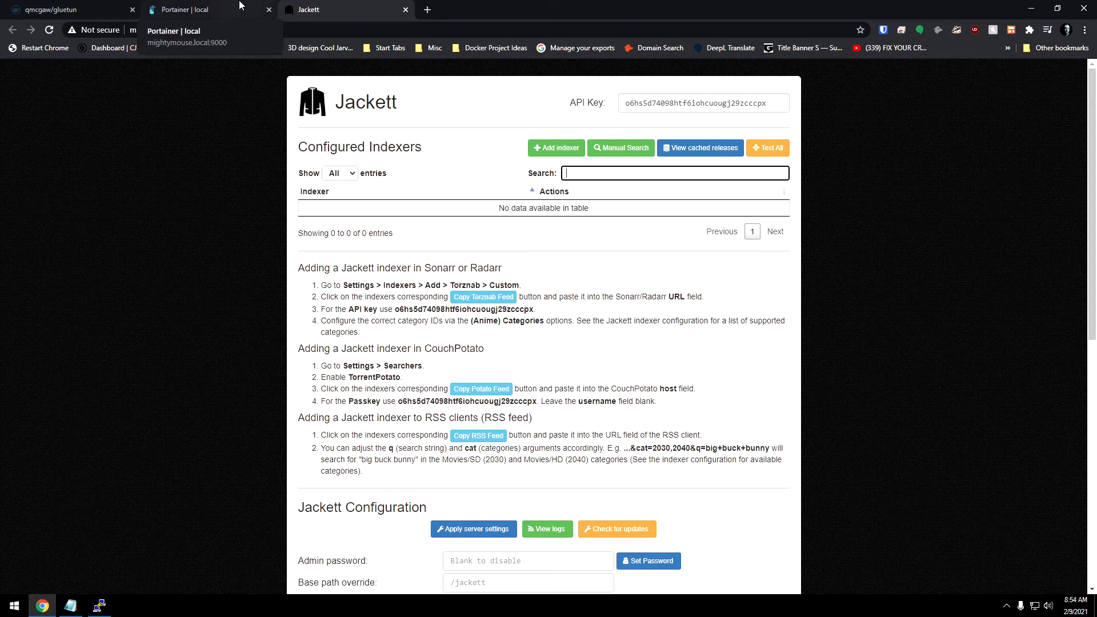
Step: Check gluetun's logs in a new tab for its Swedish public IP, then return to containers
left_click(187, 10)
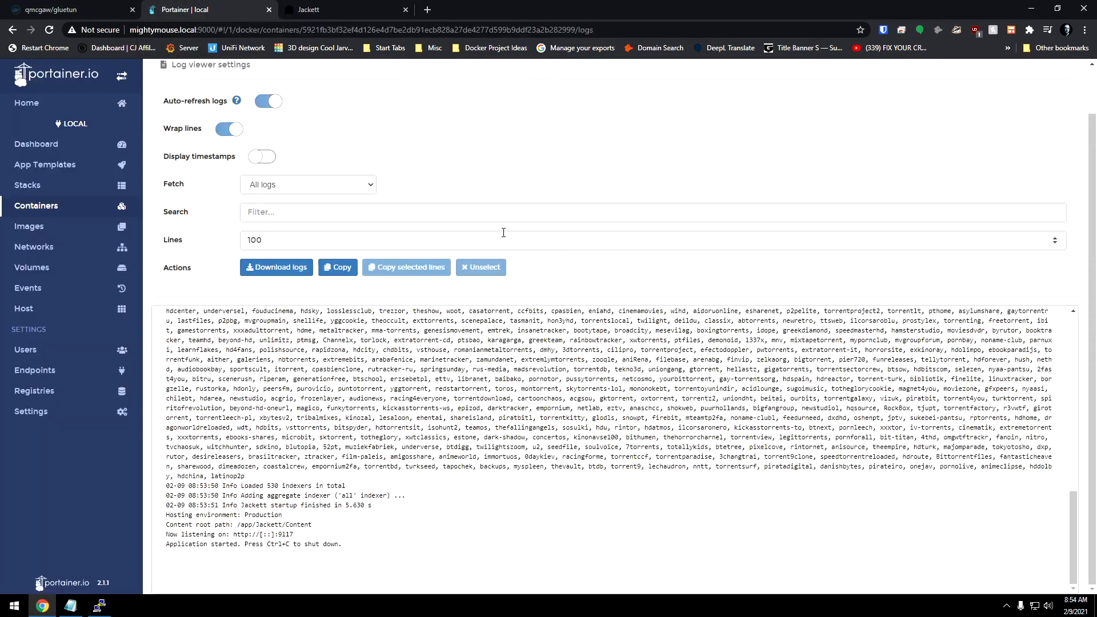
left_click(36, 206)
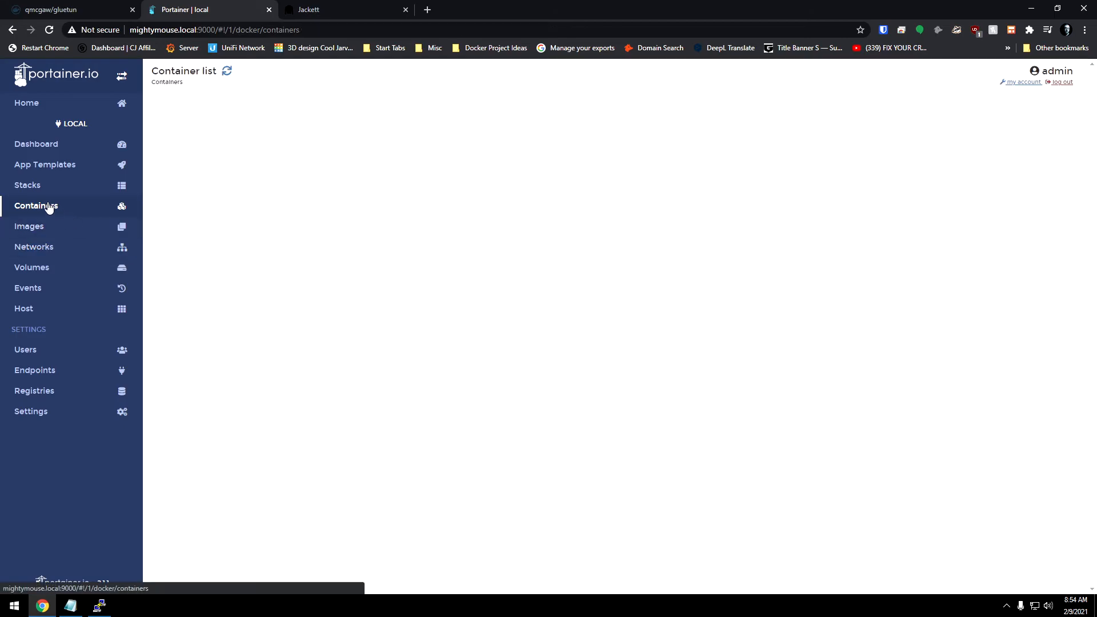
left_click(35, 205)
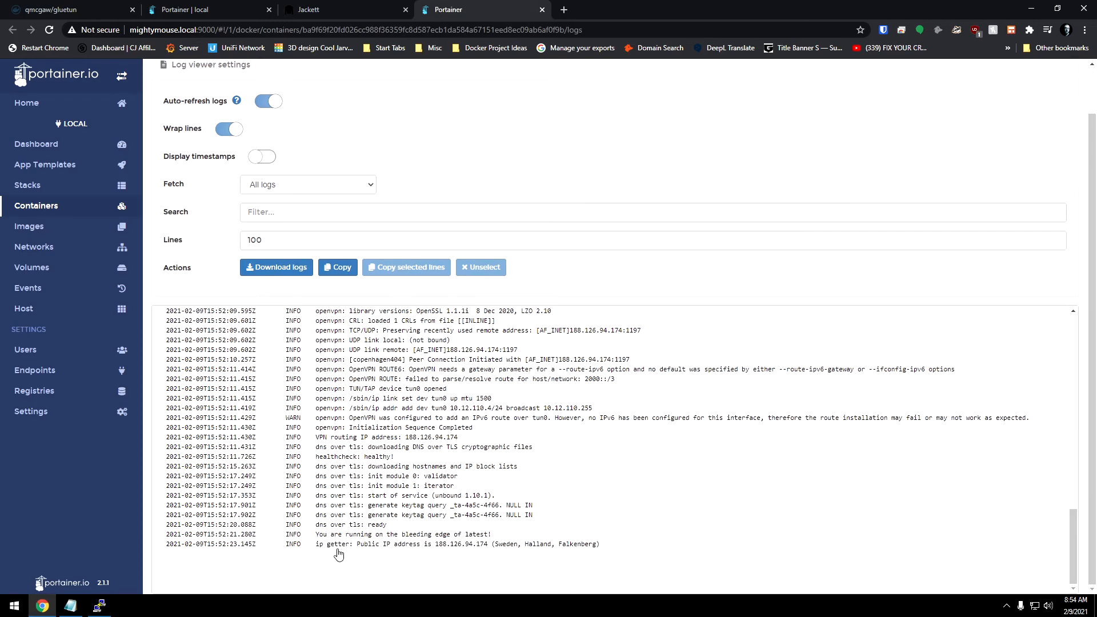
mouse_move(440, 549)
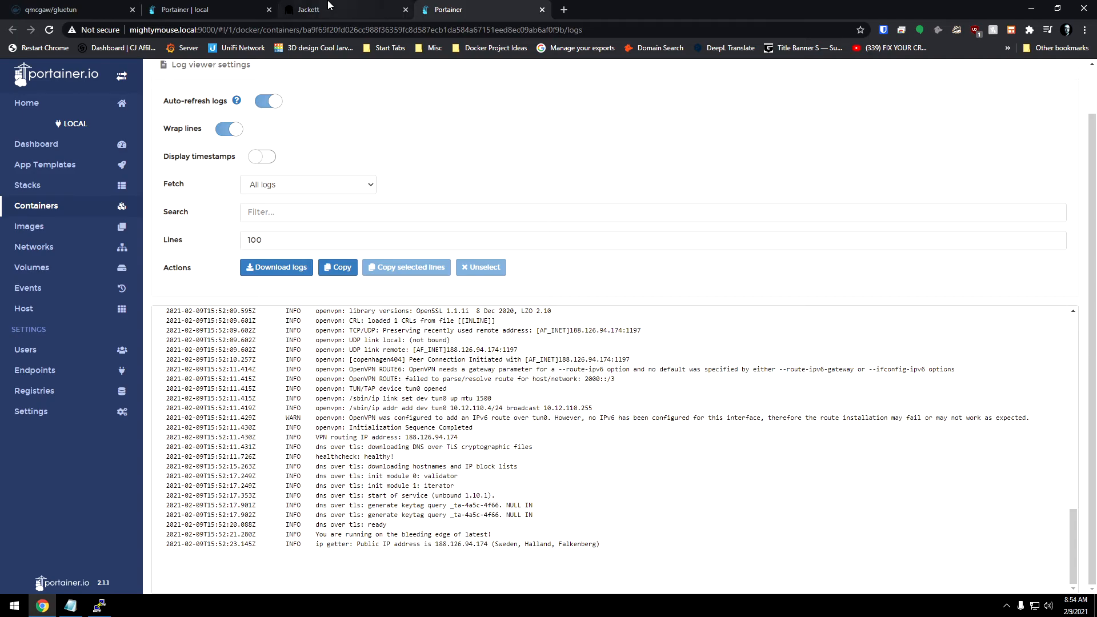
left_click(12, 30)
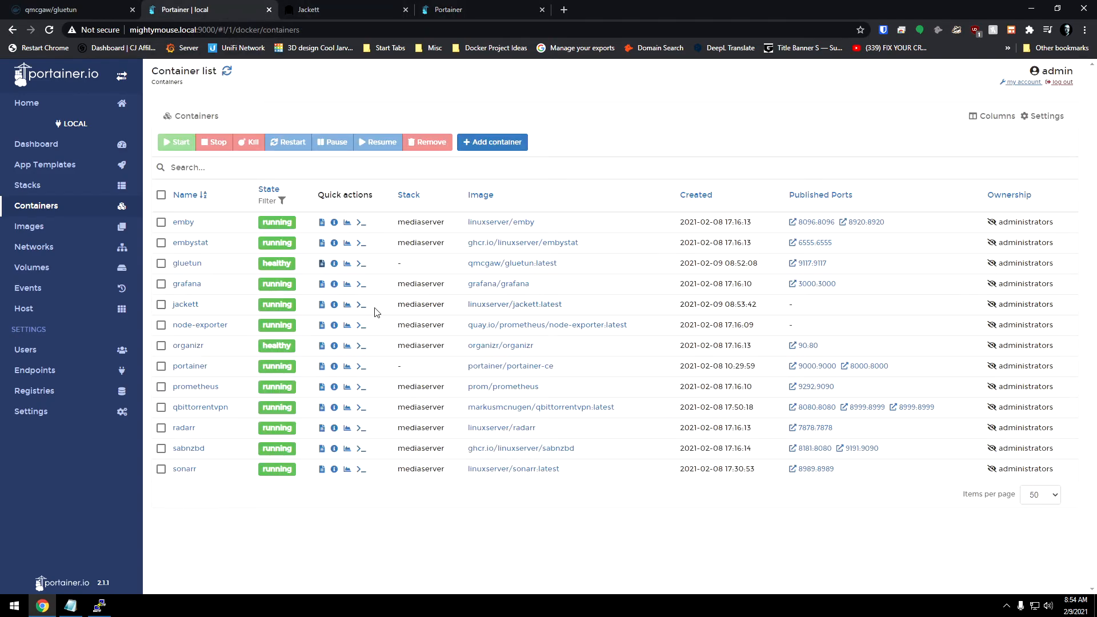
Step: Open a console inside jackett and enter curl ifconfig.io to check its public IP
left_click(361, 305)
type("curl")
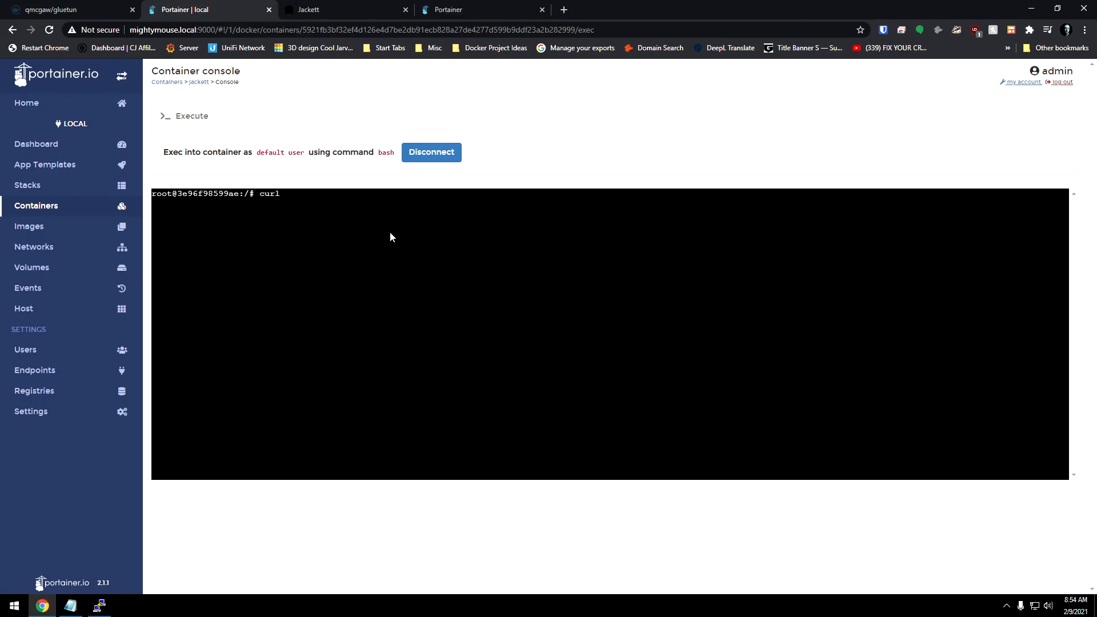
type("if")
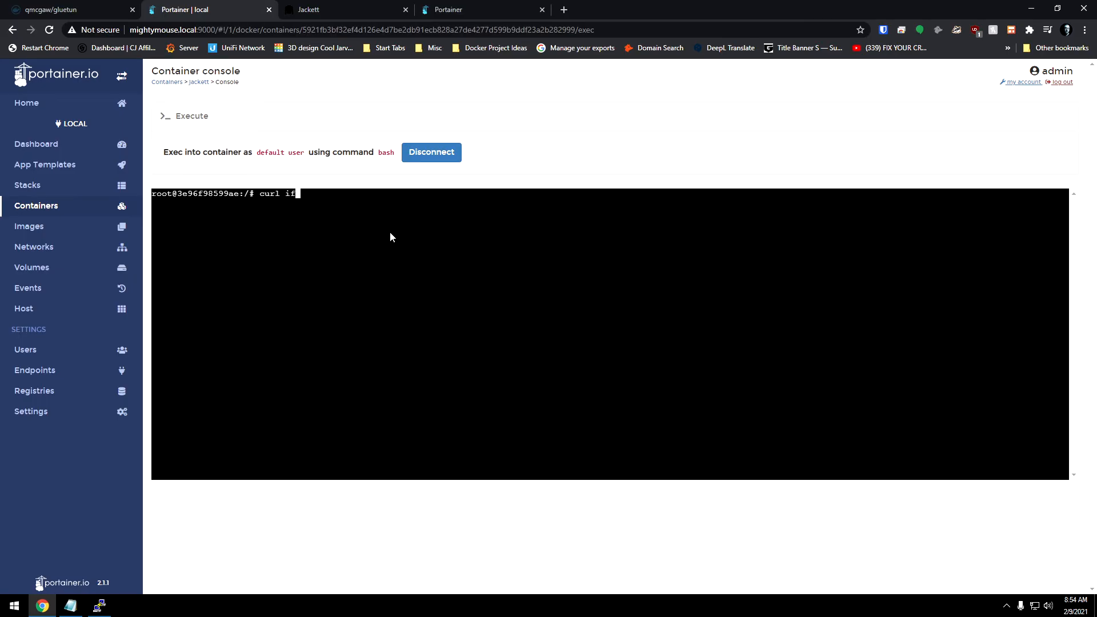
type("config.io")
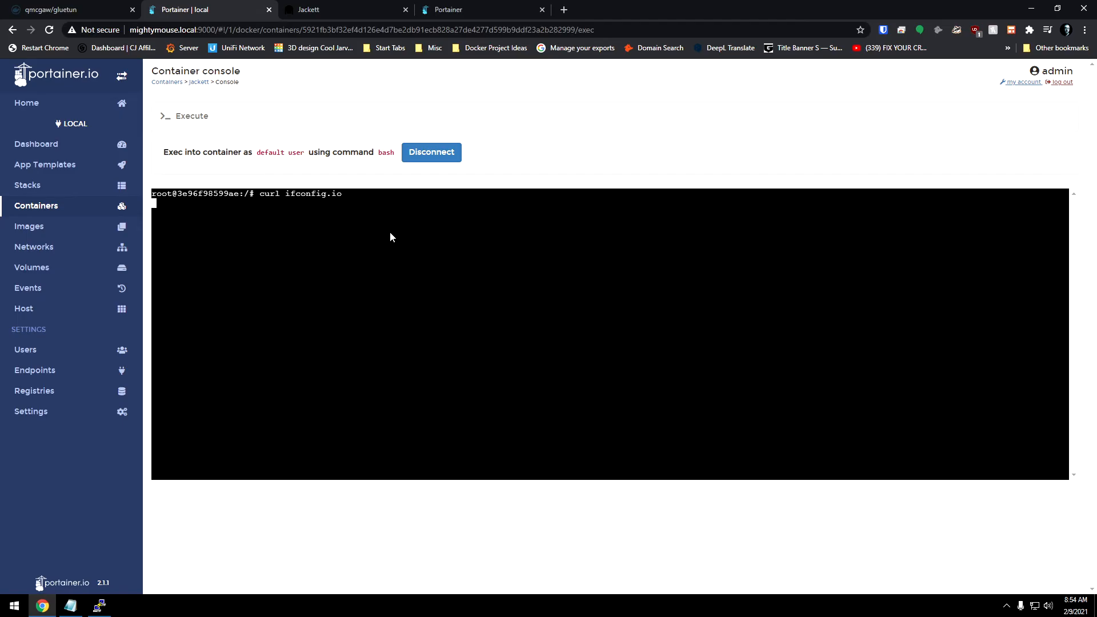
mouse_move(305, 264)
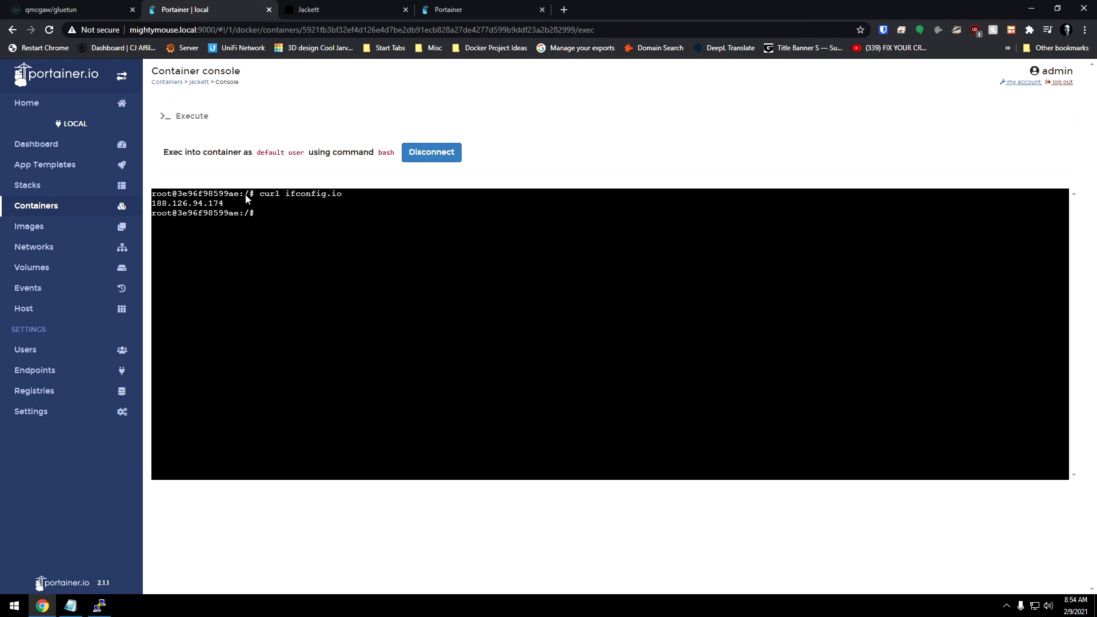
mouse_move(239, 202)
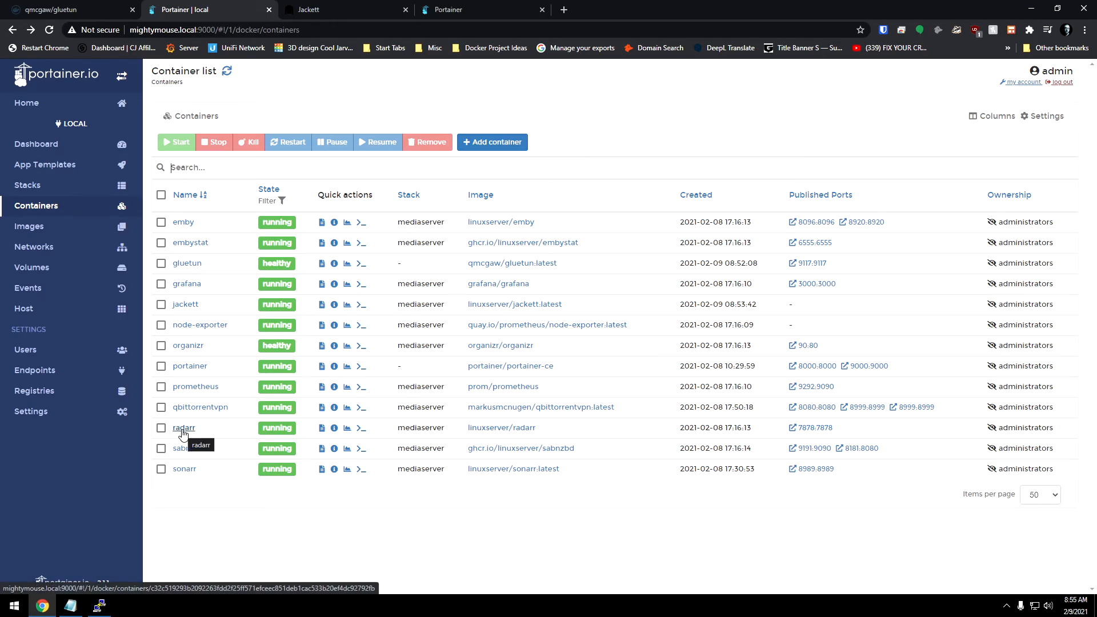
Step: Replace radarr with a copy lacking the 7878 port mapping, then open gluetun's details
left_click(183, 427)
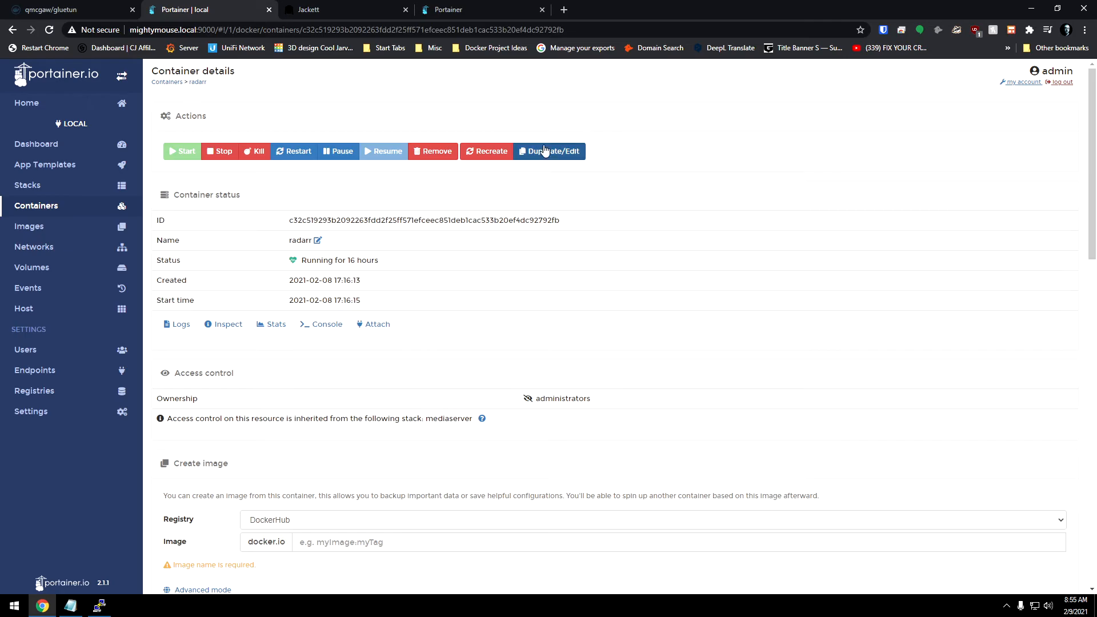
left_click(549, 151)
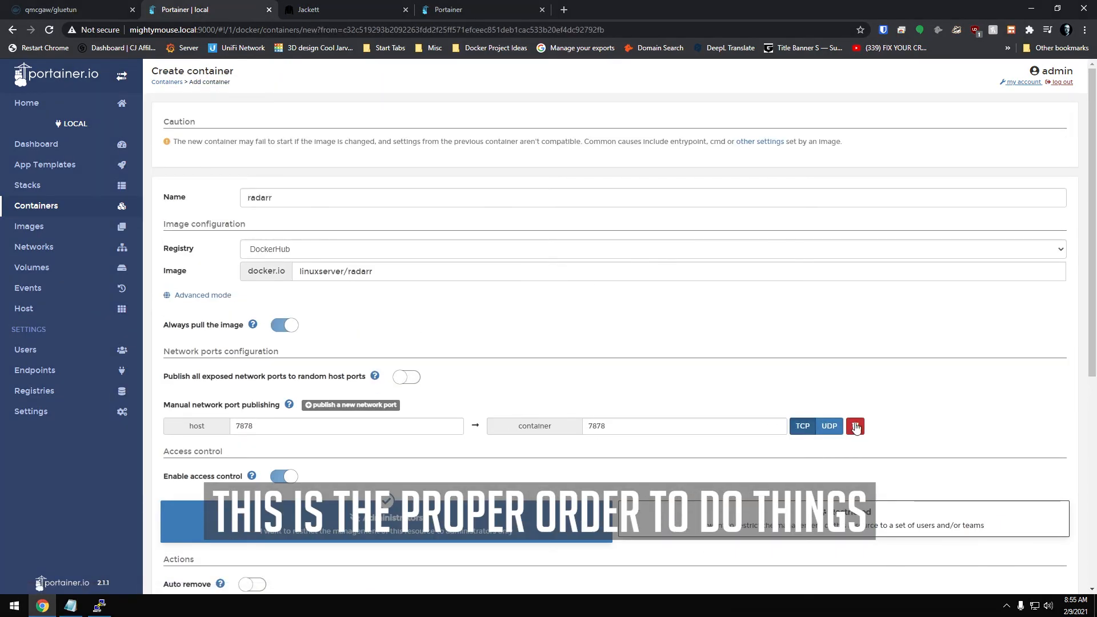
left_click(346, 425)
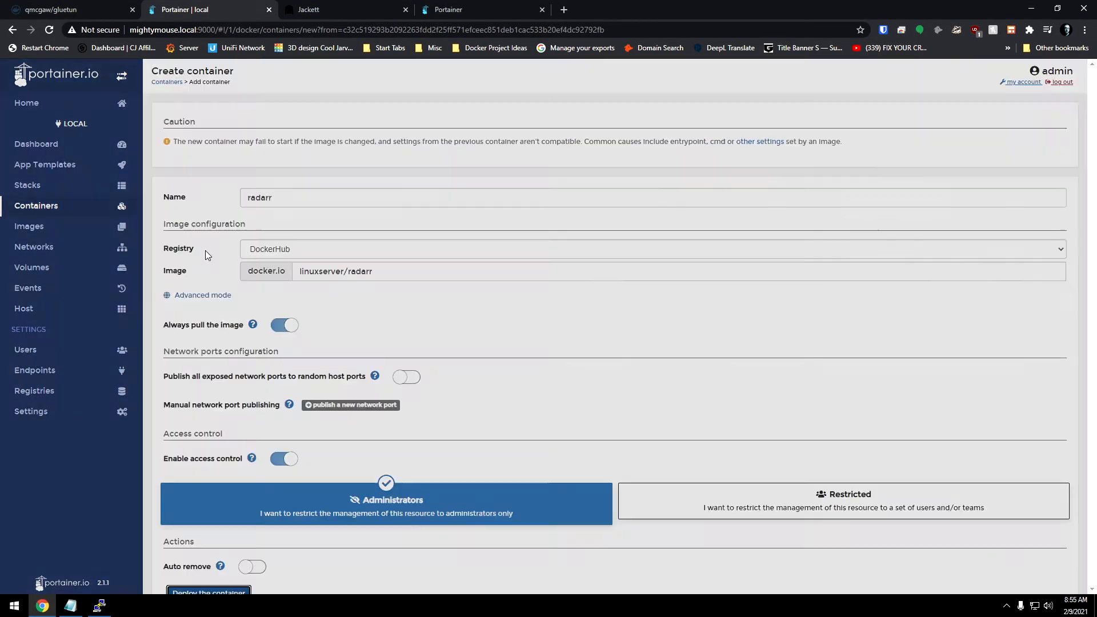
left_click(208, 592)
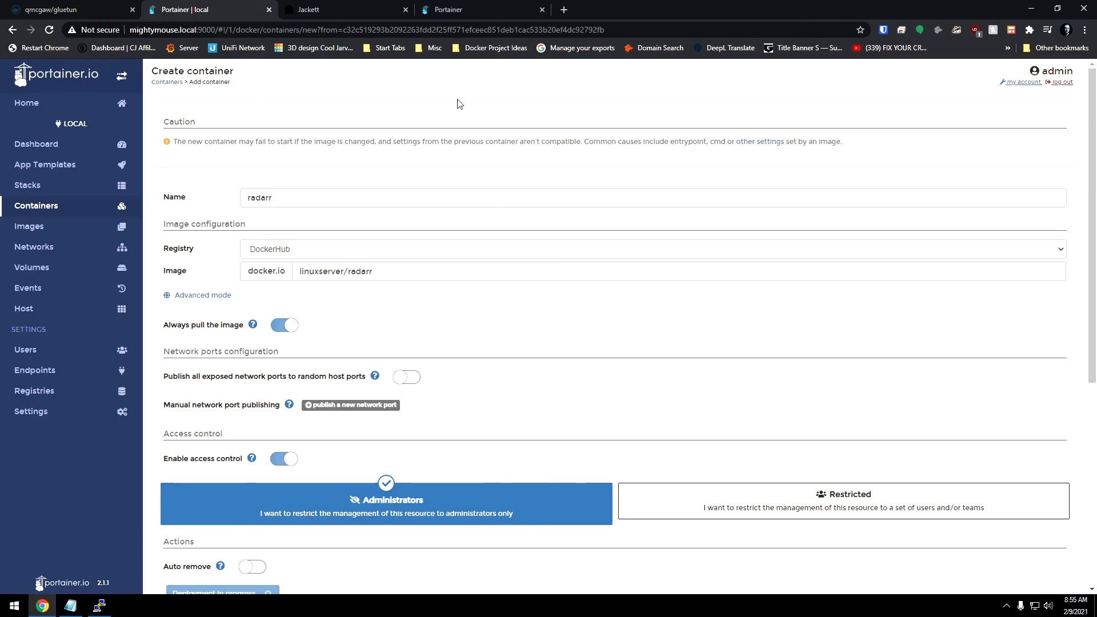
mouse_move(444, 65)
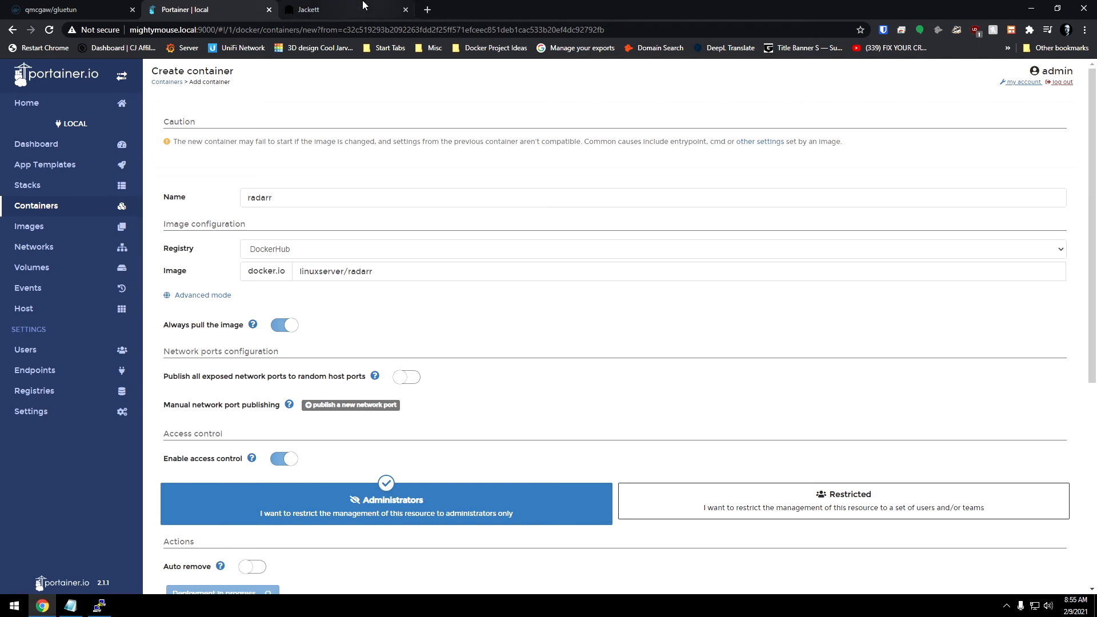
left_click(405, 9)
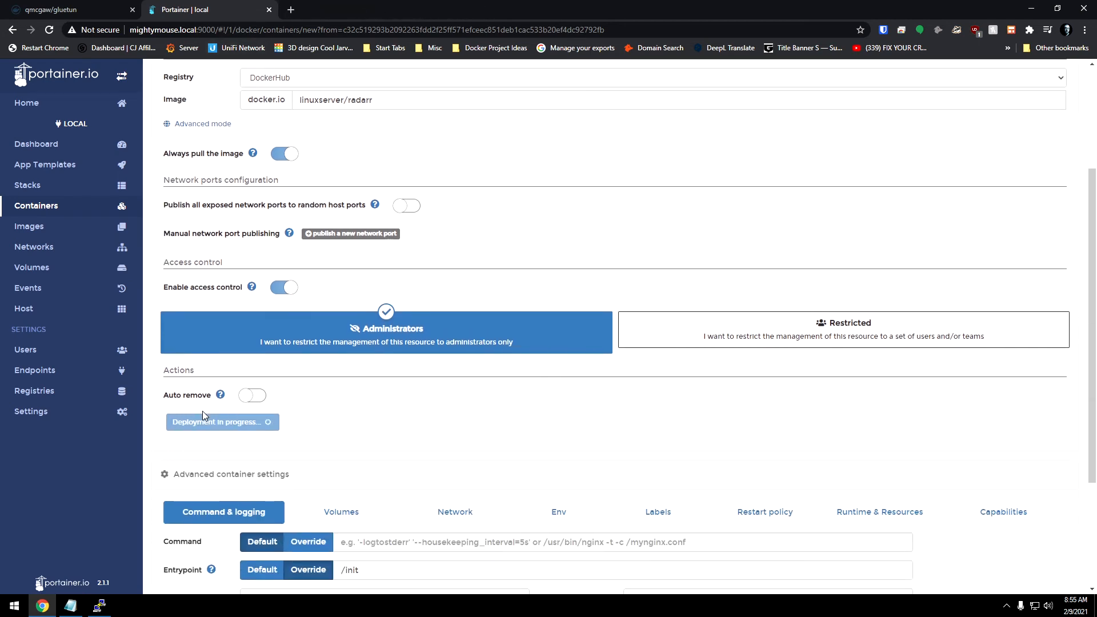
left_click(222, 422)
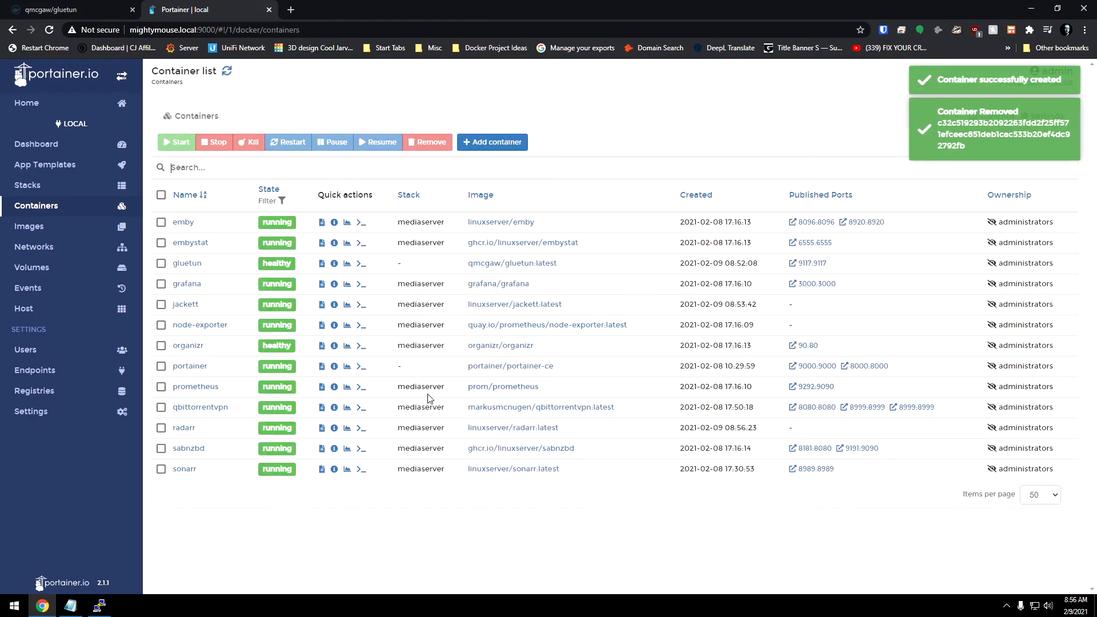
mouse_move(272, 446)
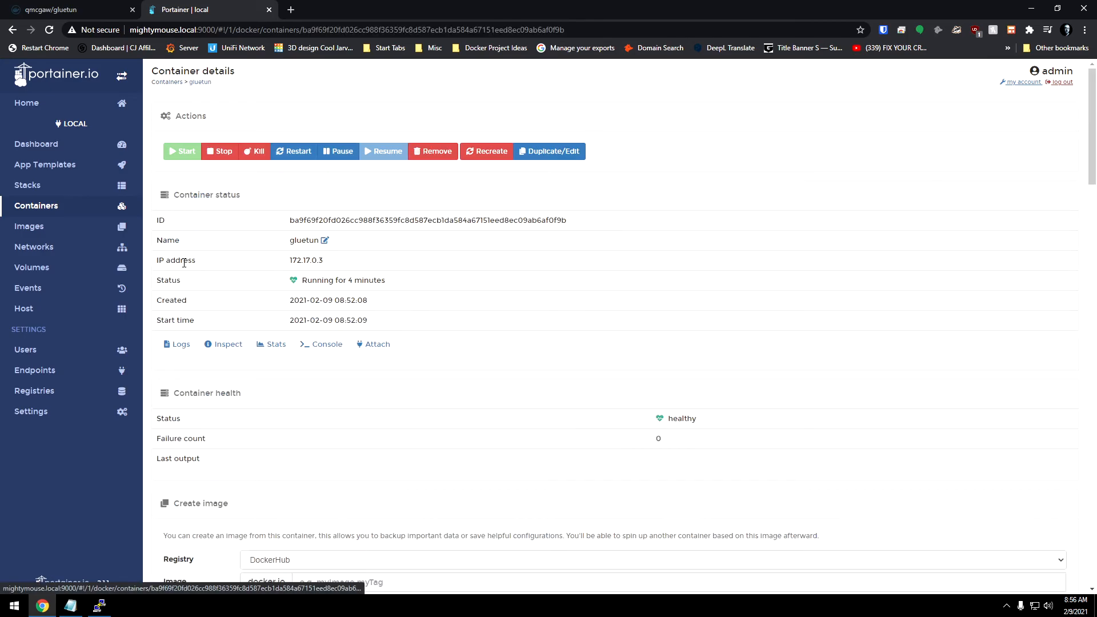
Step: Add a 7878 host/container port mapping to gluetun and replace the existing container
left_click(549, 151)
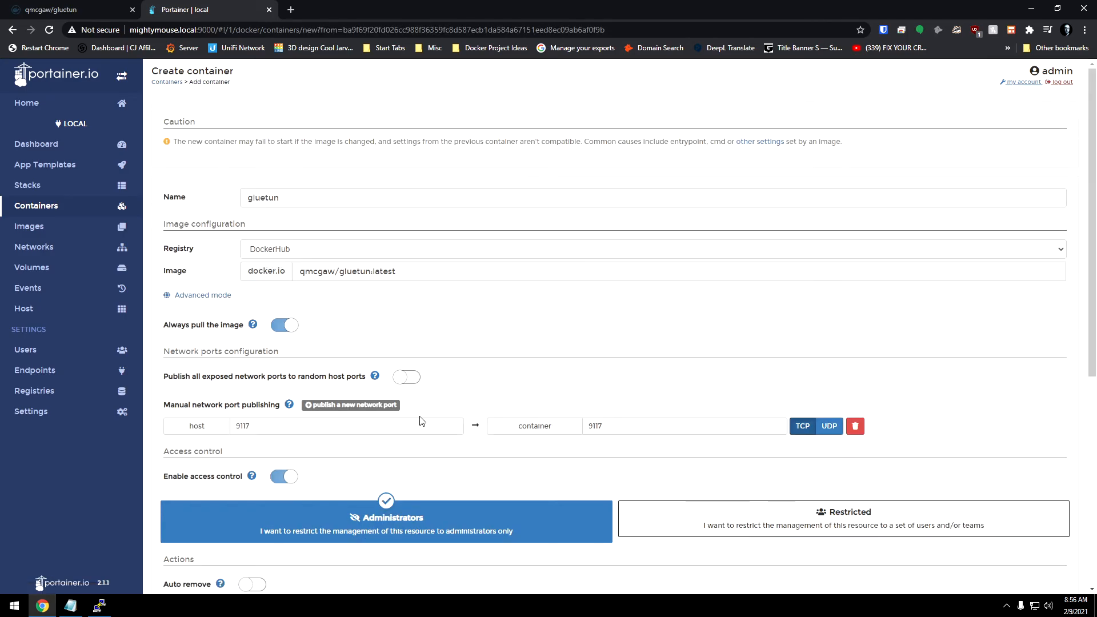
left_click(350, 405)
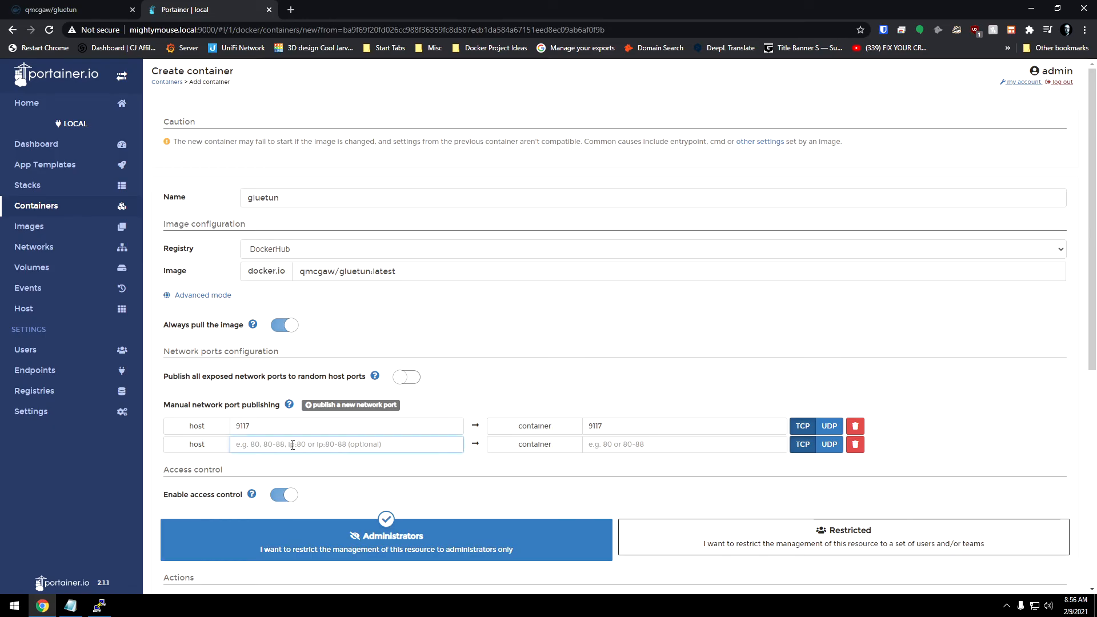
type("7878")
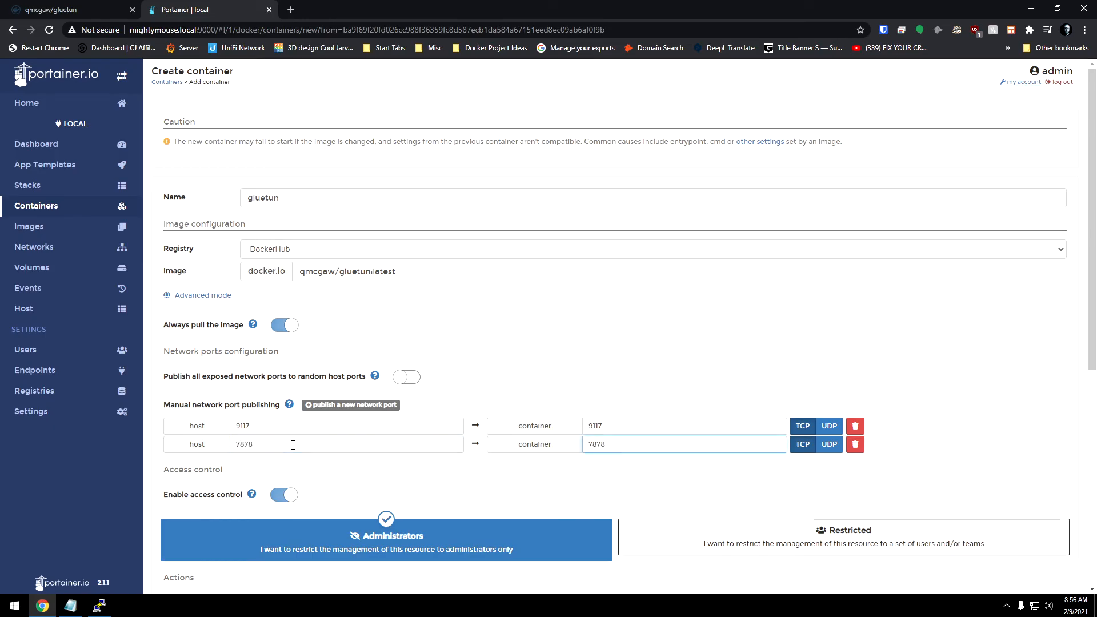
scroll("down", 3)
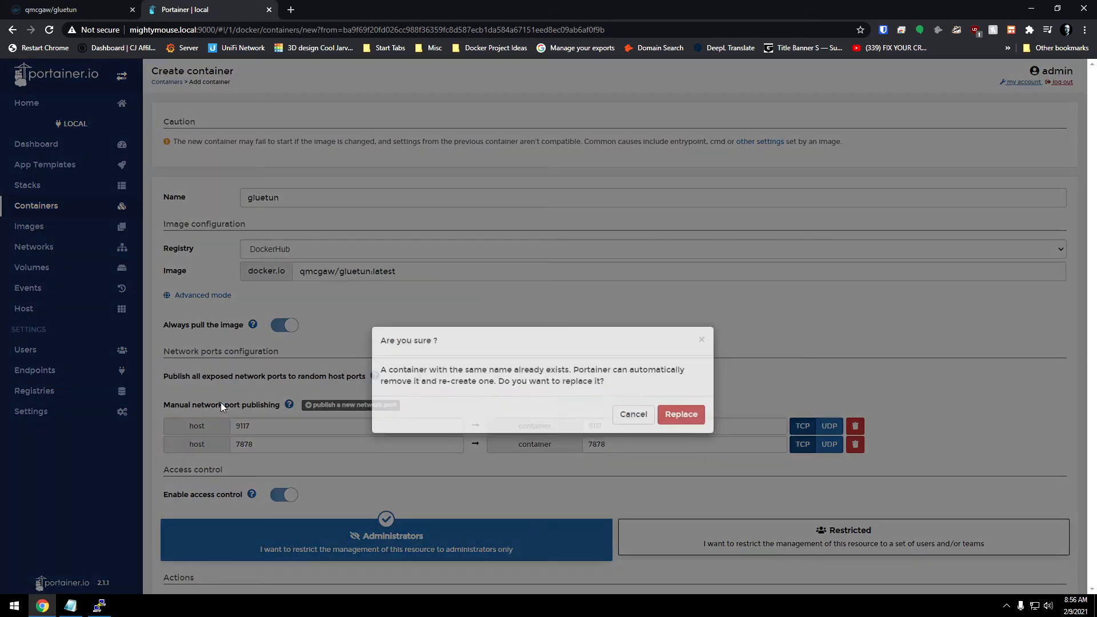
left_click(632, 414)
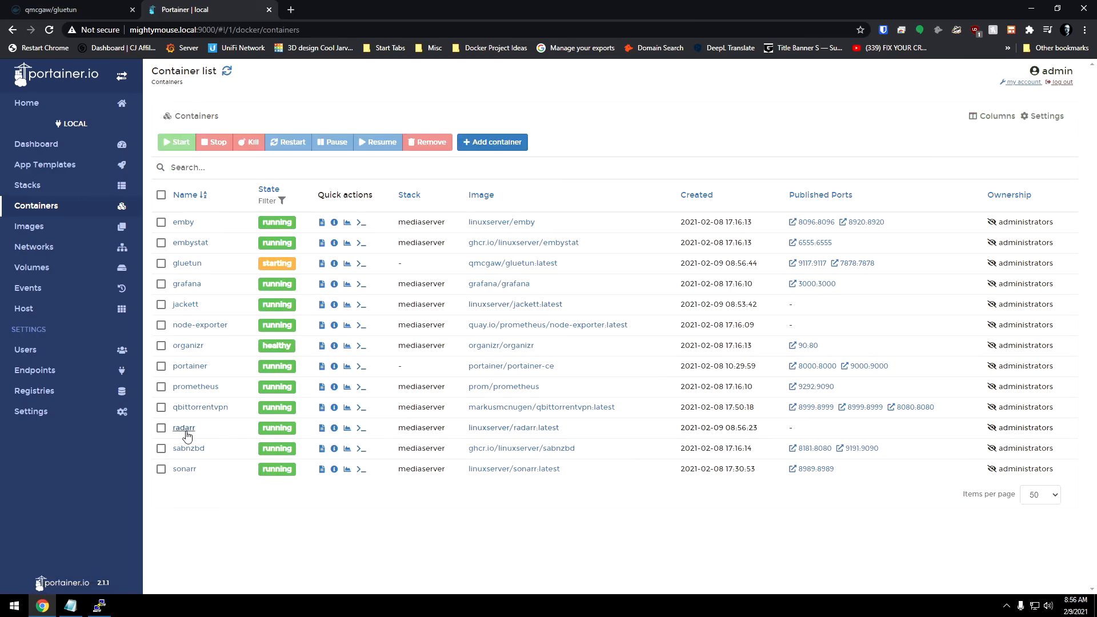
Step: Redeploy radarr with Network set to container gluetun, replacing the old container
left_click(184, 428)
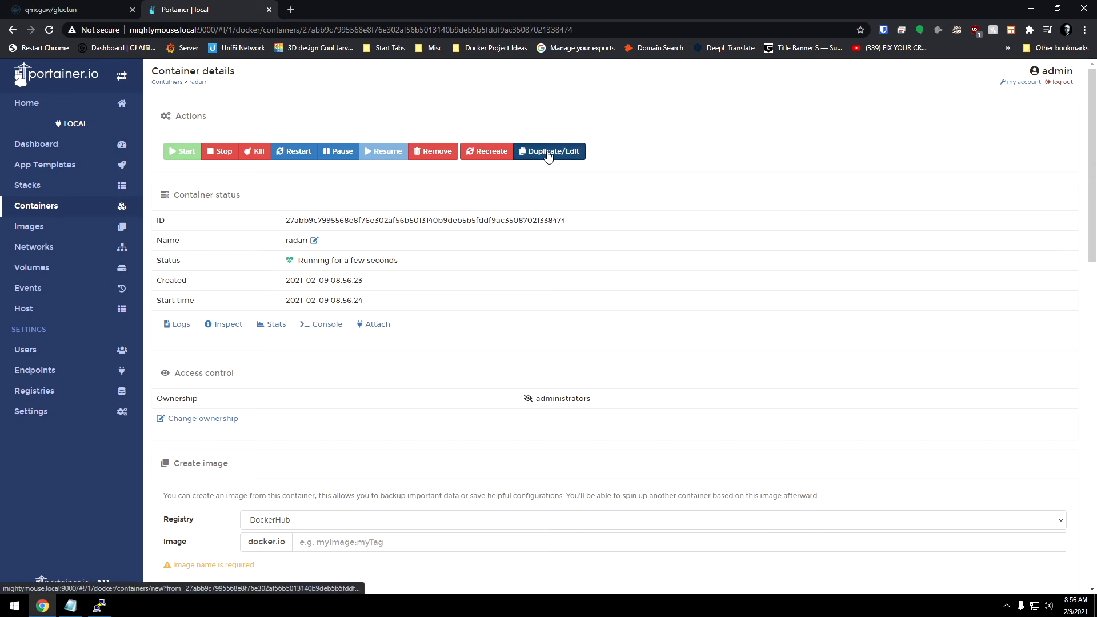
left_click(549, 151)
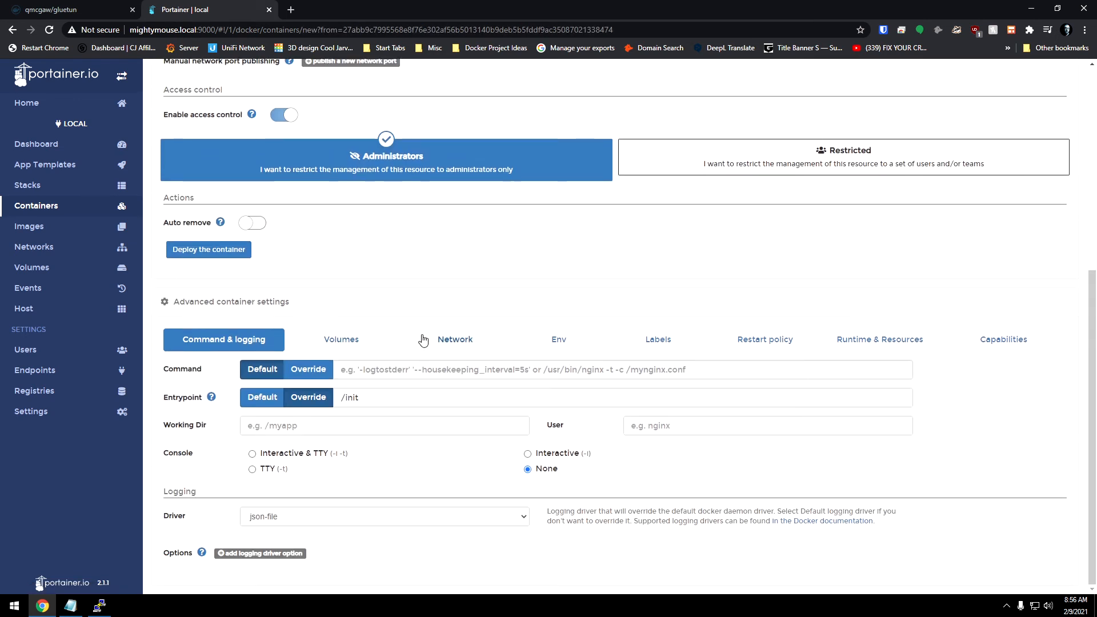
left_click(454, 339)
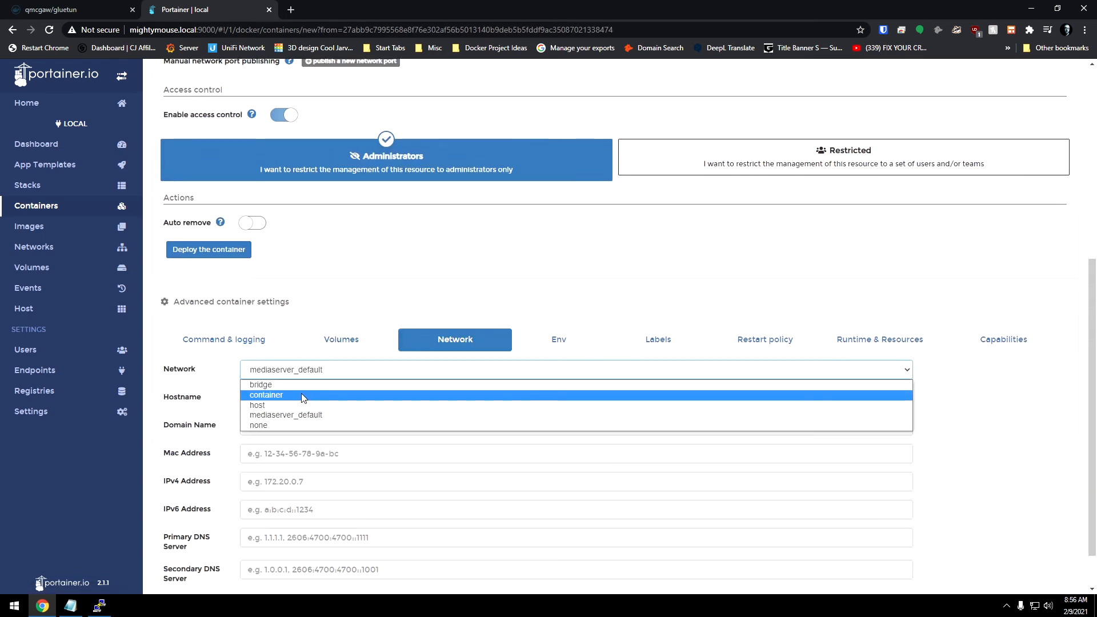
left_click(267, 395)
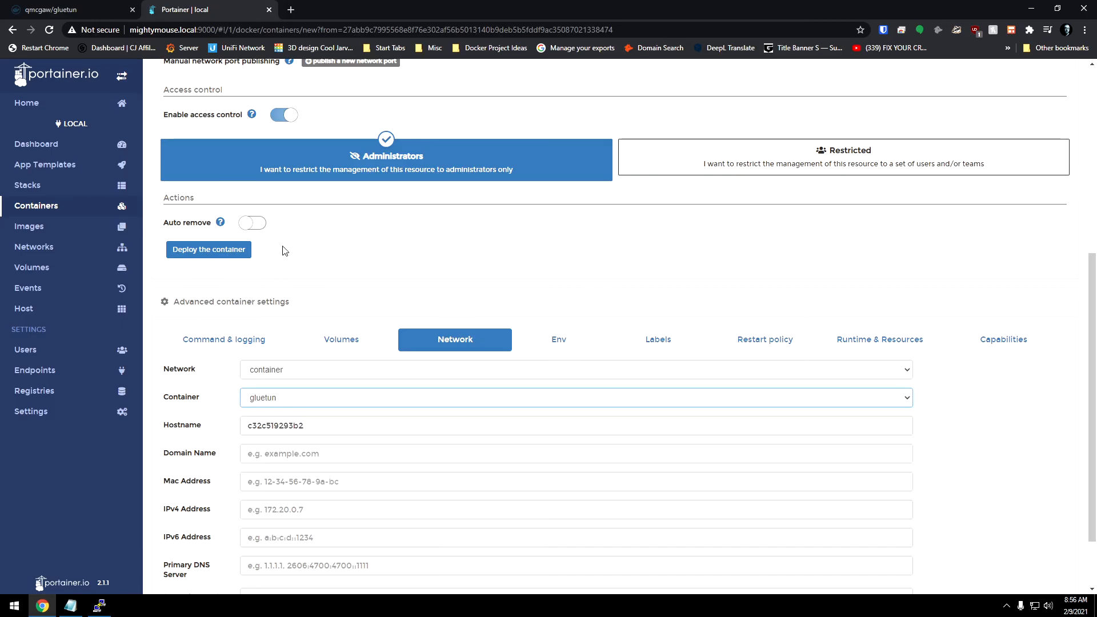
left_click(208, 249)
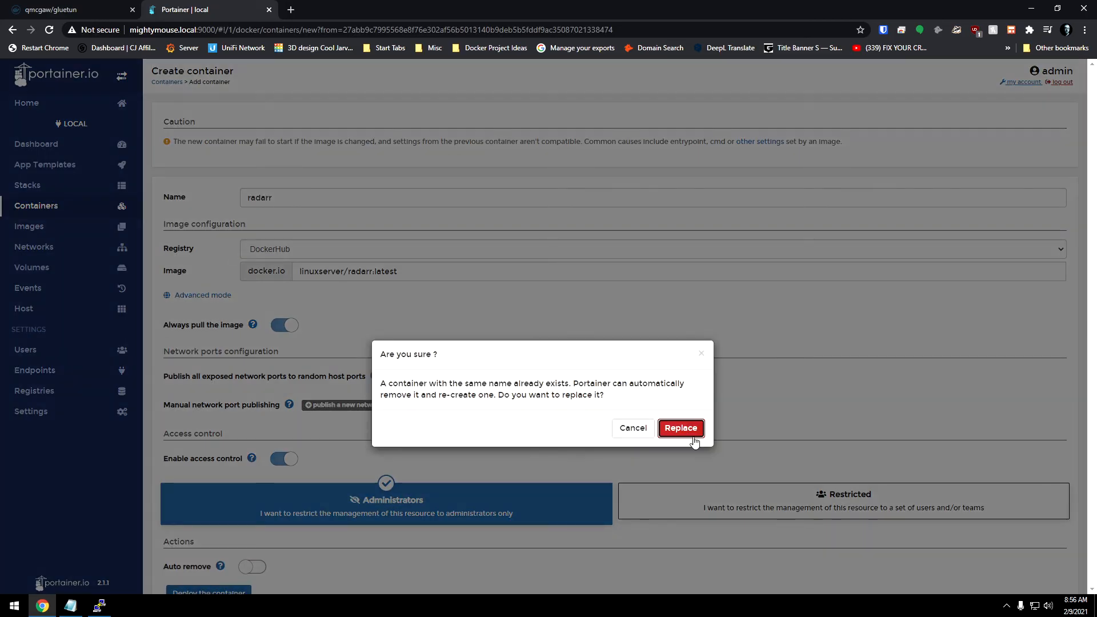
left_click(680, 427)
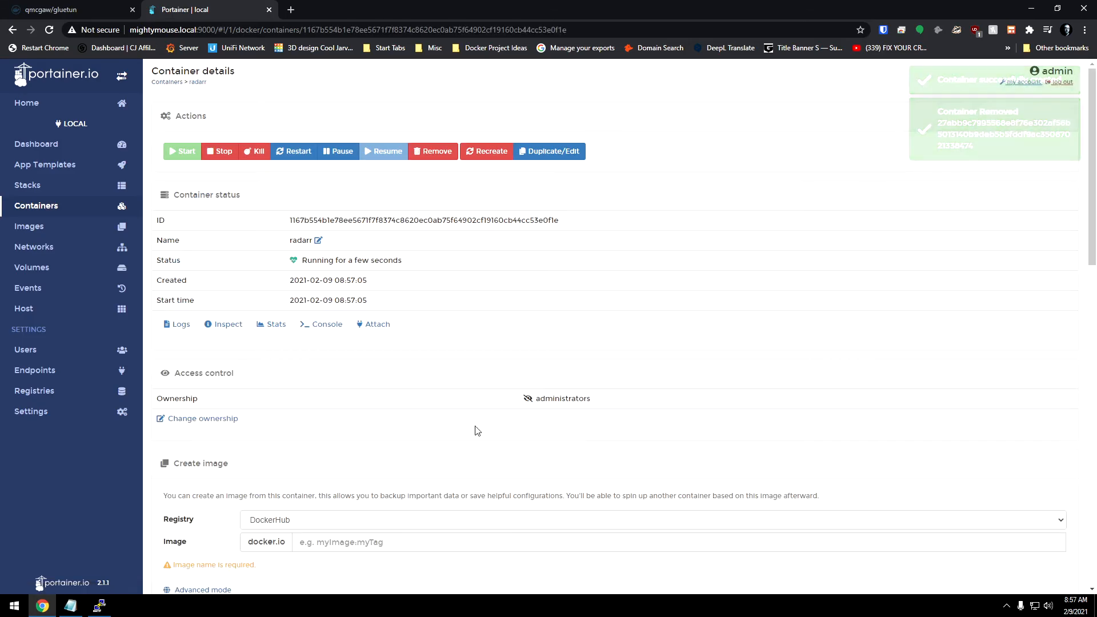
Step: Confirm radarr's network is container gluetun, then view Radarr's empty library on port 7878
scroll("down", 3)
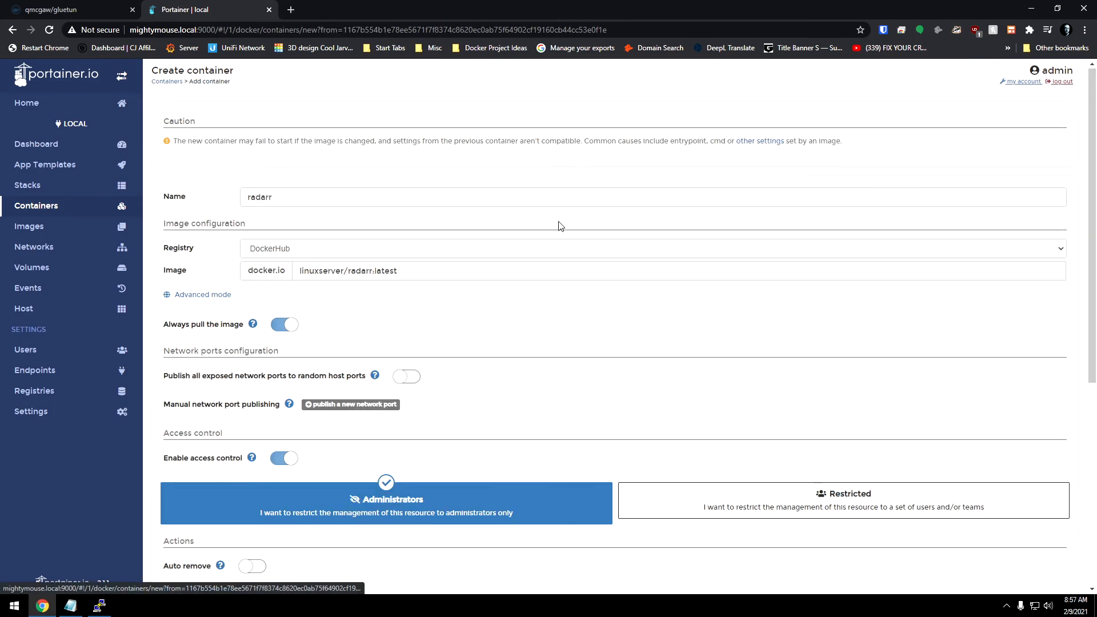
scroll("down", 3)
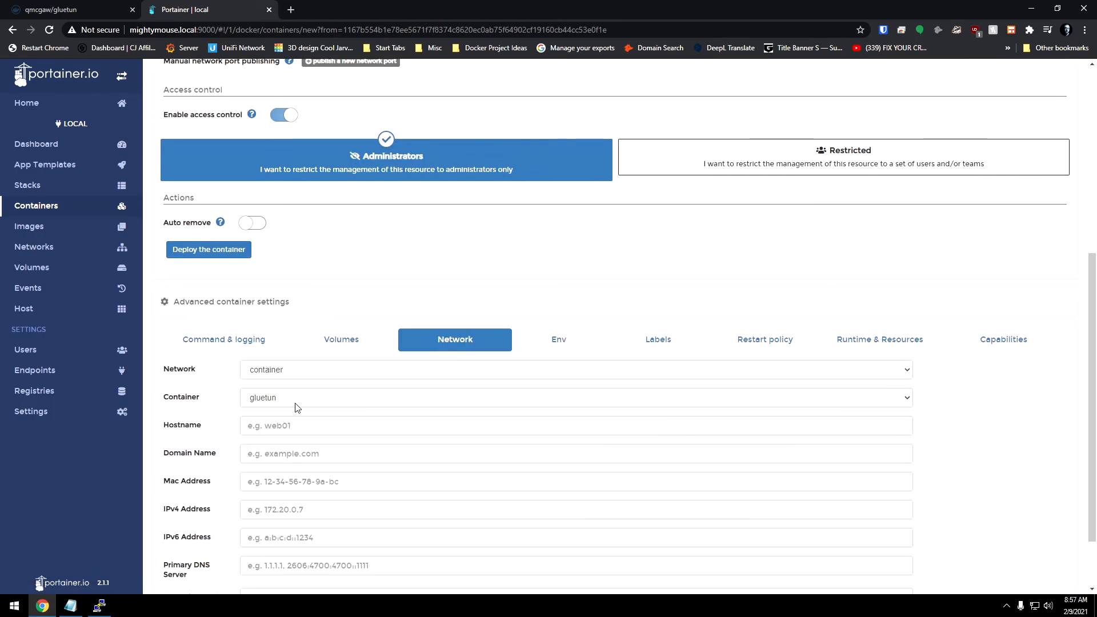
left_click(208, 249)
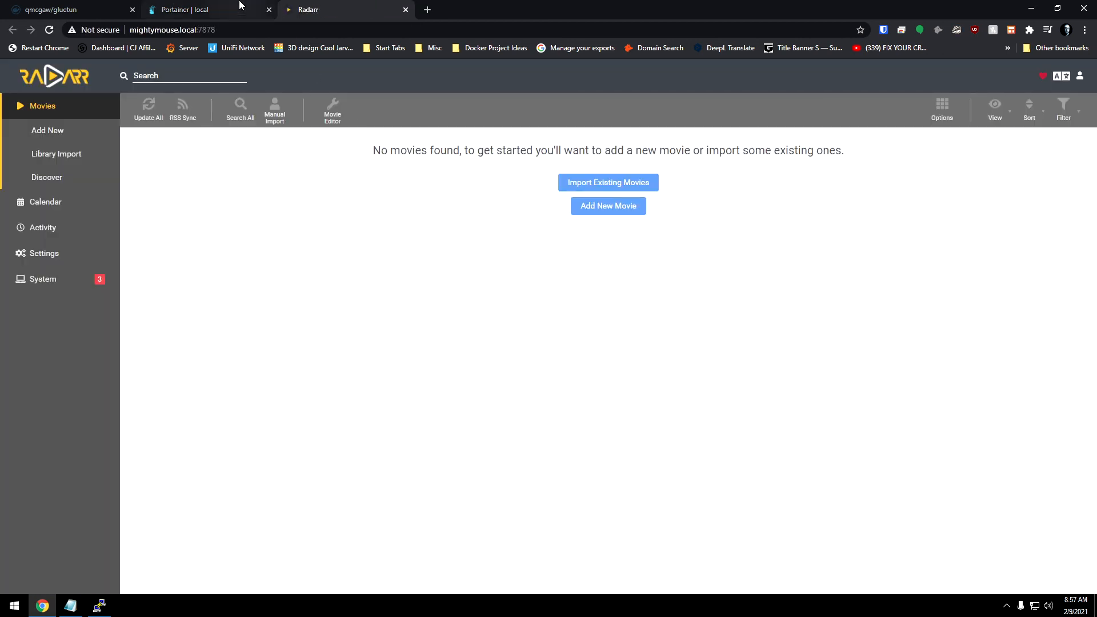
Step: Connect a bash console inside radarr and type curl ifconfig.io
left_click(183, 10)
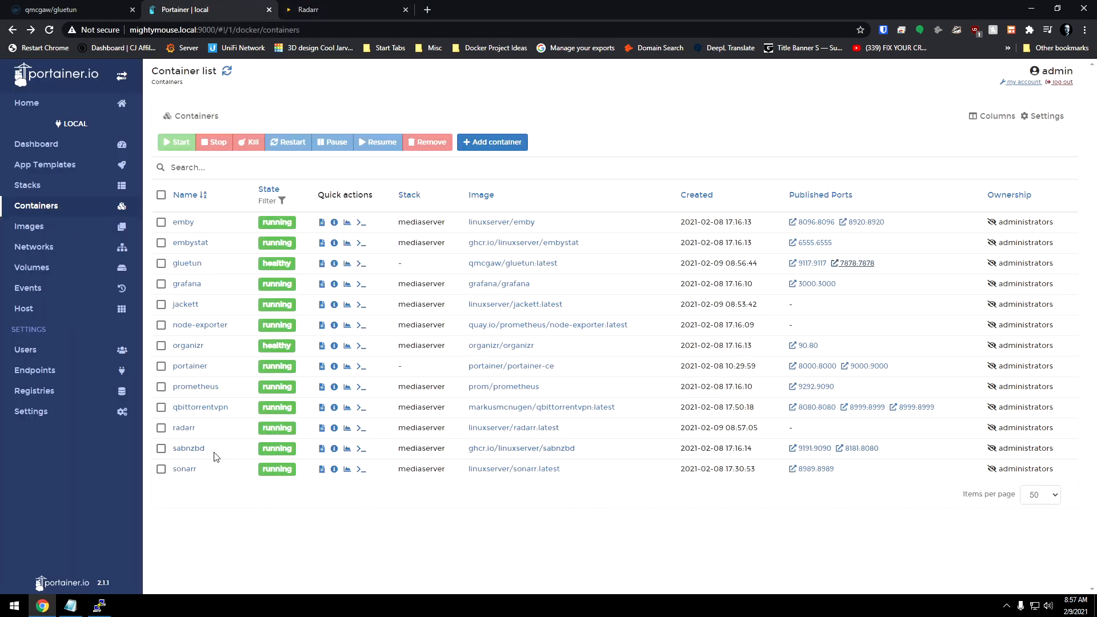
left_click(360, 427)
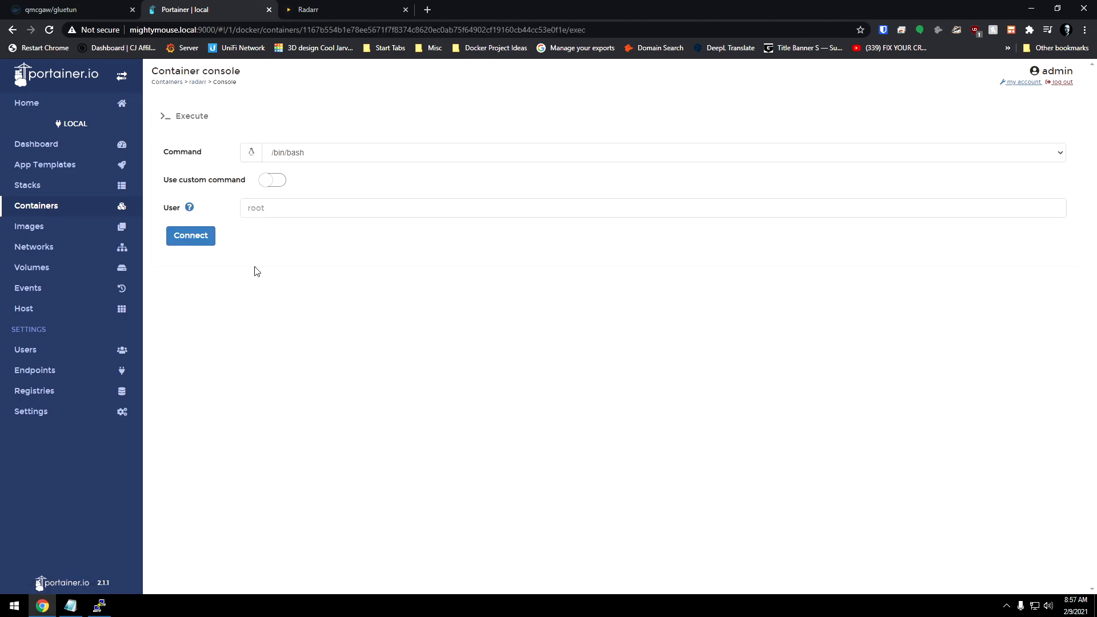
left_click(190, 234)
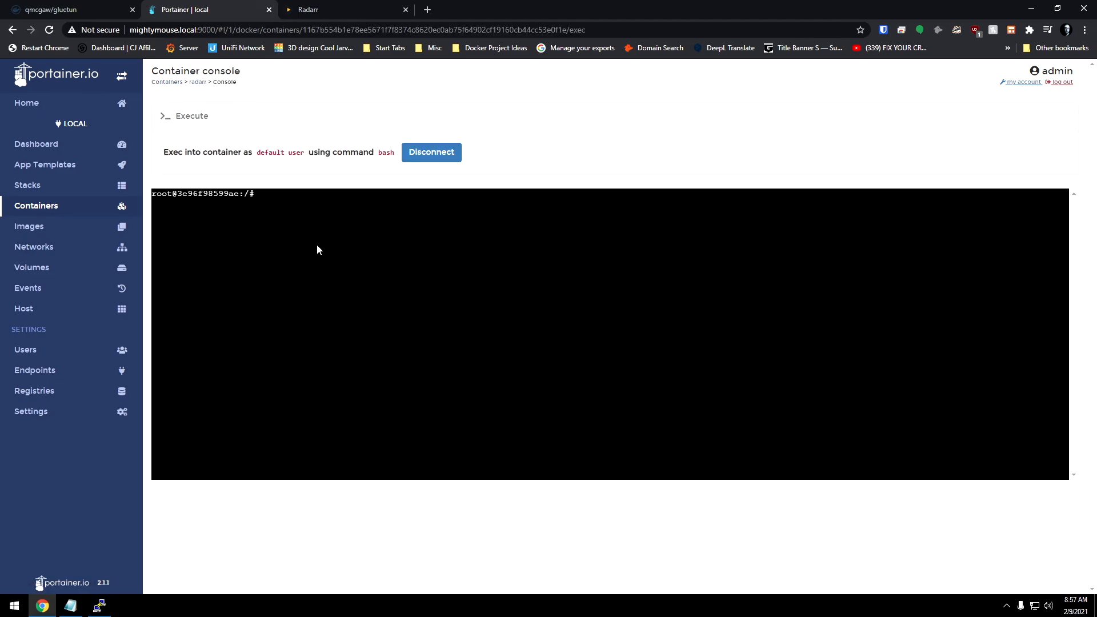
type("curl ifconfi")
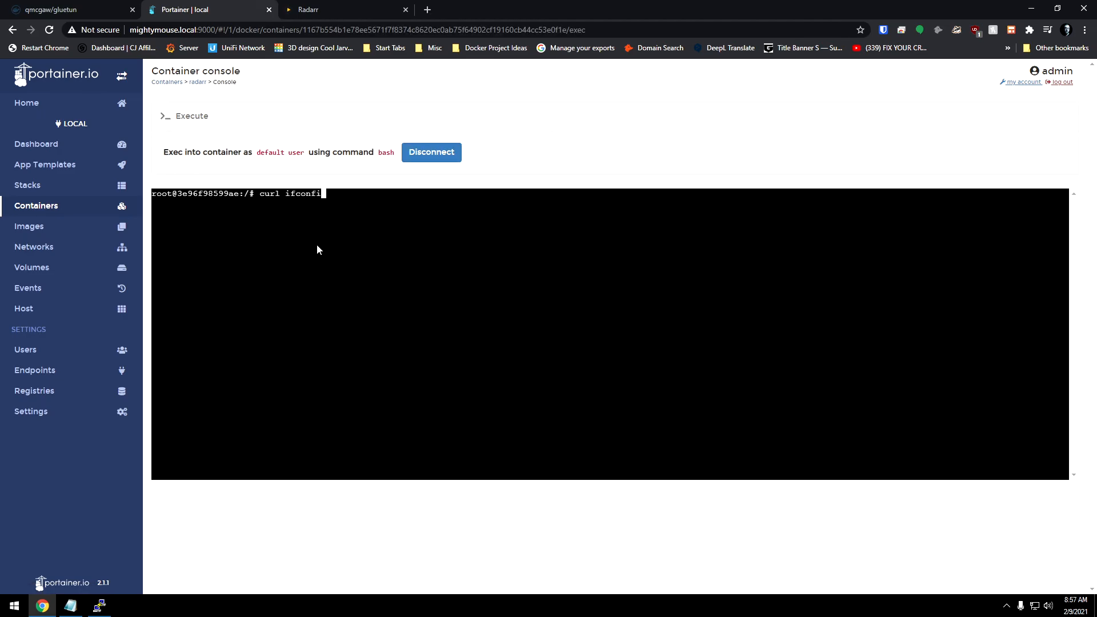